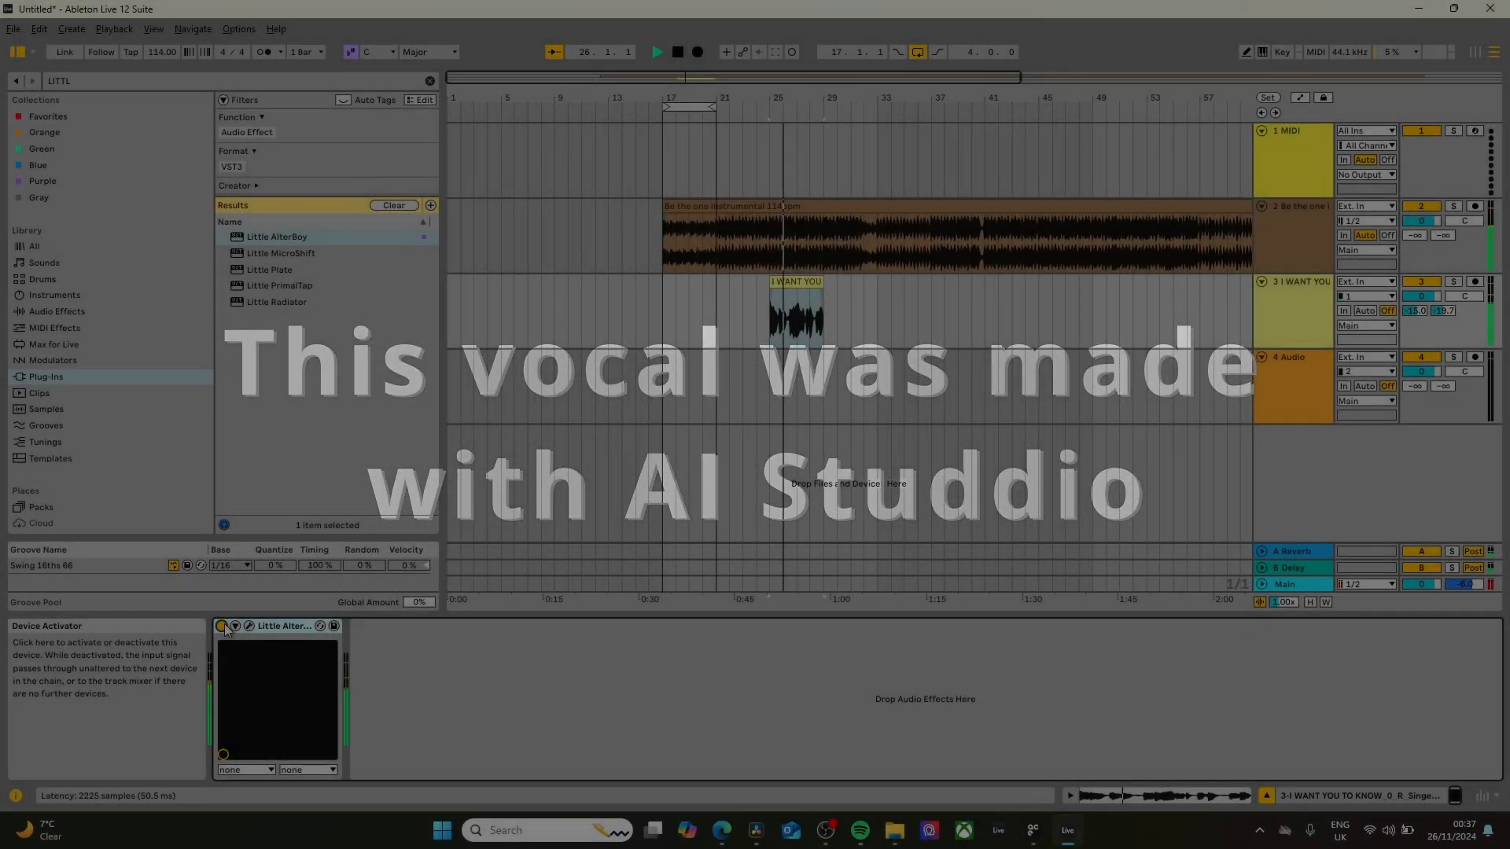
Create a singer-track clip holding three short rising notes, each with the default lyric 'da'.
double_click(235, 626)
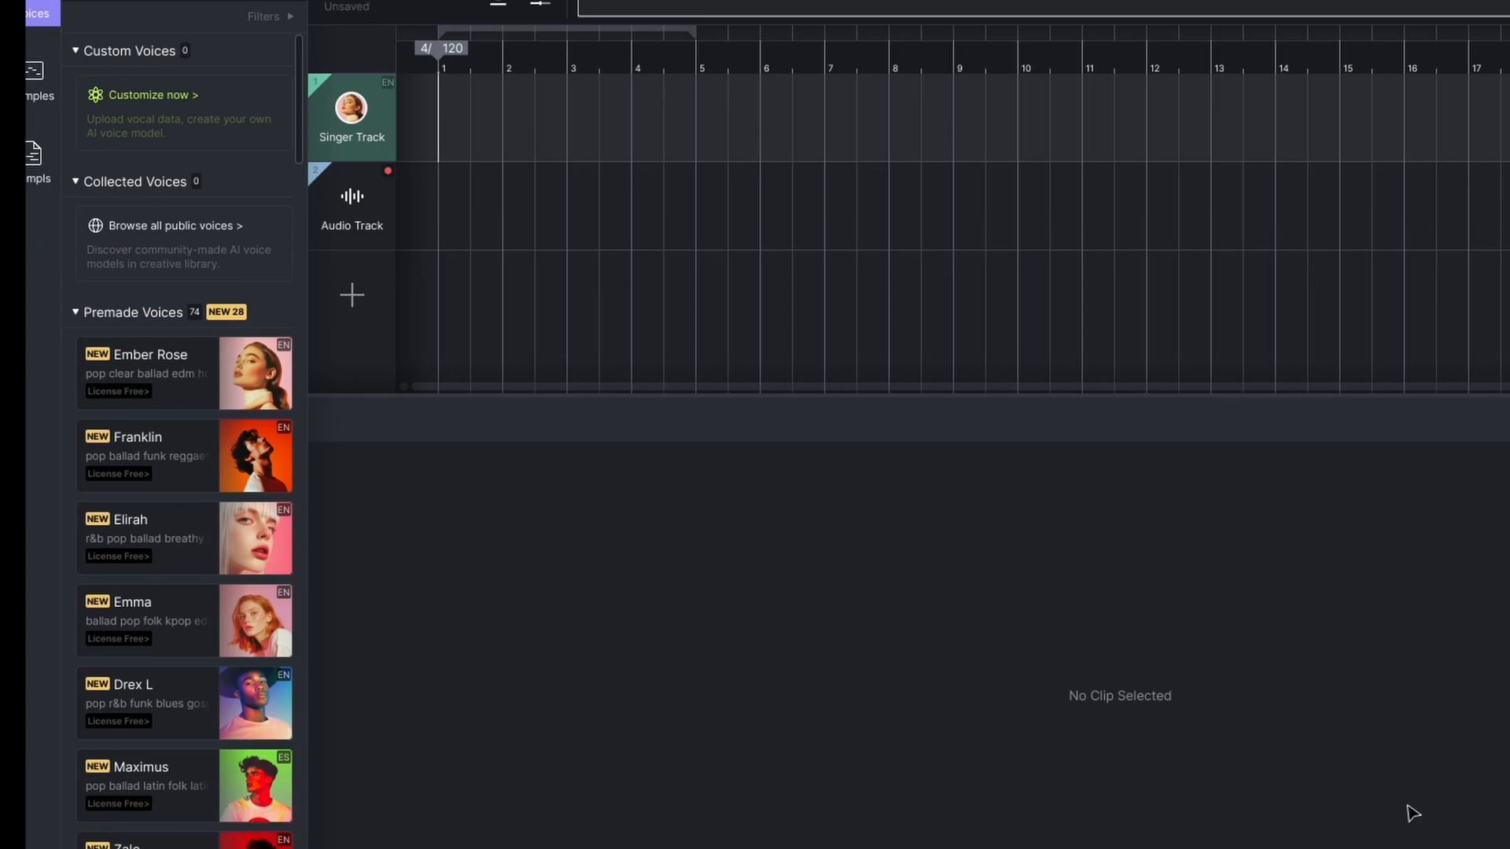
mouse_move(404, 212)
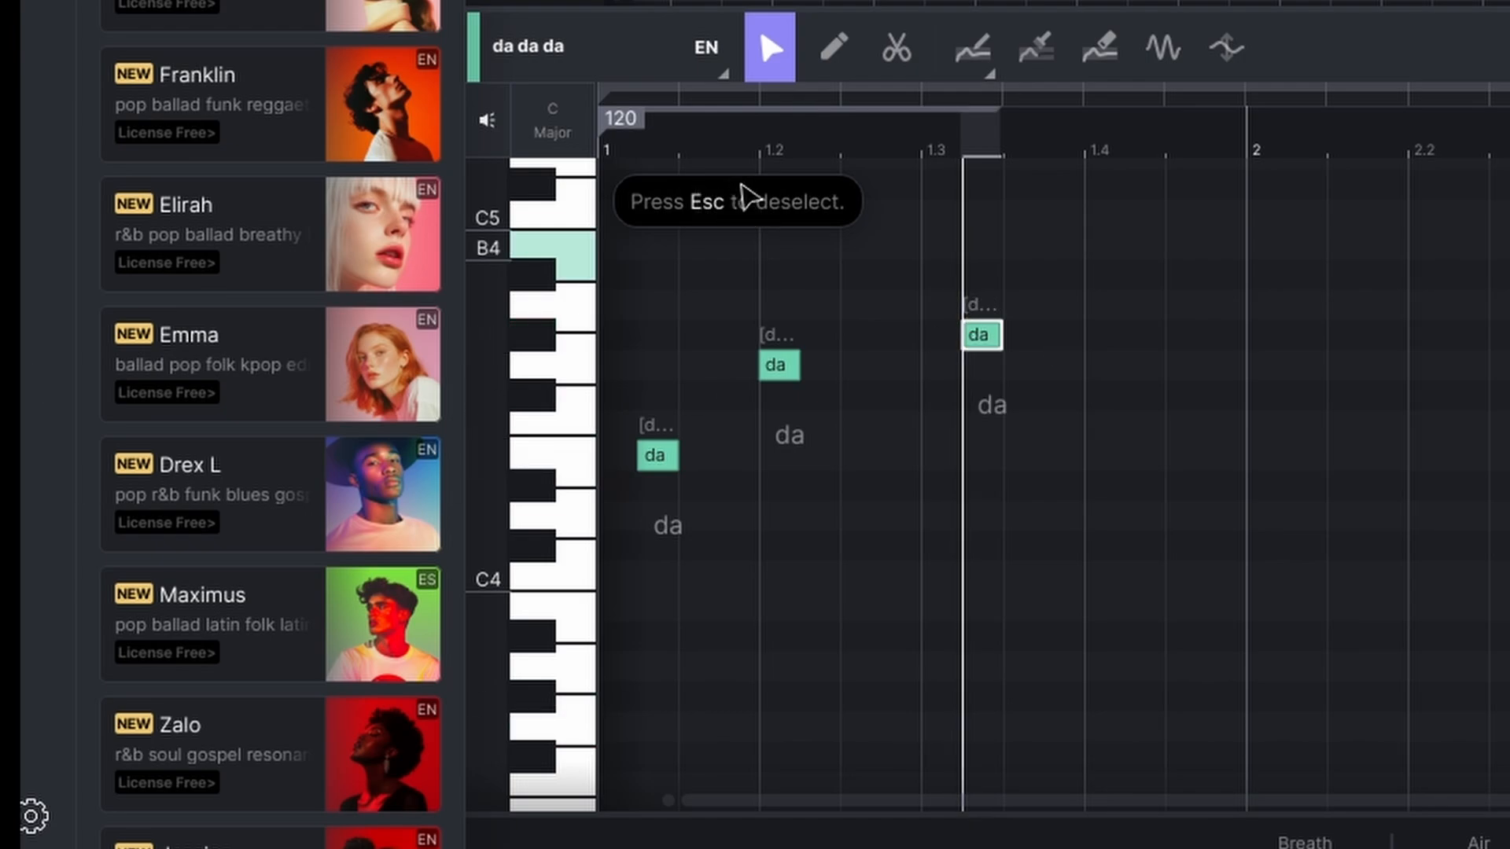
Rewrite the first two note lyrics to 'hi' and 'how' and lengthen the notes.
click(790, 434)
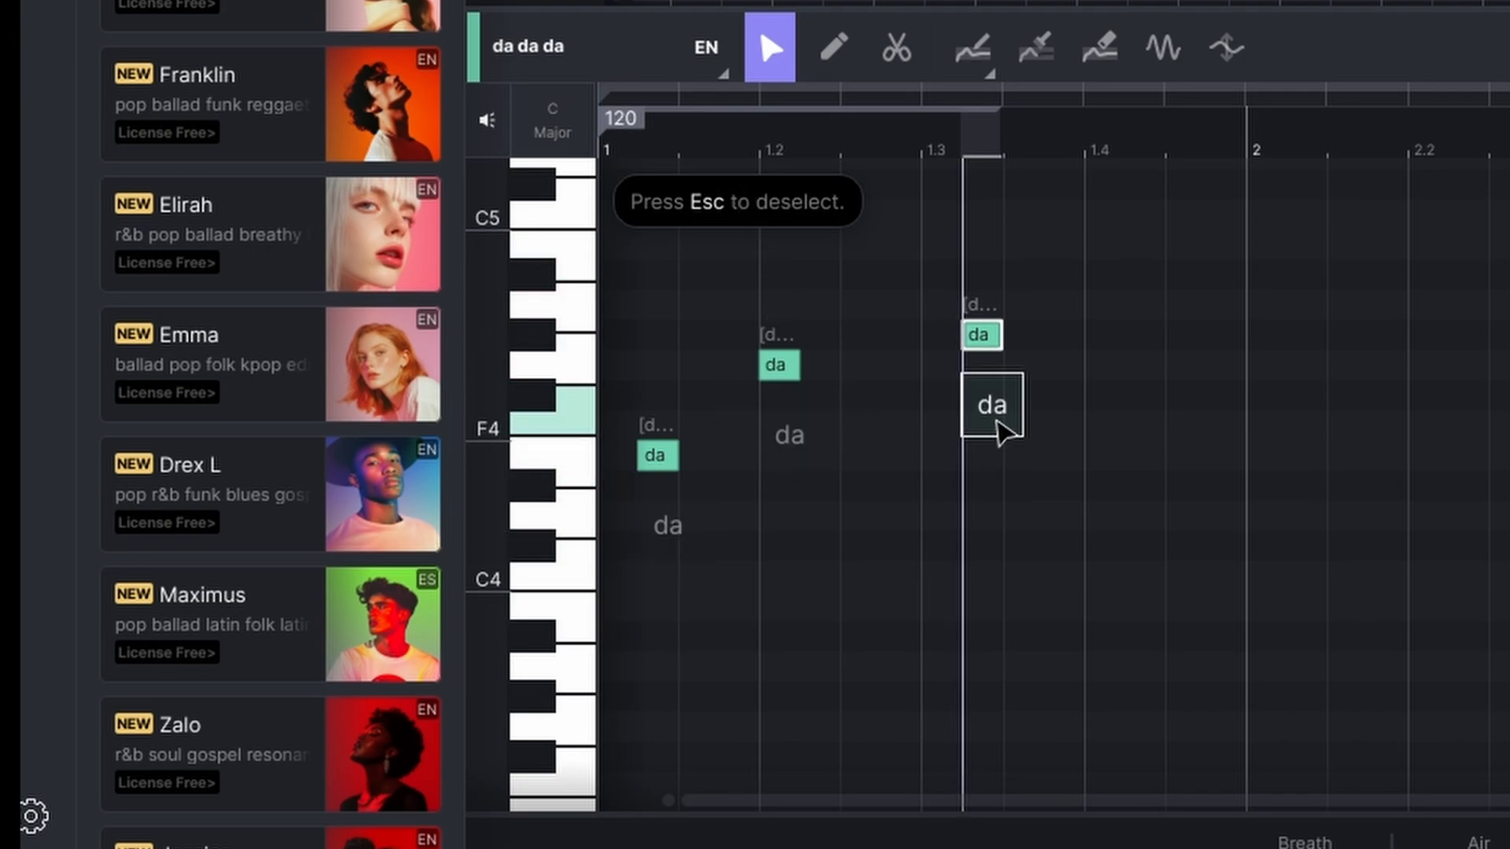
drag(990, 404, 666, 525)
text(hi)
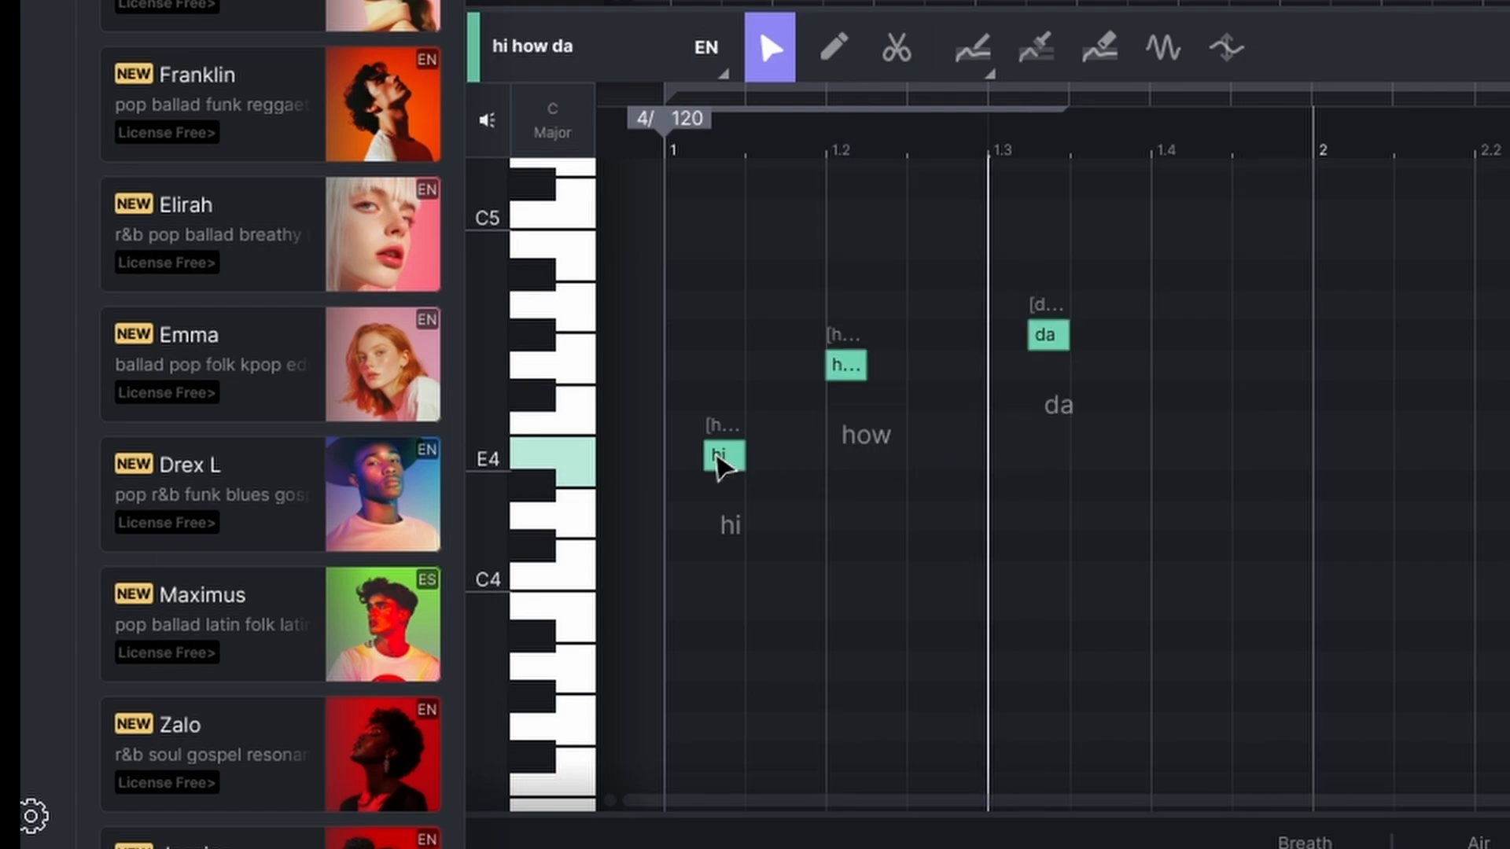
click(724, 455)
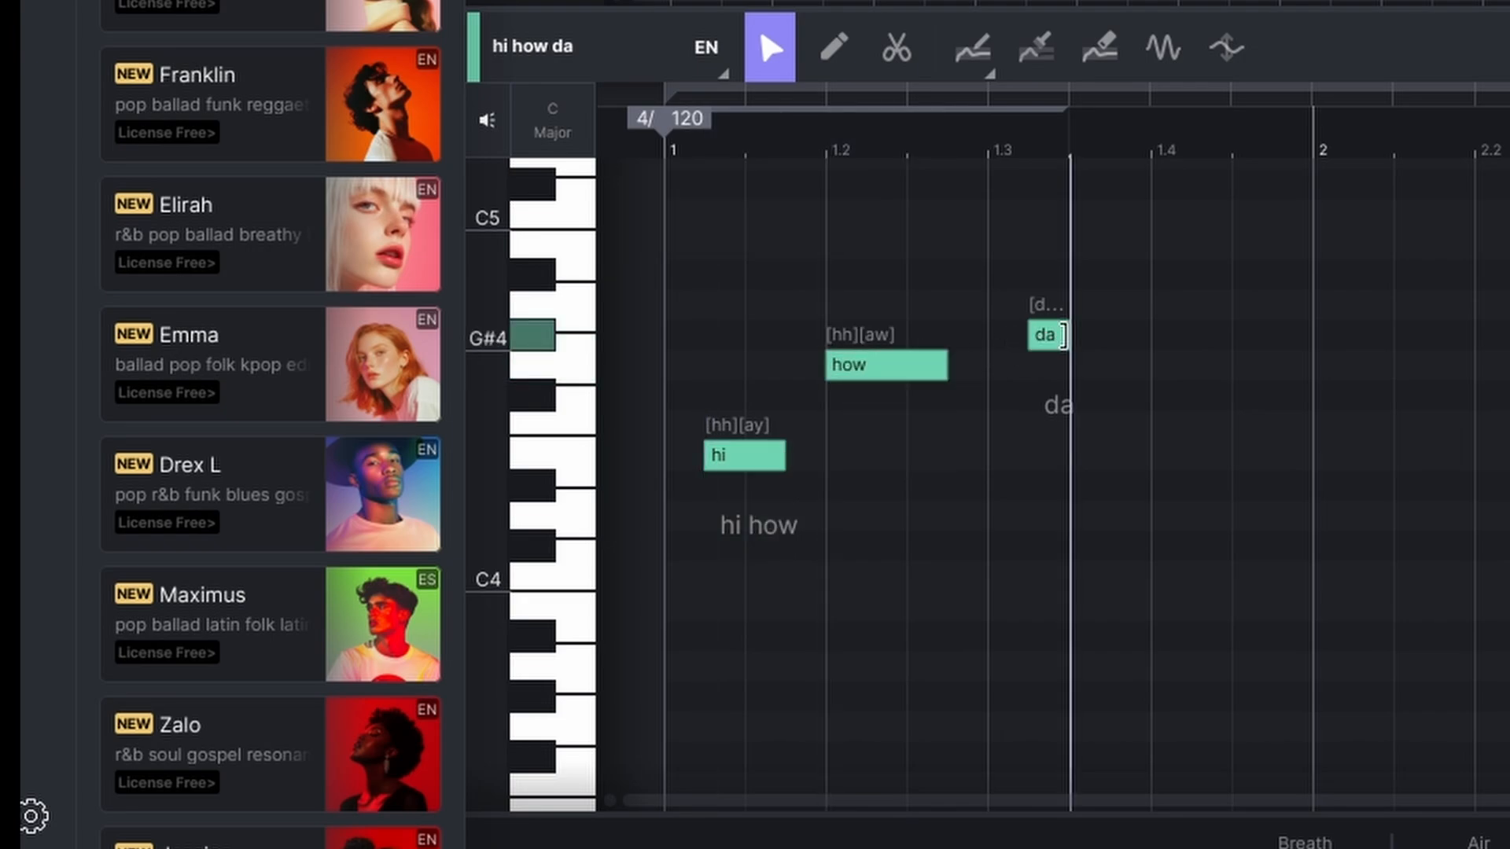
drag(1045, 335, 1189, 335)
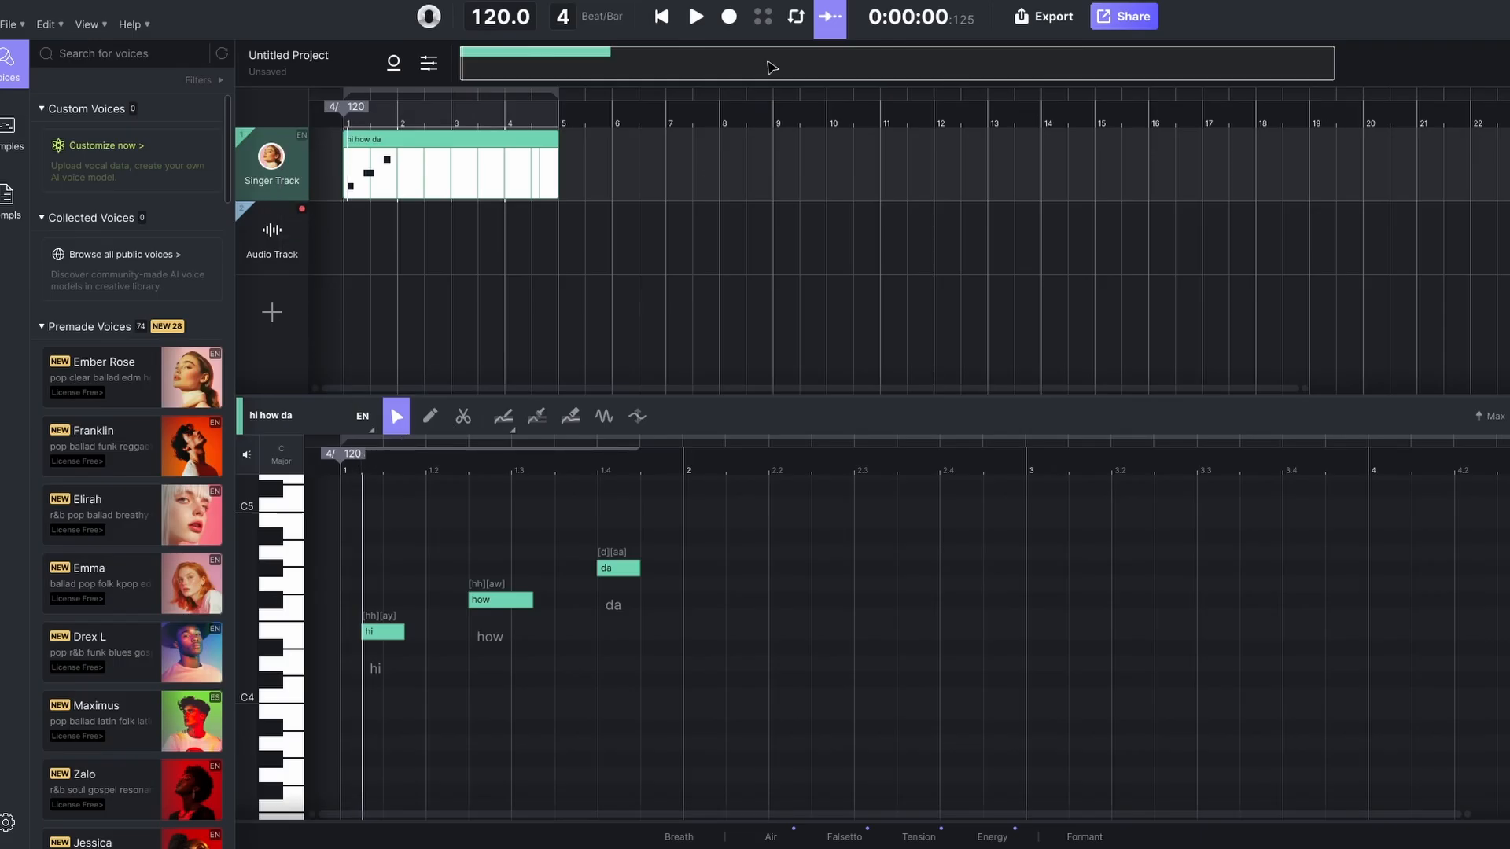
click(694, 16)
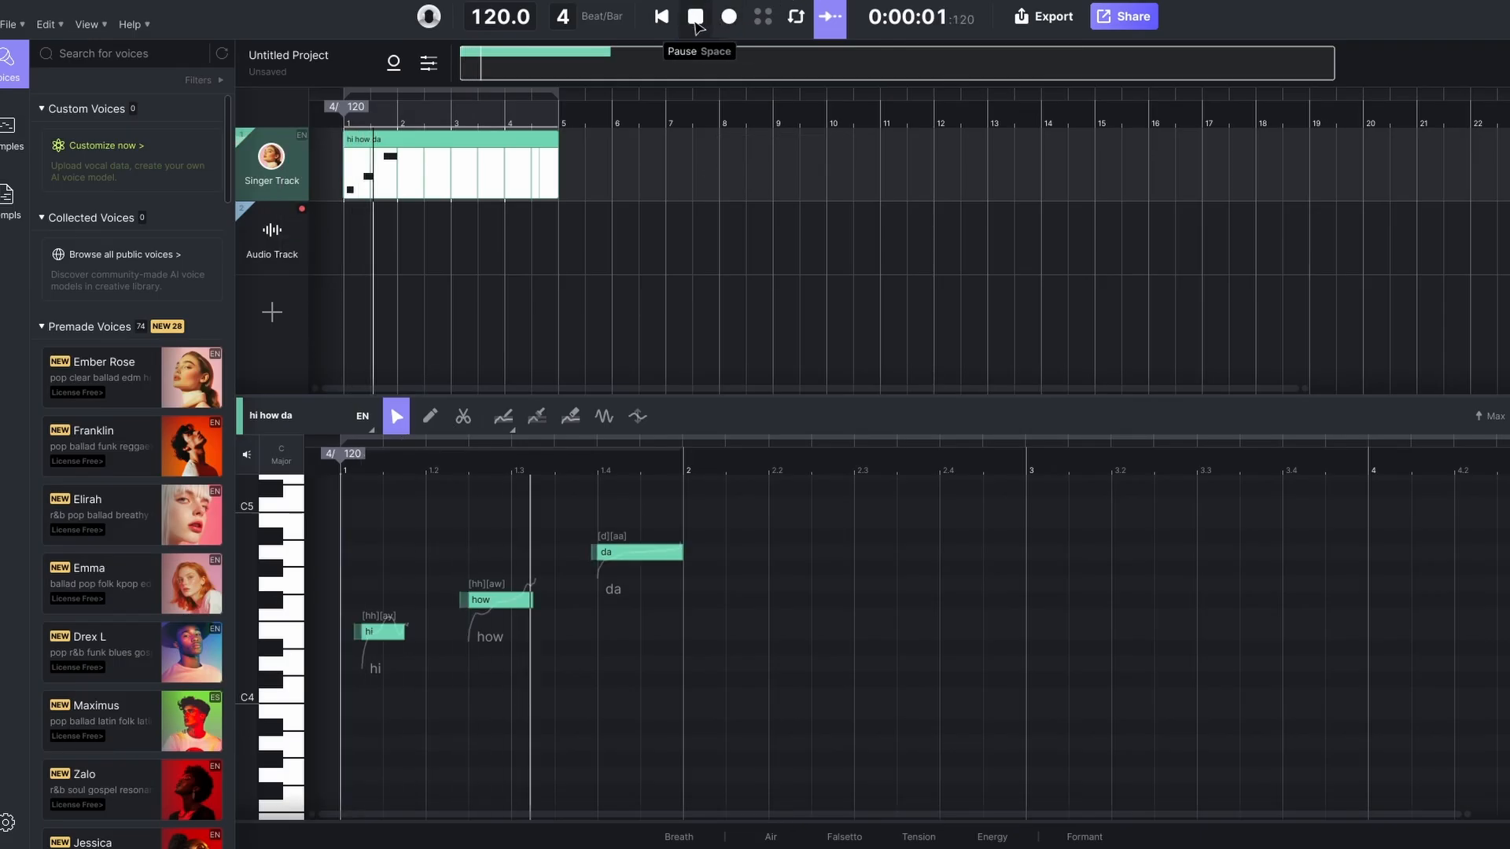
click(694, 18)
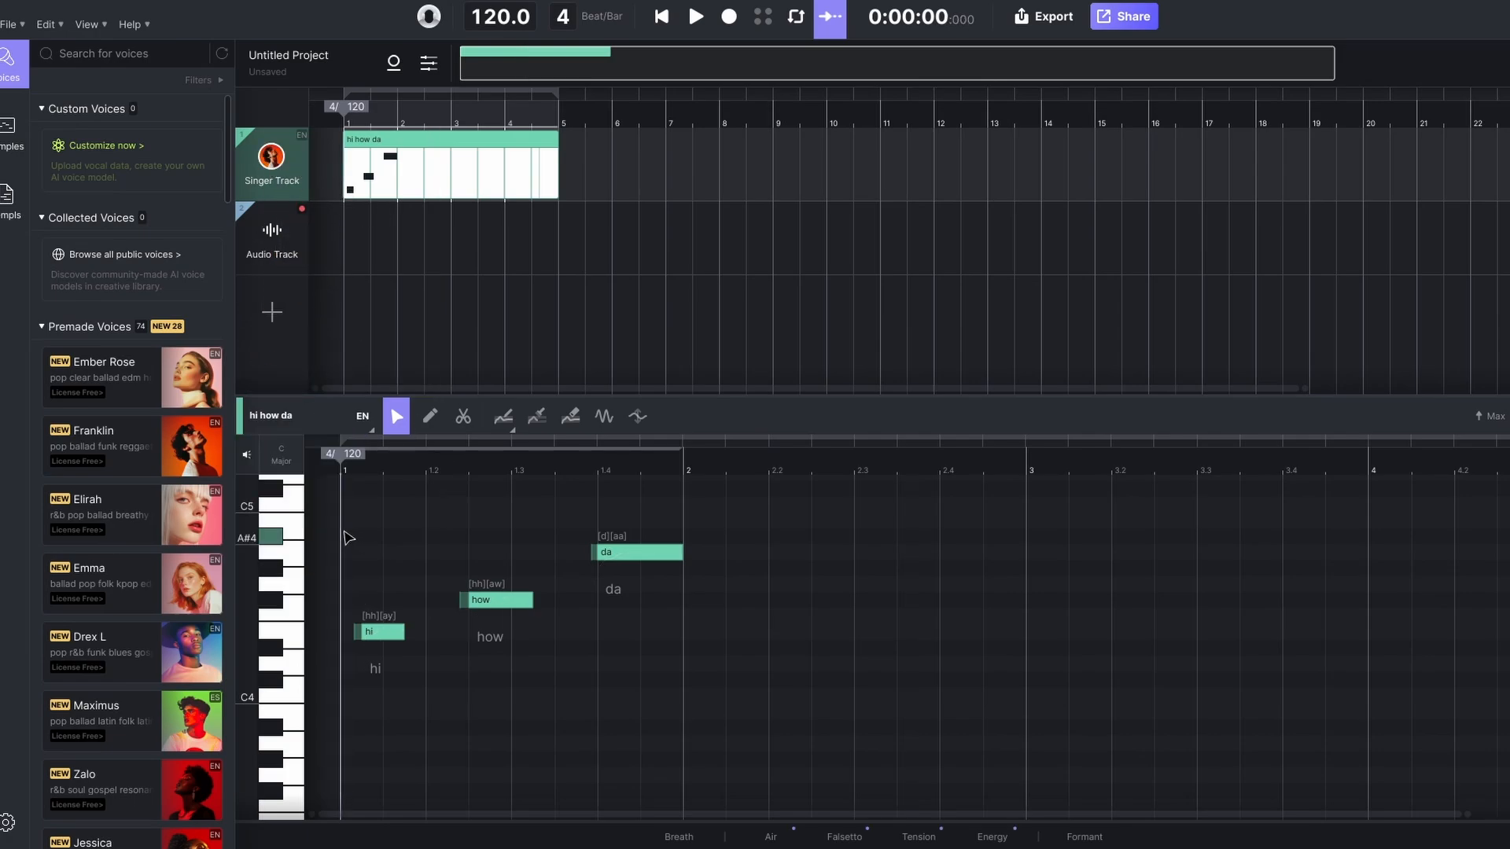
mouse_move(695, 18)
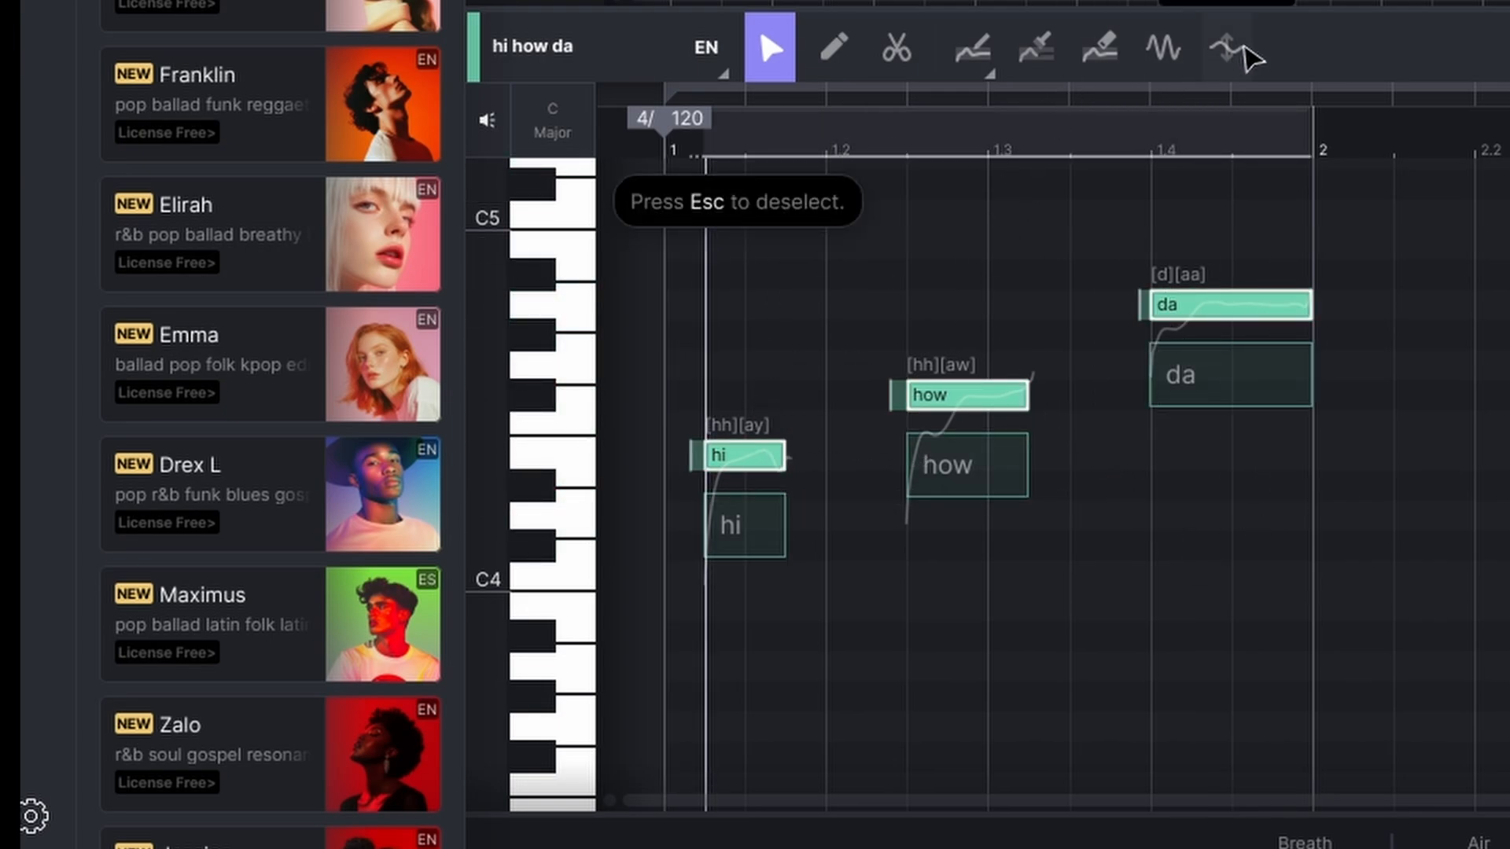
Redraw the pitch curves of the hi, how and da notes, flattening them into steady pitches.
click(1225, 48)
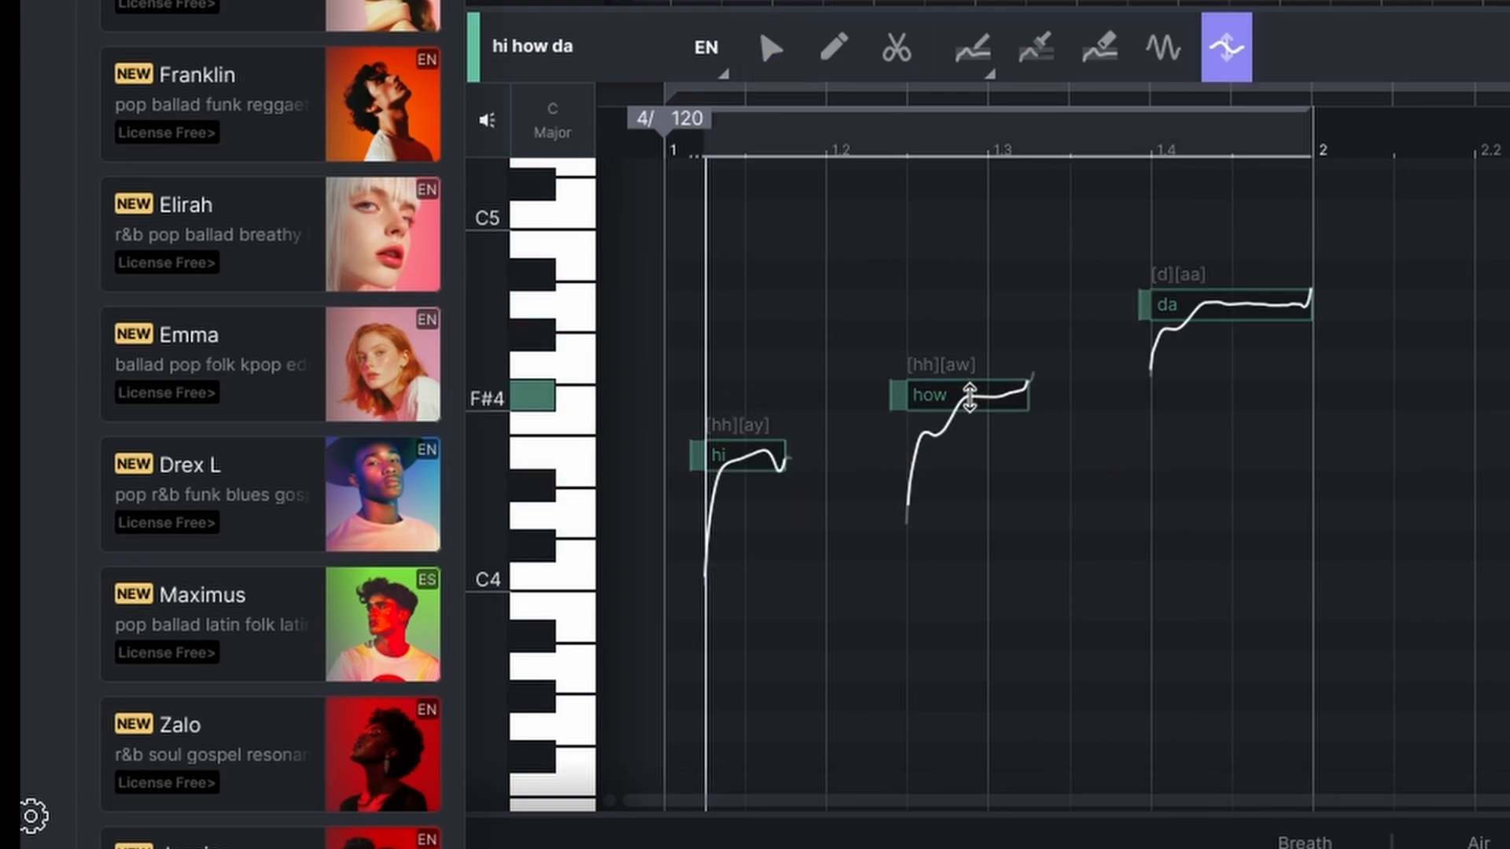
drag(958, 395, 953, 305)
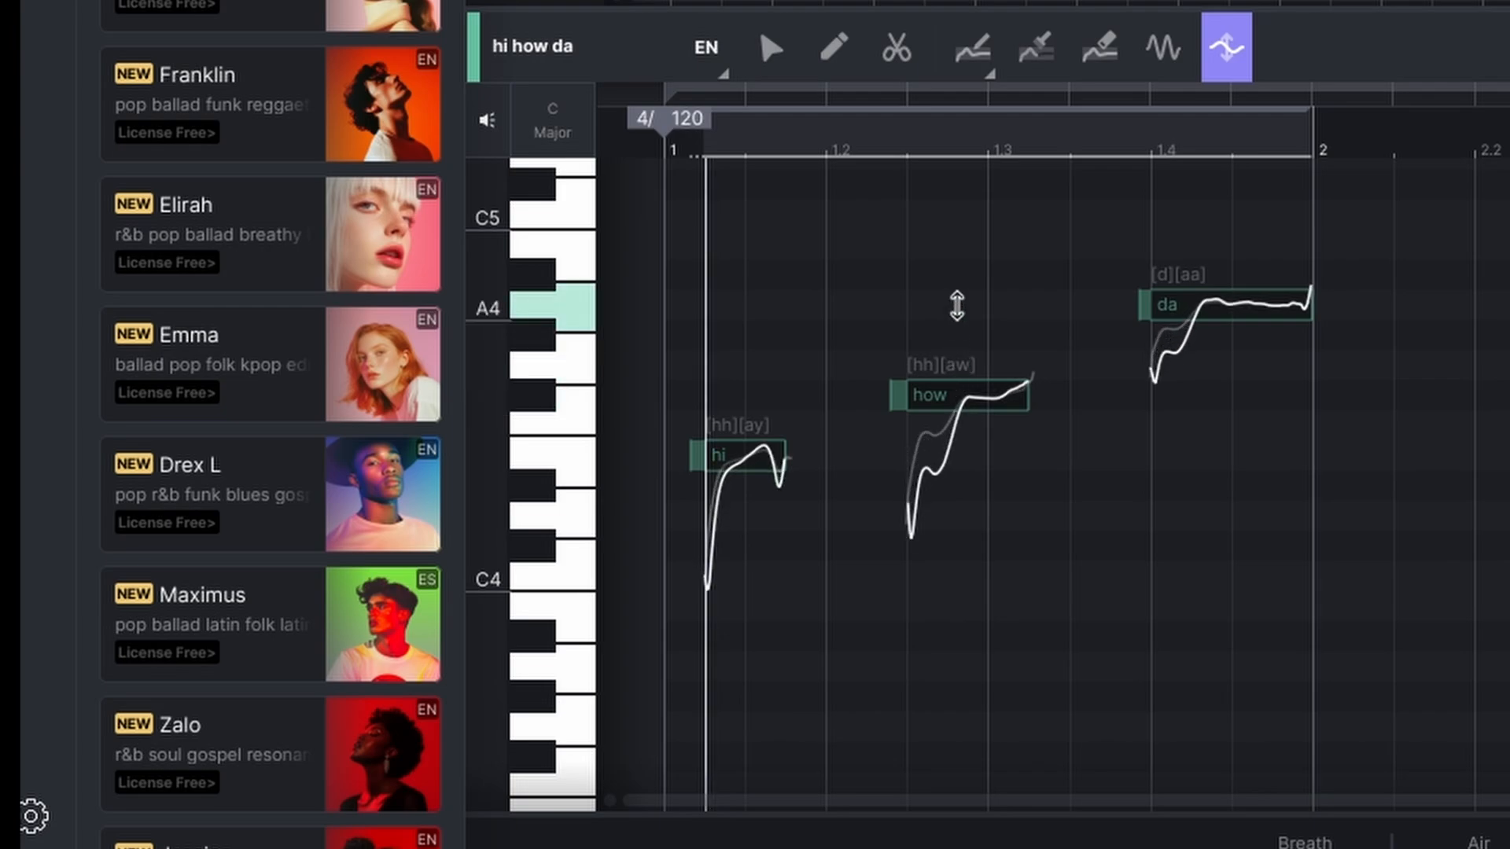
drag(956, 306, 928, 530)
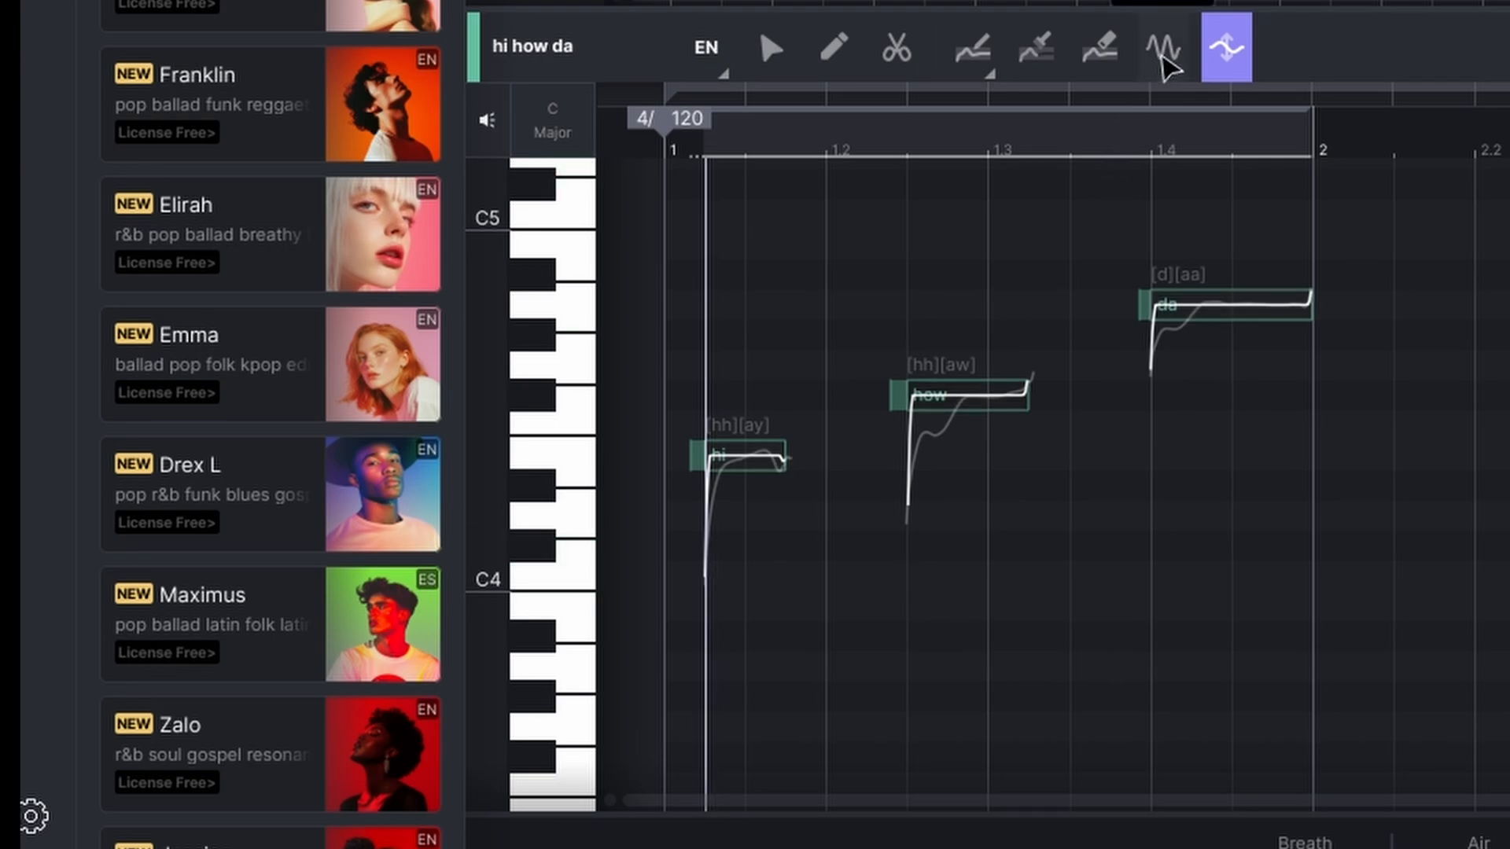
Give the 'how' note a wide vibrato (amplitude 4.0, frequency 6.0) and adjust its fade-in.
click(1163, 46)
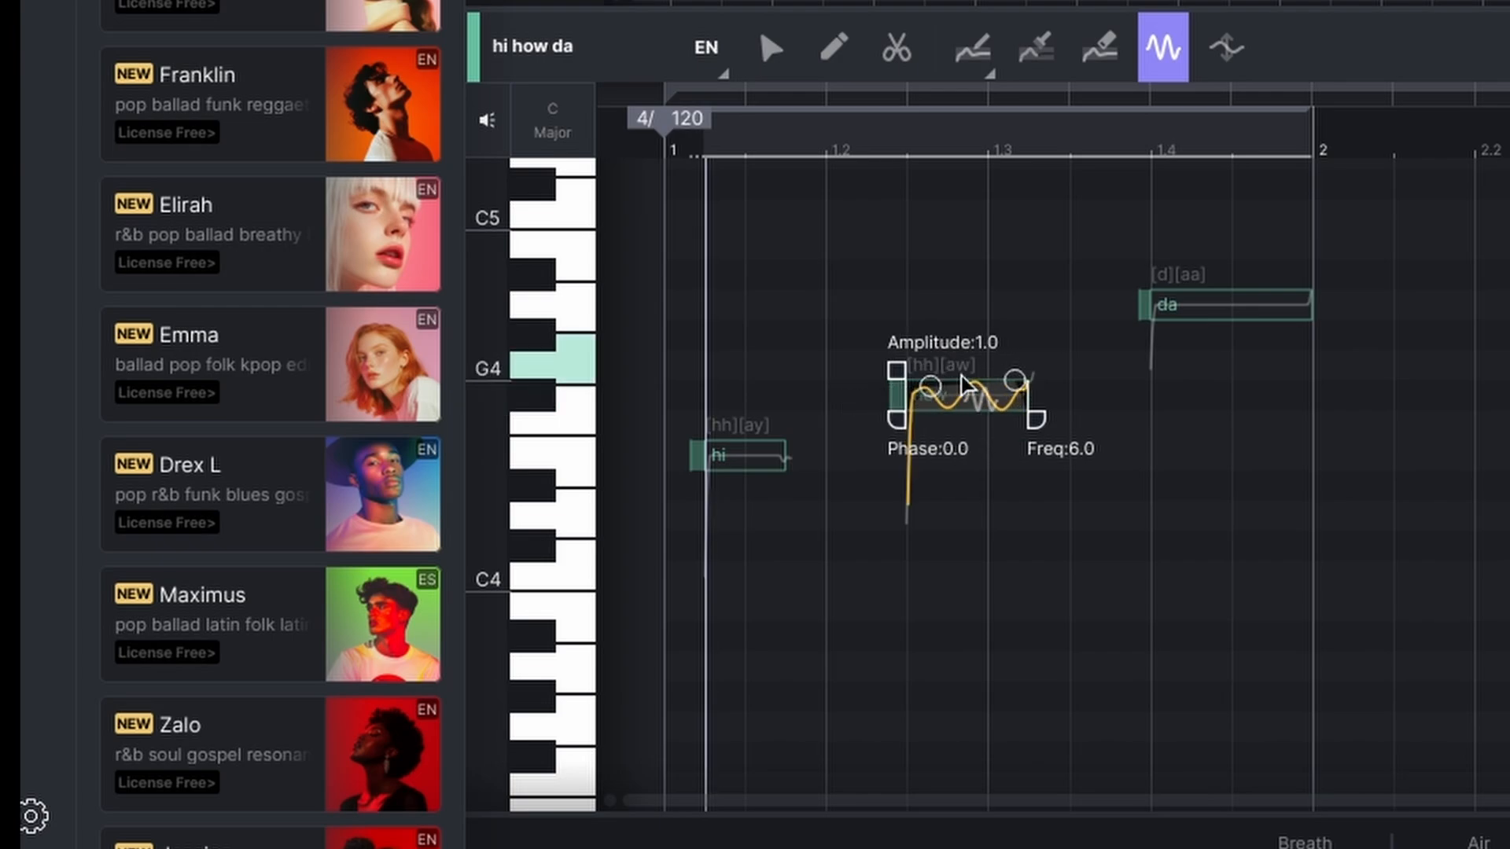
drag(896, 376, 889, 317)
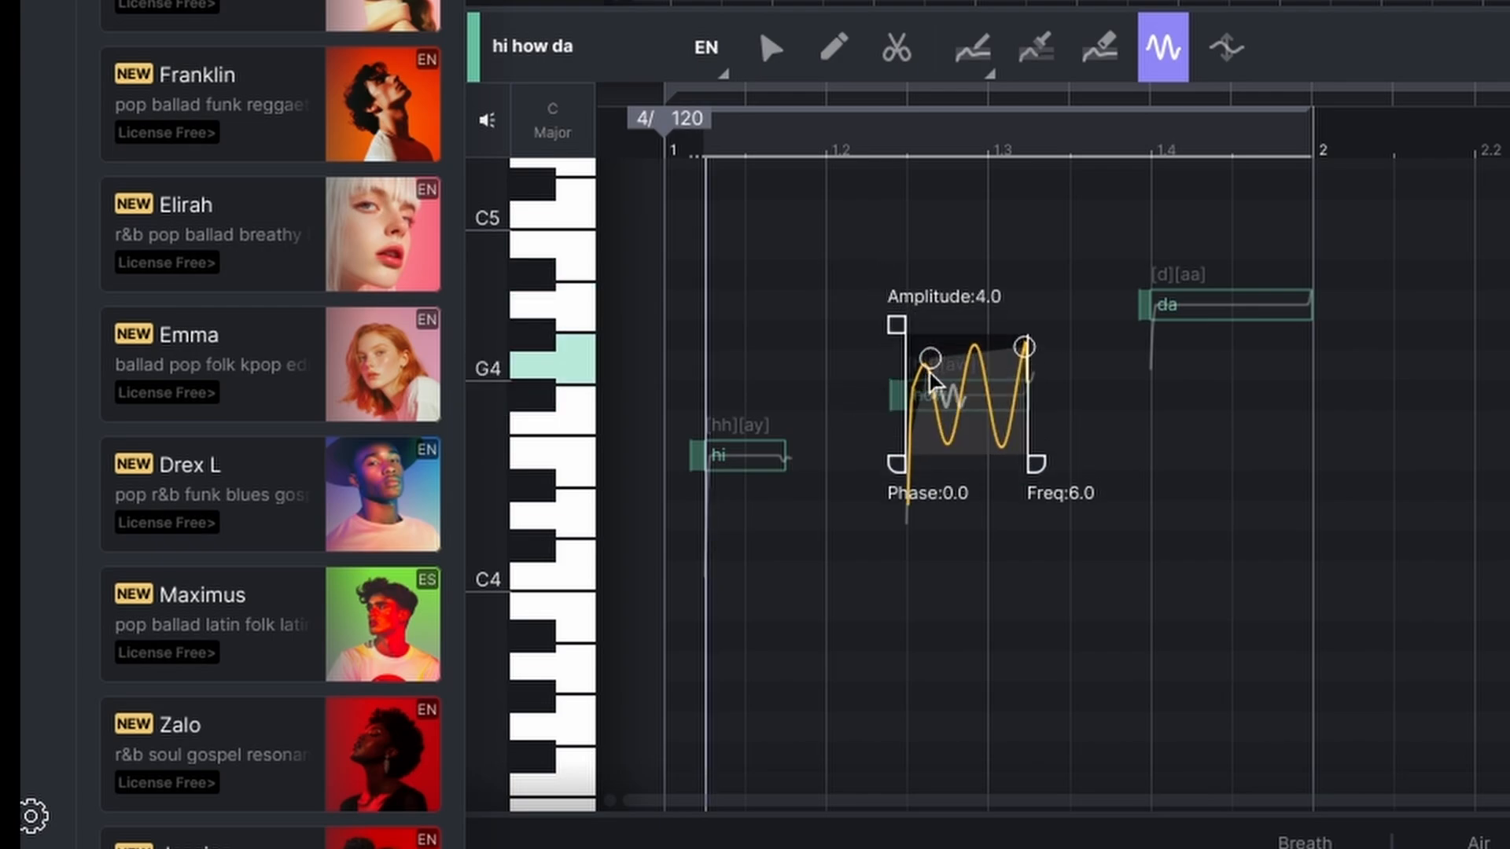
drag(925, 356, 939, 447)
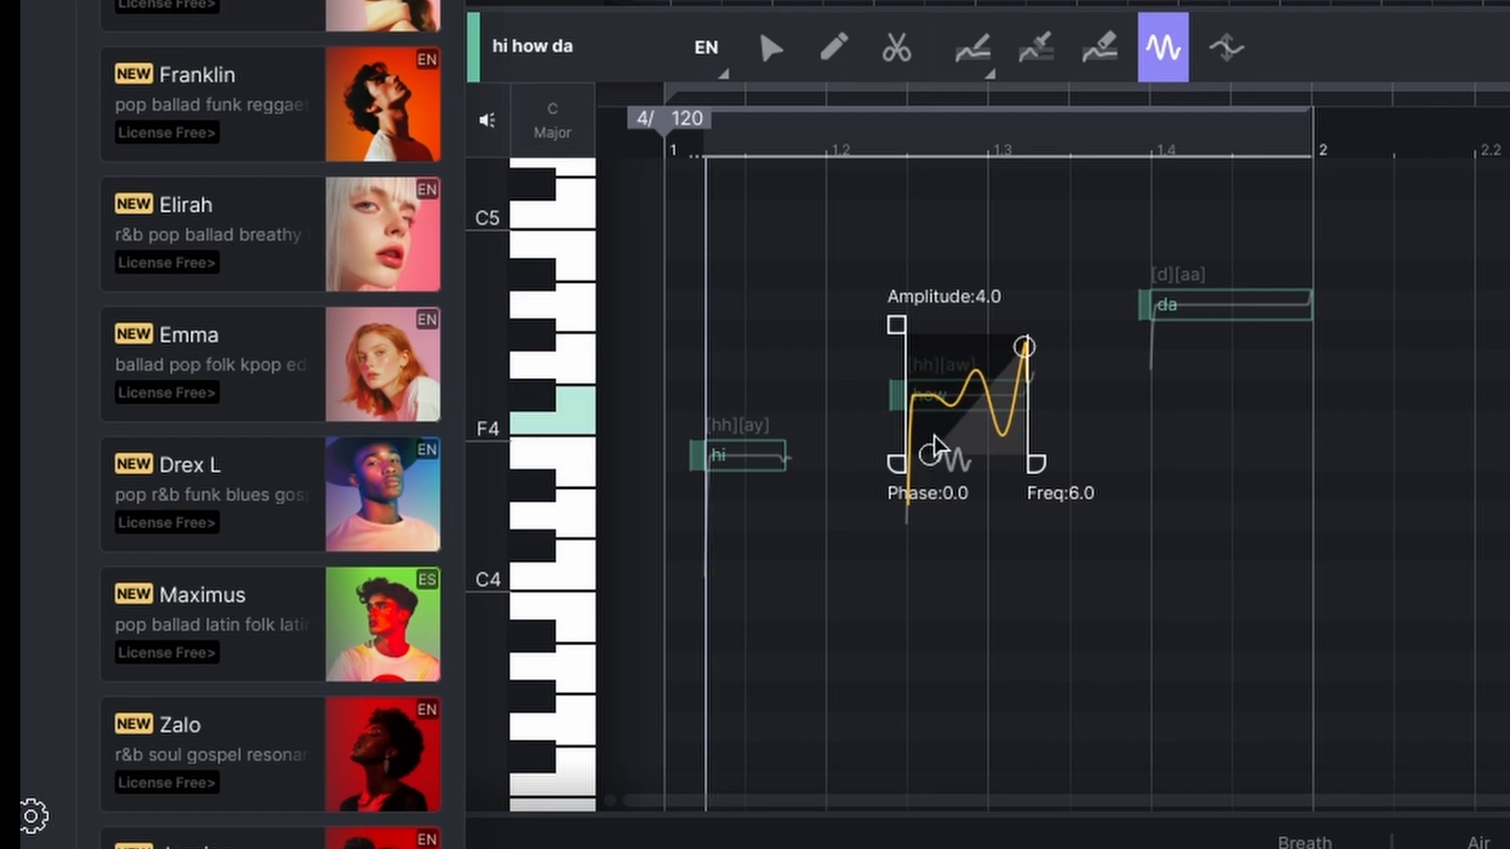
click(768, 47)
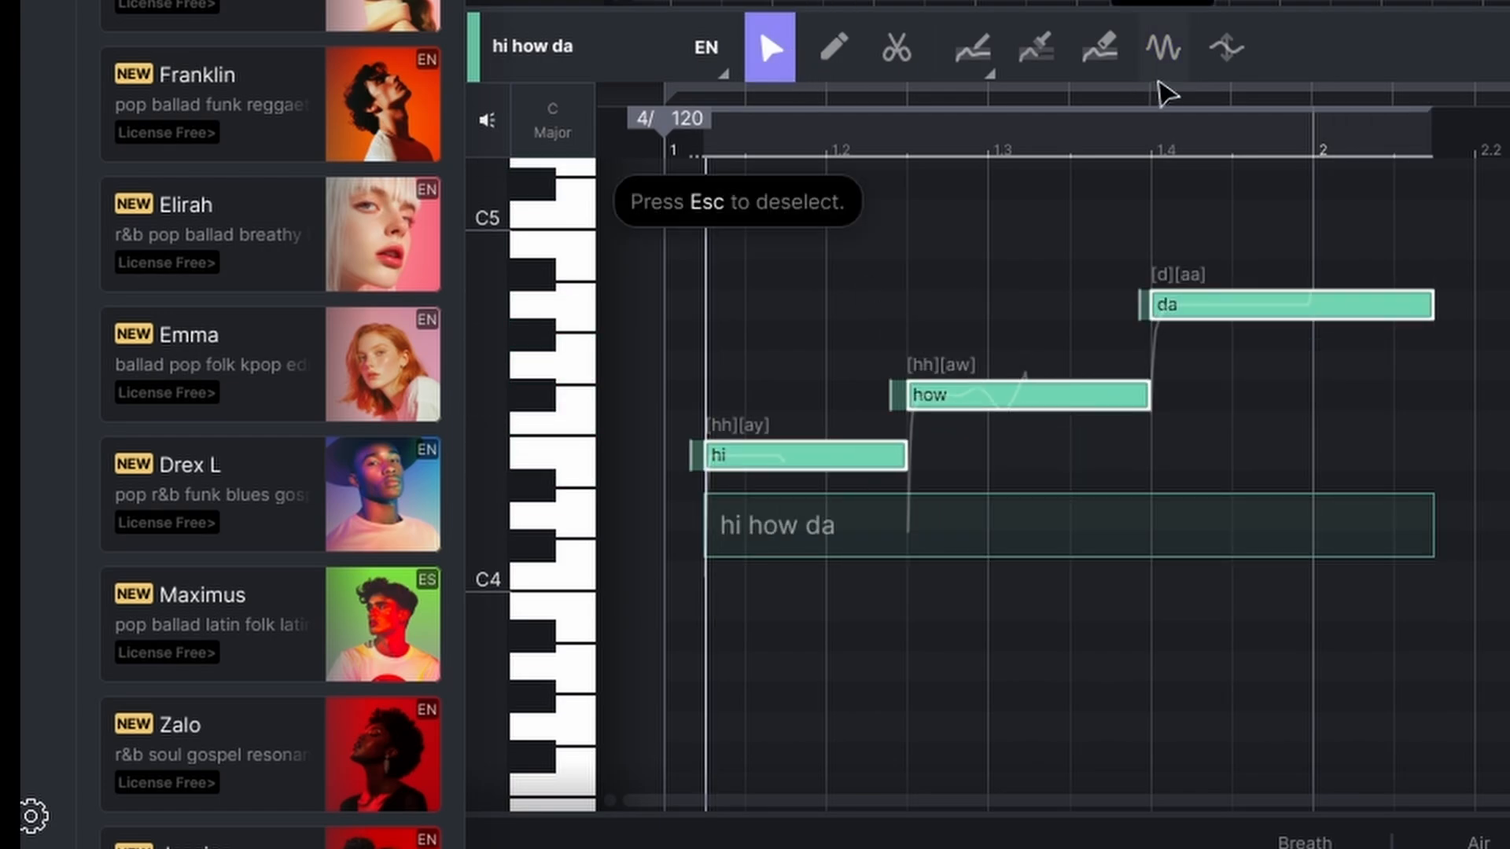
click(1162, 48)
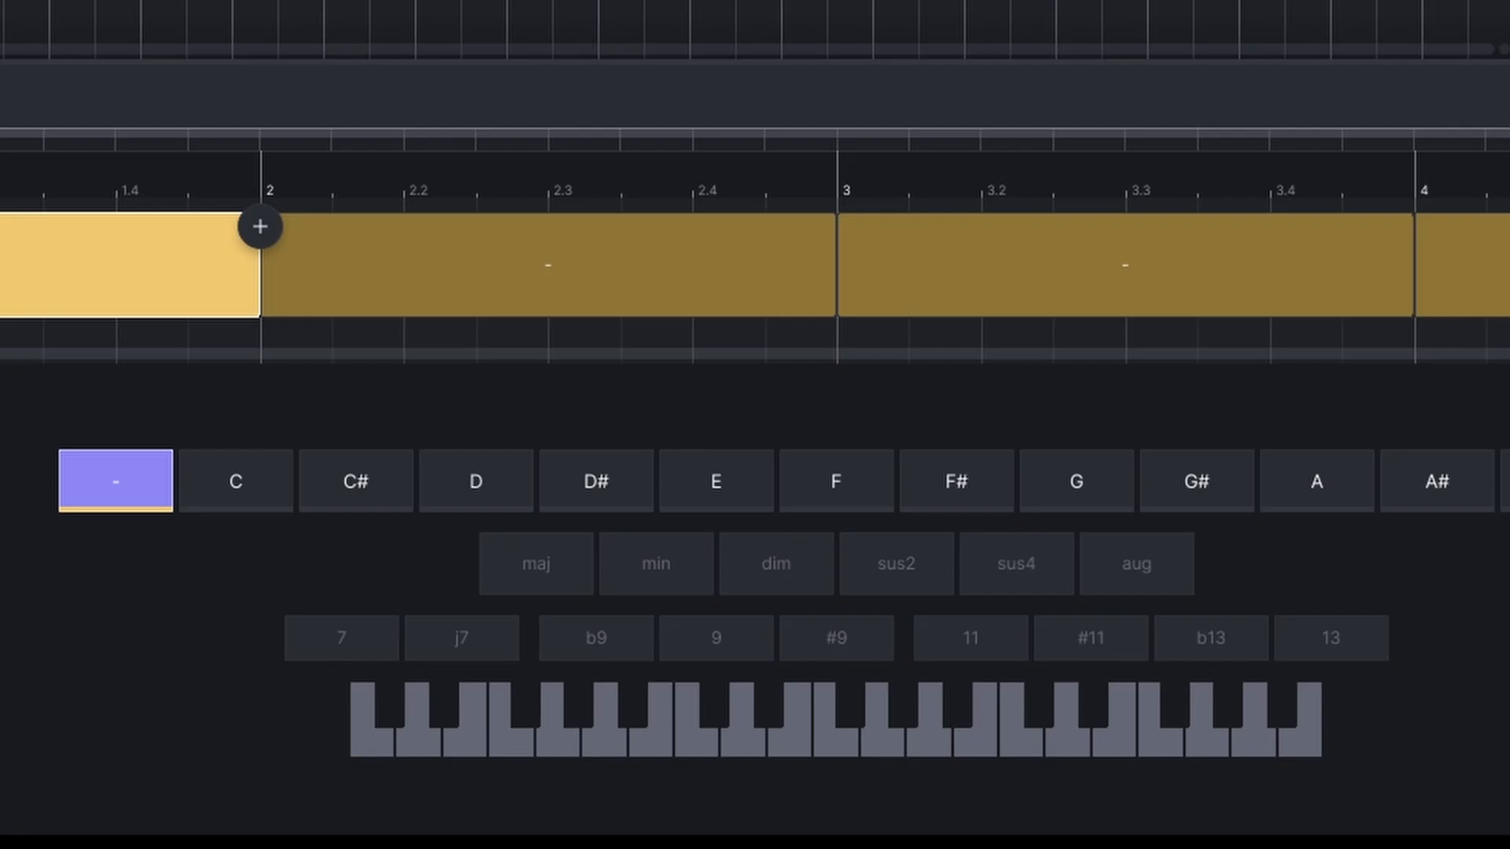
Add a Chord Track whose regions stay set to '-' with no chord.
click(235, 481)
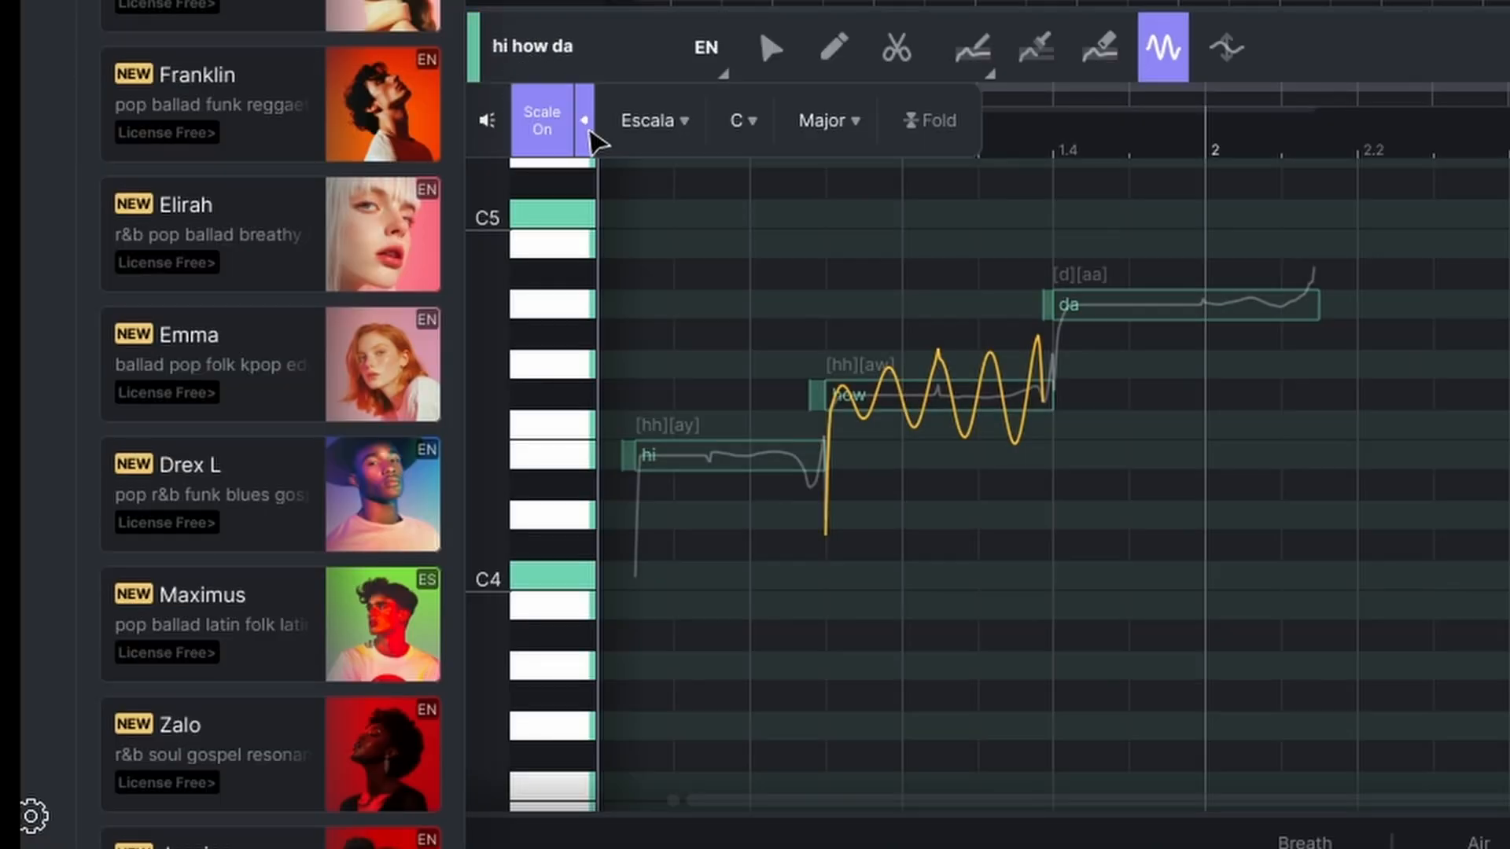
Preview the chord guide, then return to the Escala guide with the Major scale and Fold.
click(653, 119)
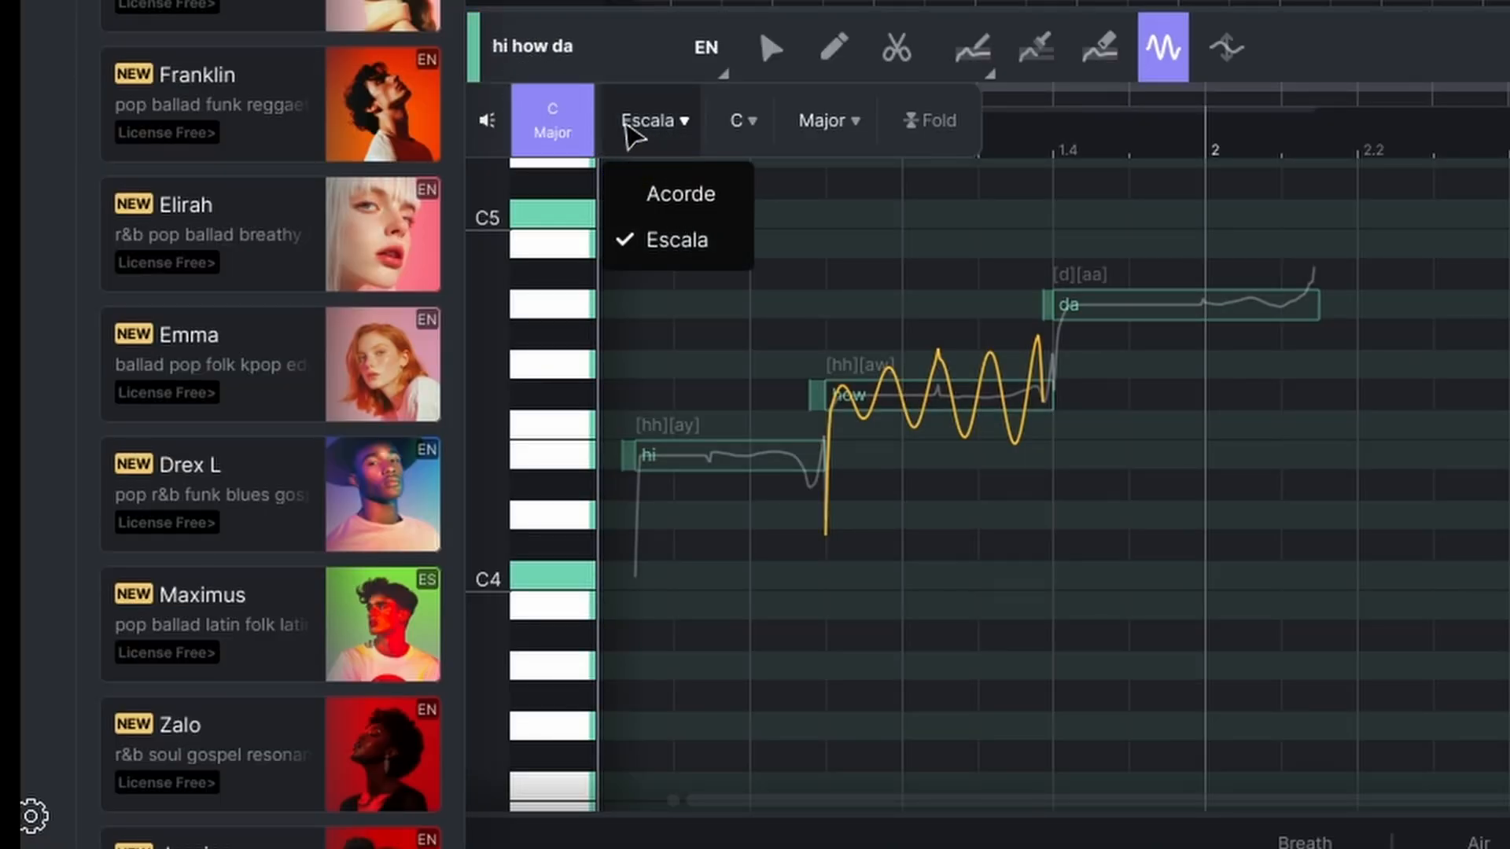
click(679, 194)
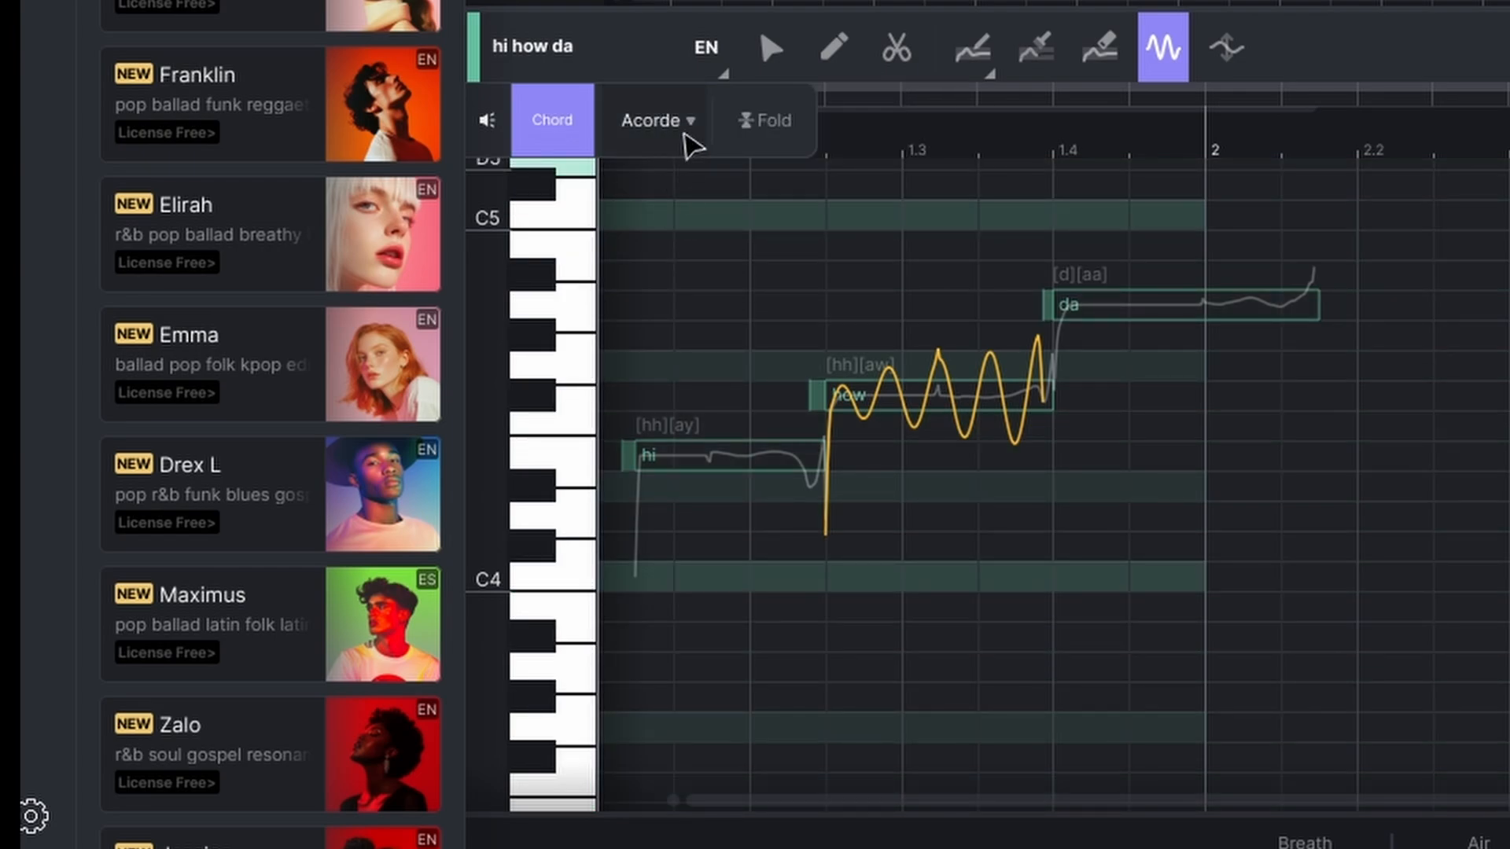
click(763, 120)
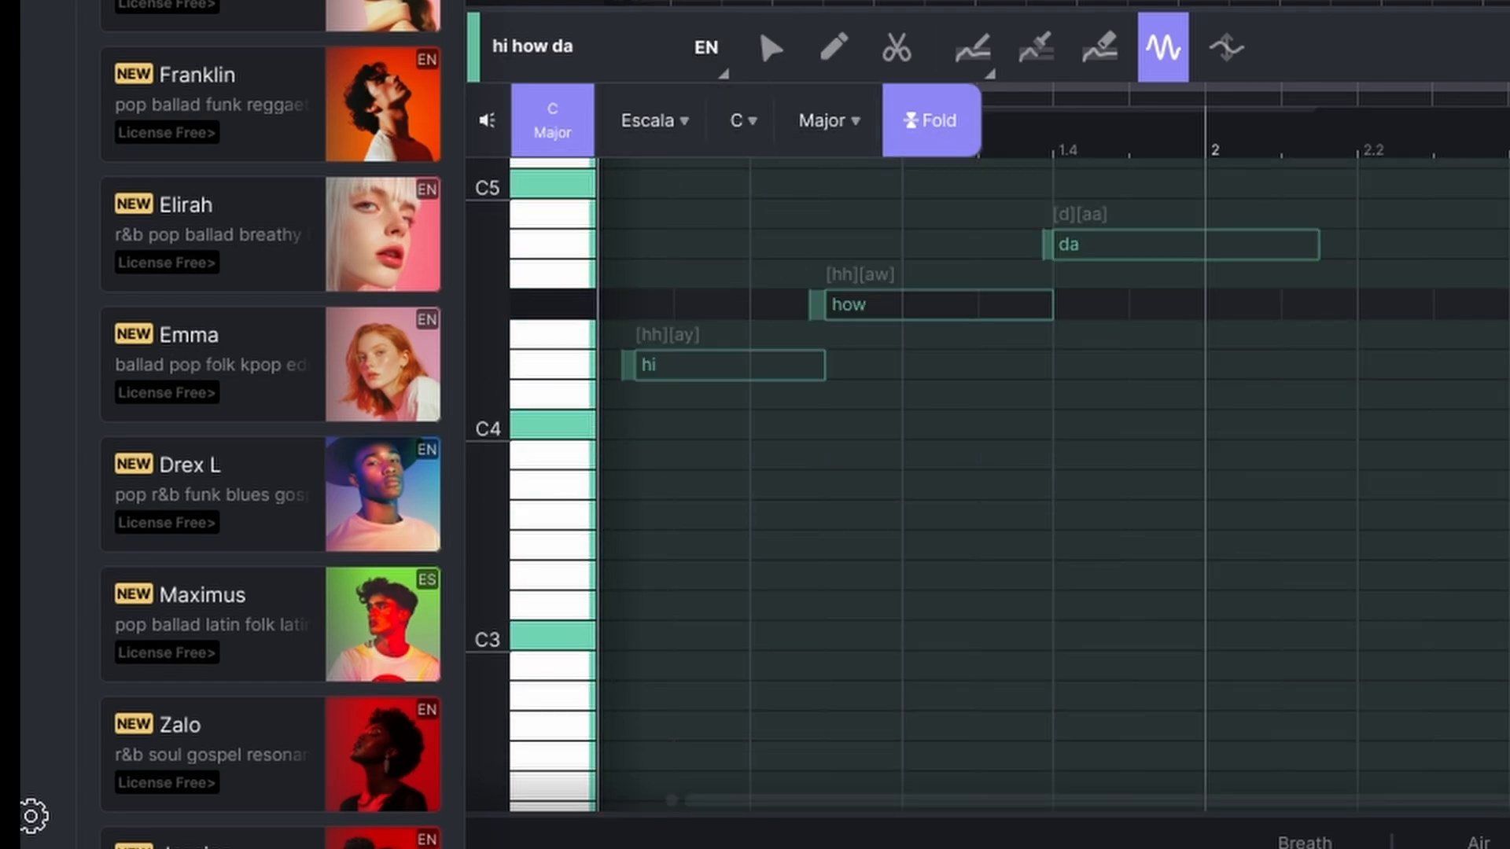
click(825, 120)
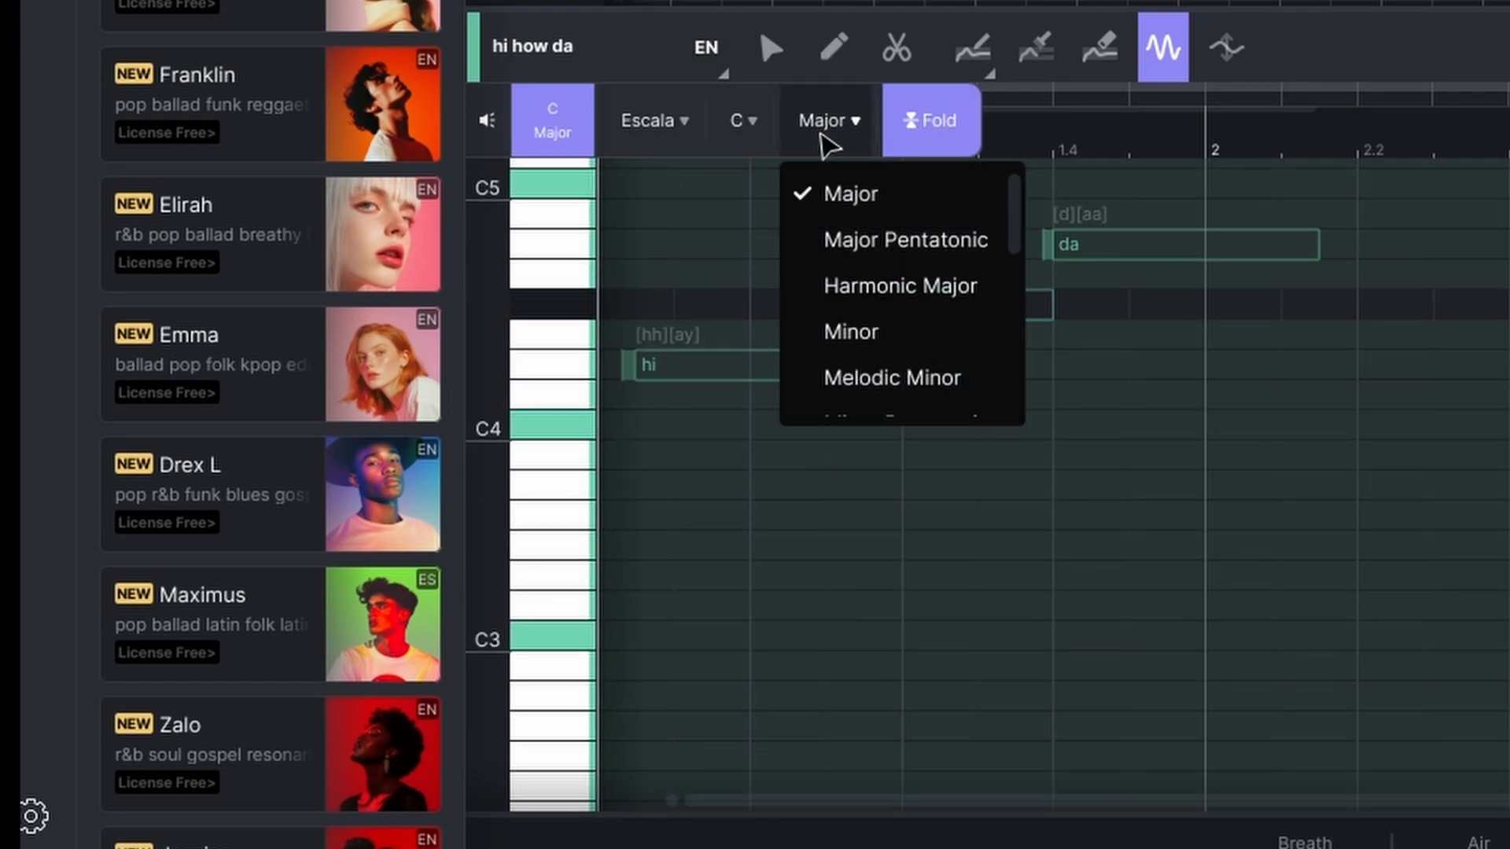
click(899, 285)
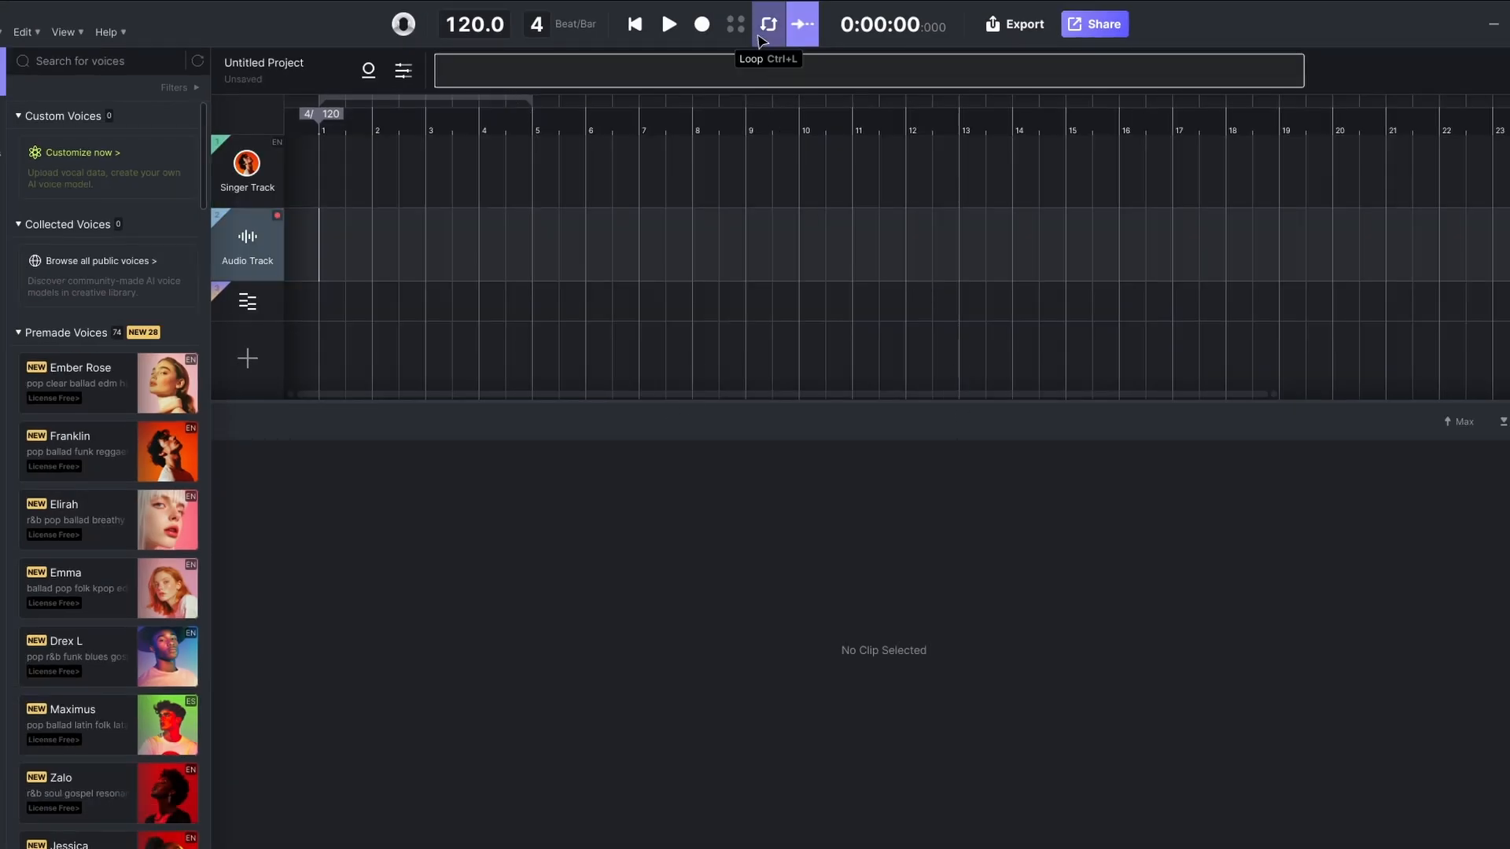
mouse_move(734, 24)
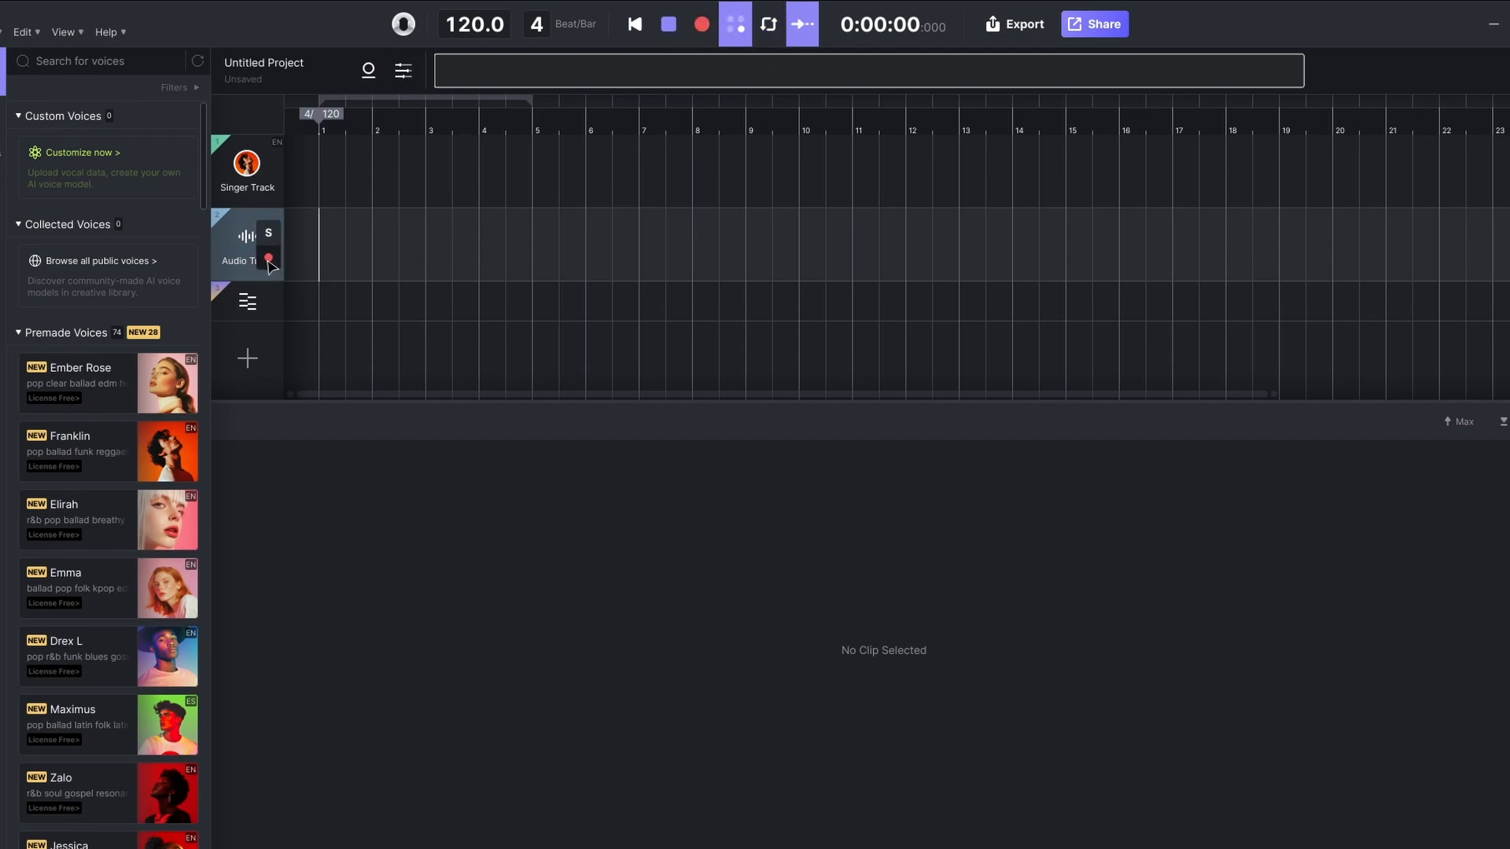
Arm the audio track and record a short vocal clip, Record_0.
click(269, 261)
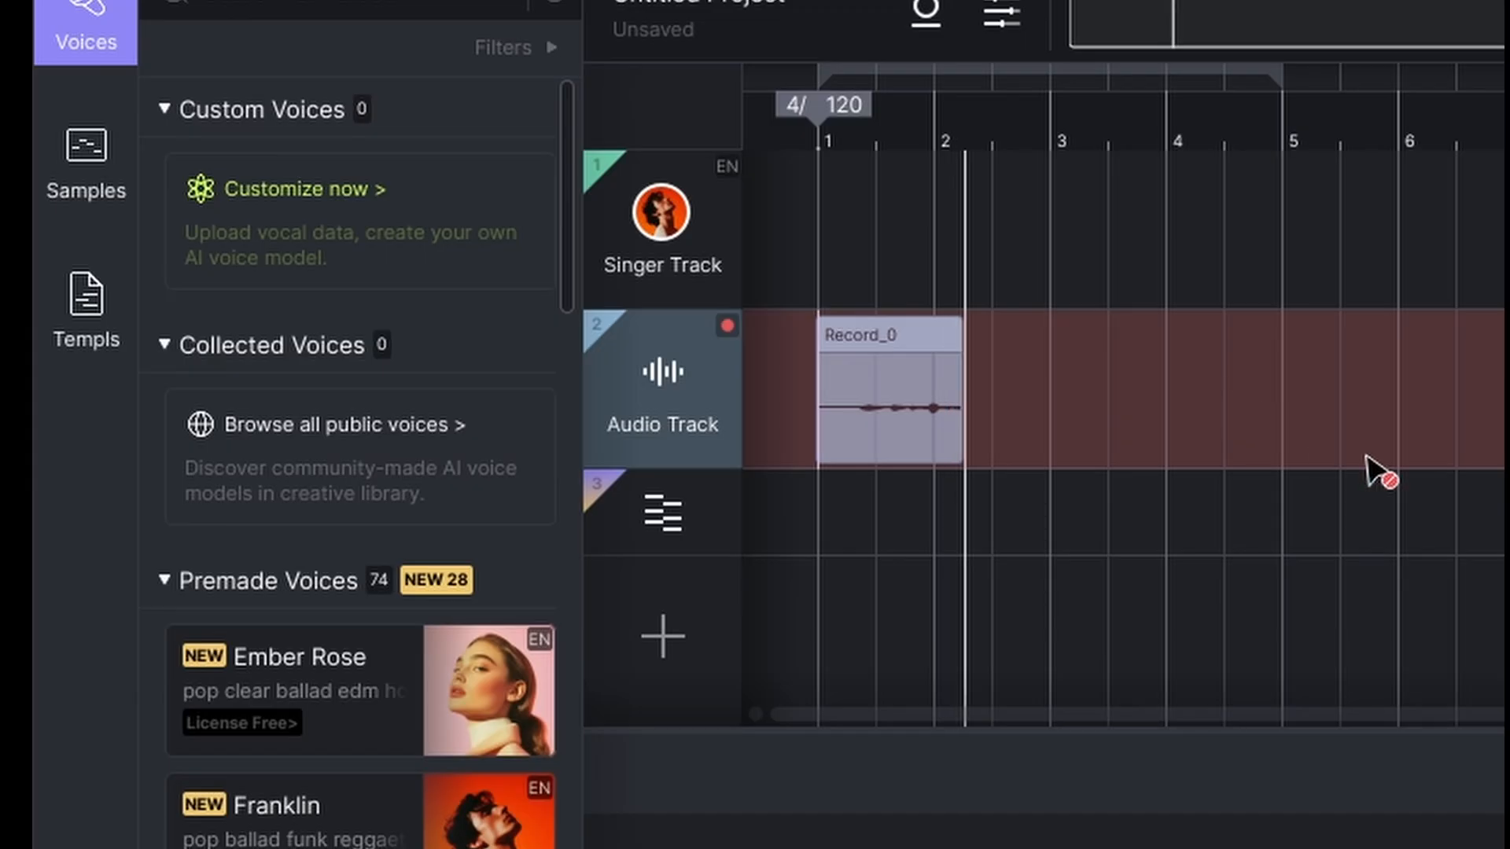
drag(968, 415, 1214, 414)
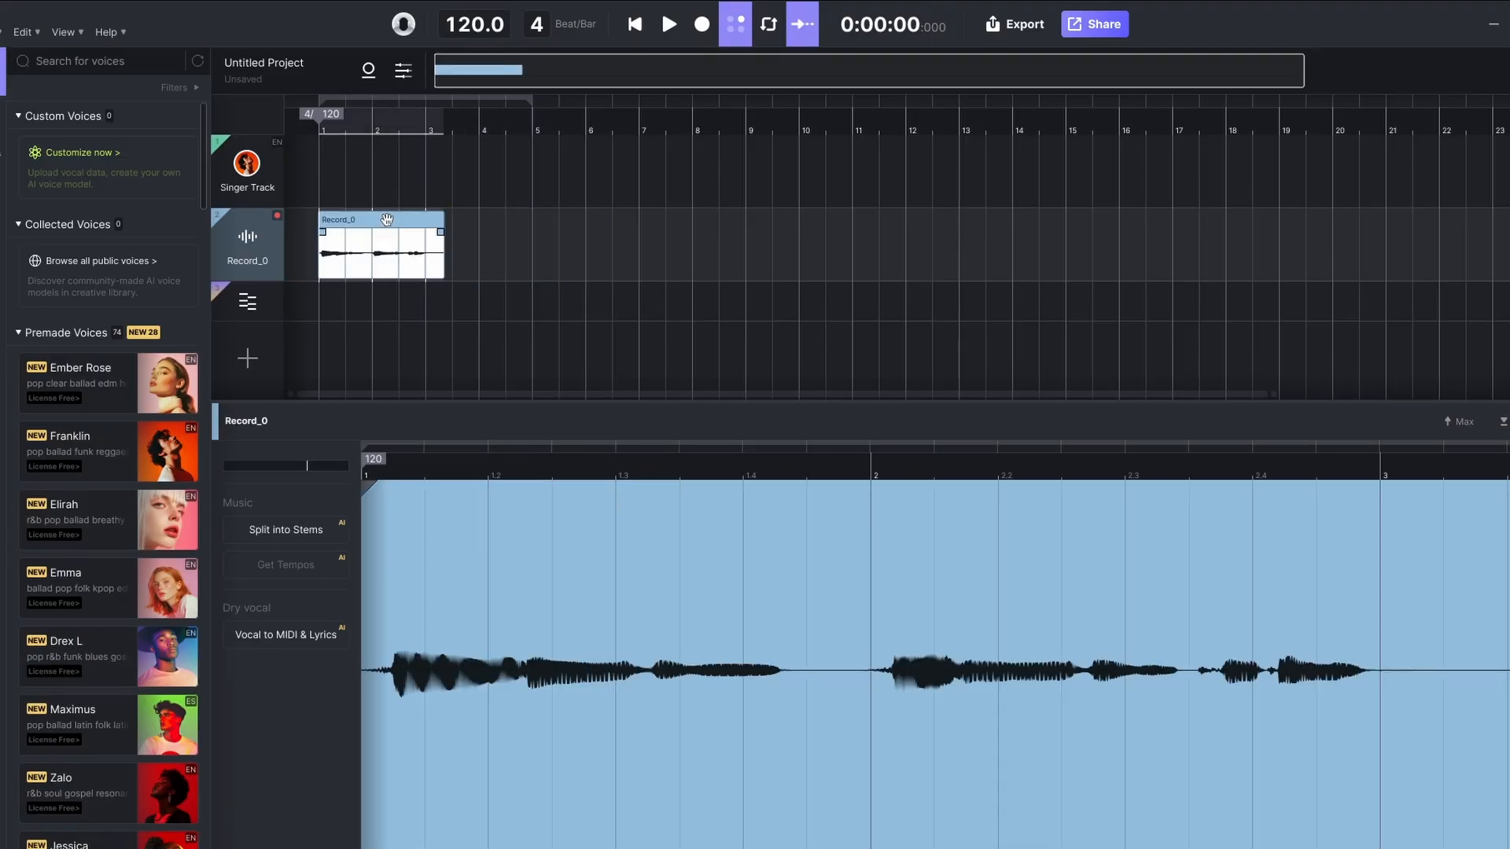
Convert Record_0 into English notes and lyrics via Vocal to MIDI & Lyrics, then audition it.
click(286, 634)
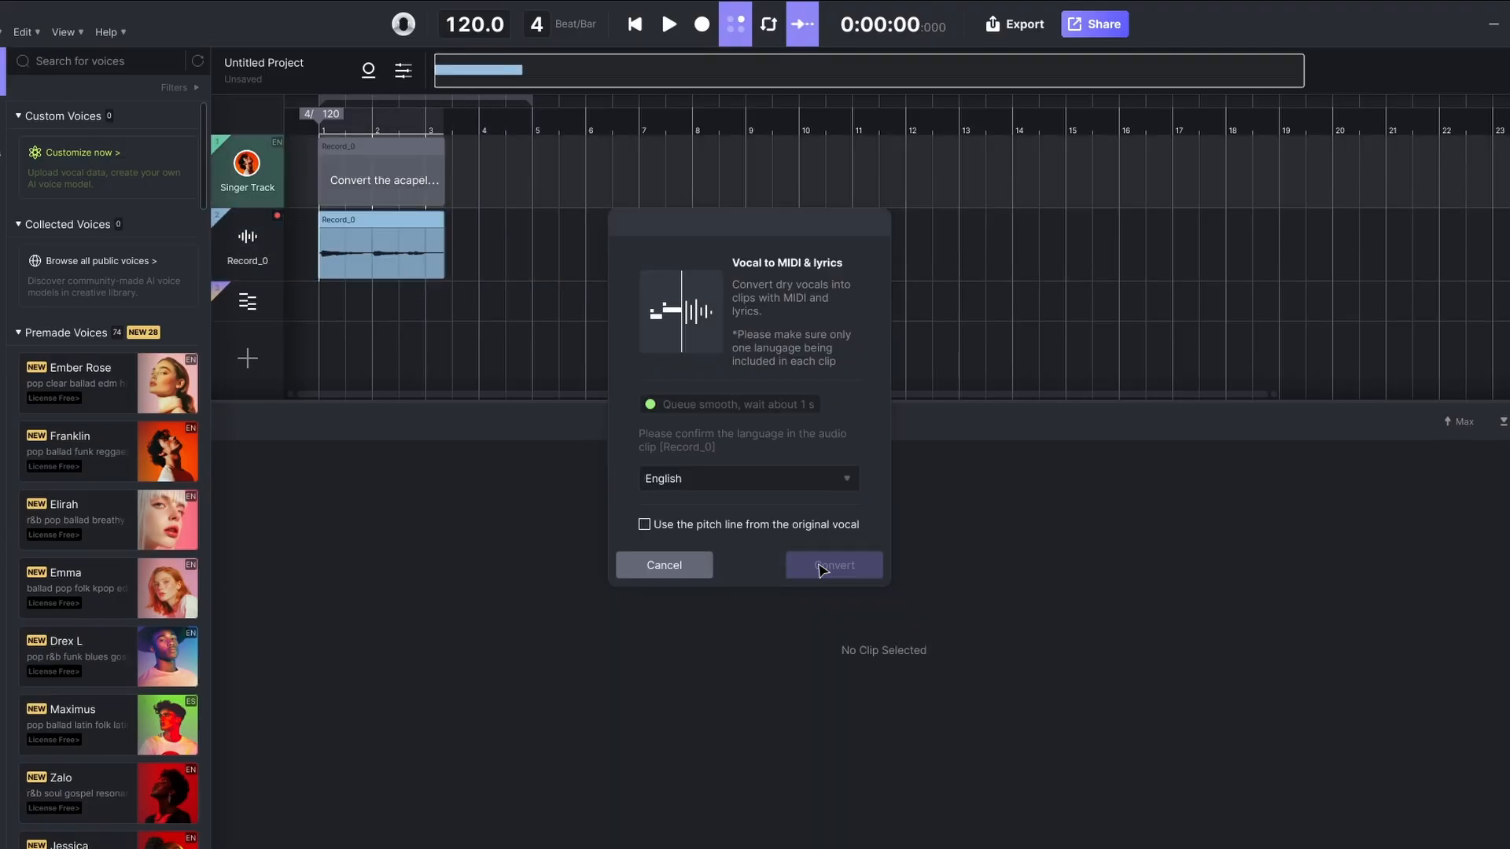
click(832, 566)
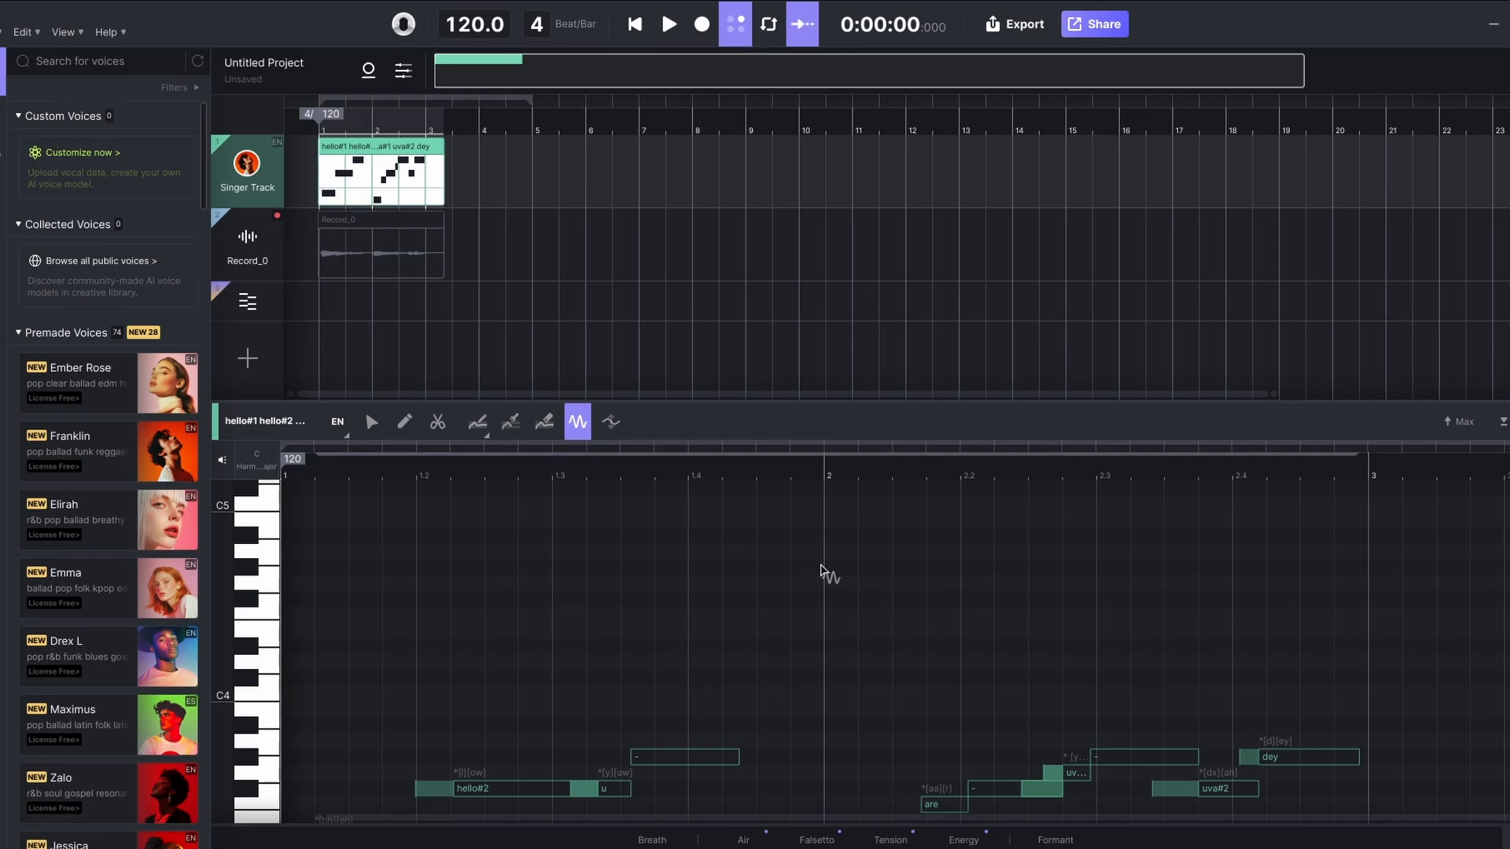
mouse_move(668, 24)
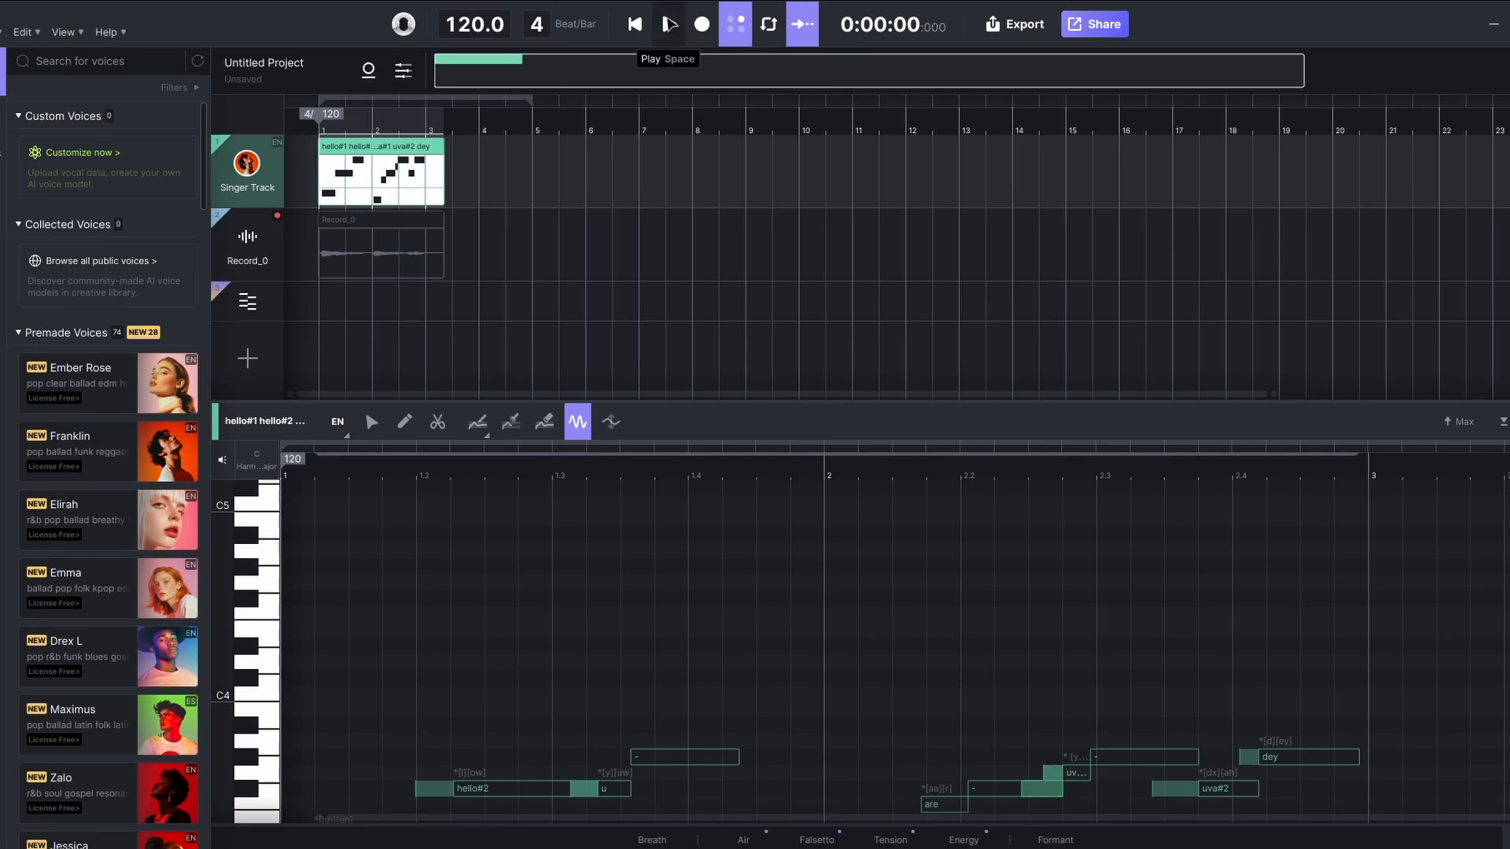
click(666, 24)
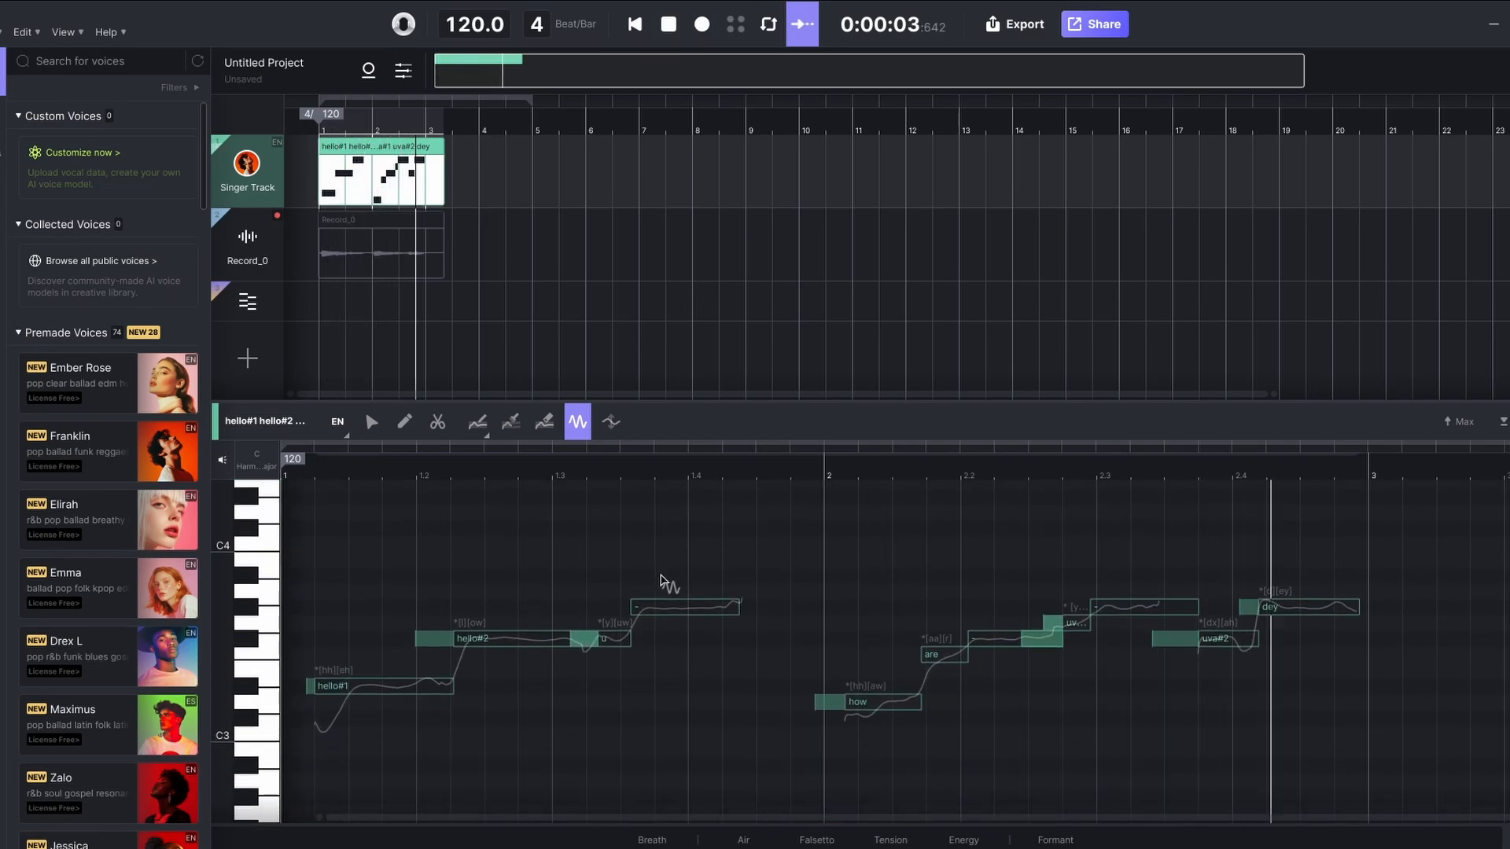
click(668, 24)
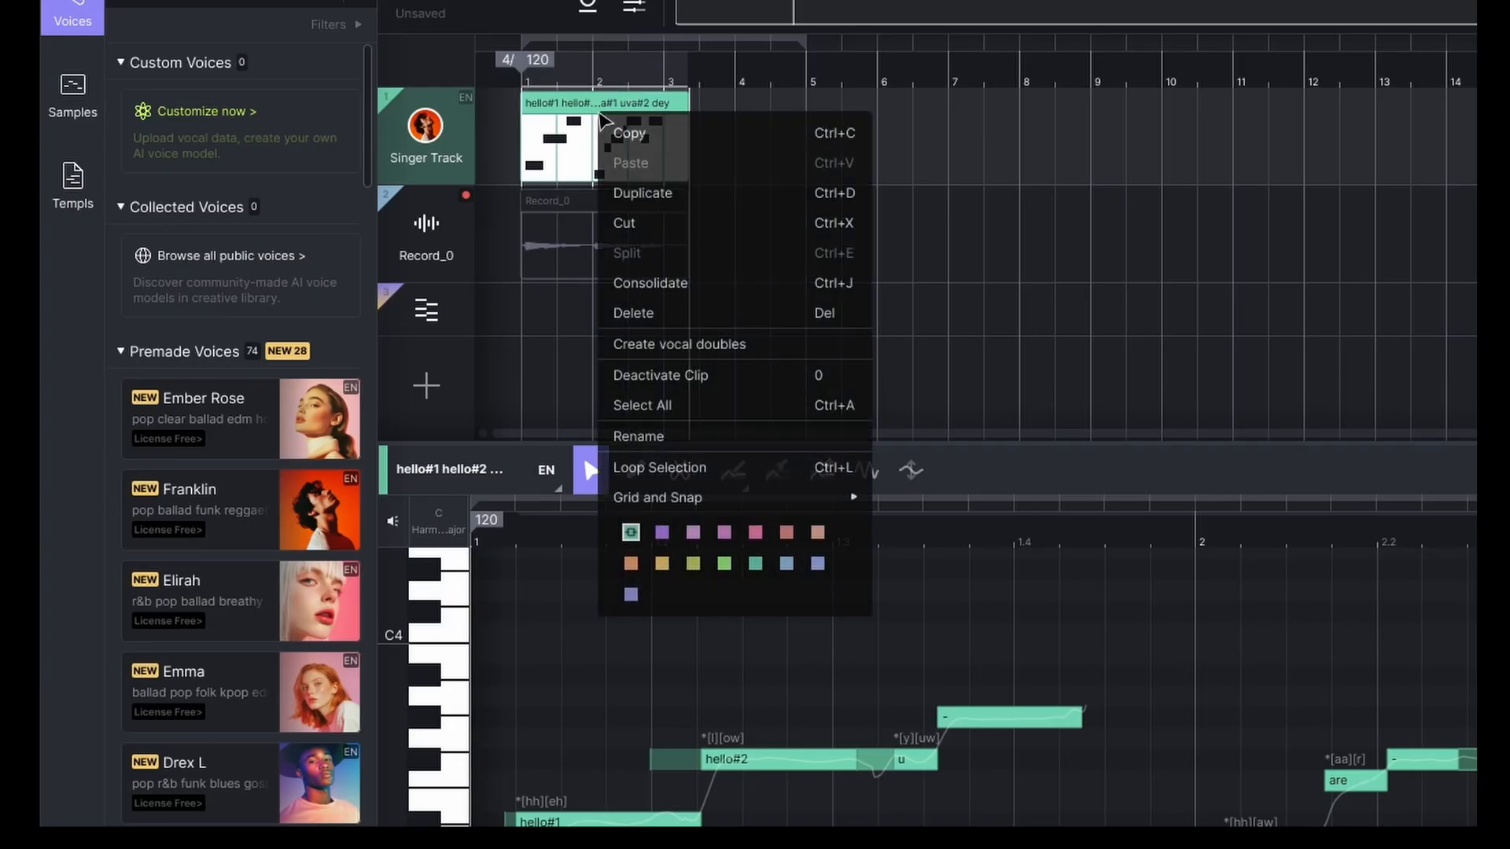
Create L and R vocal doubles at 88% similarity with UserPitch and VoiceMix checked.
click(679, 344)
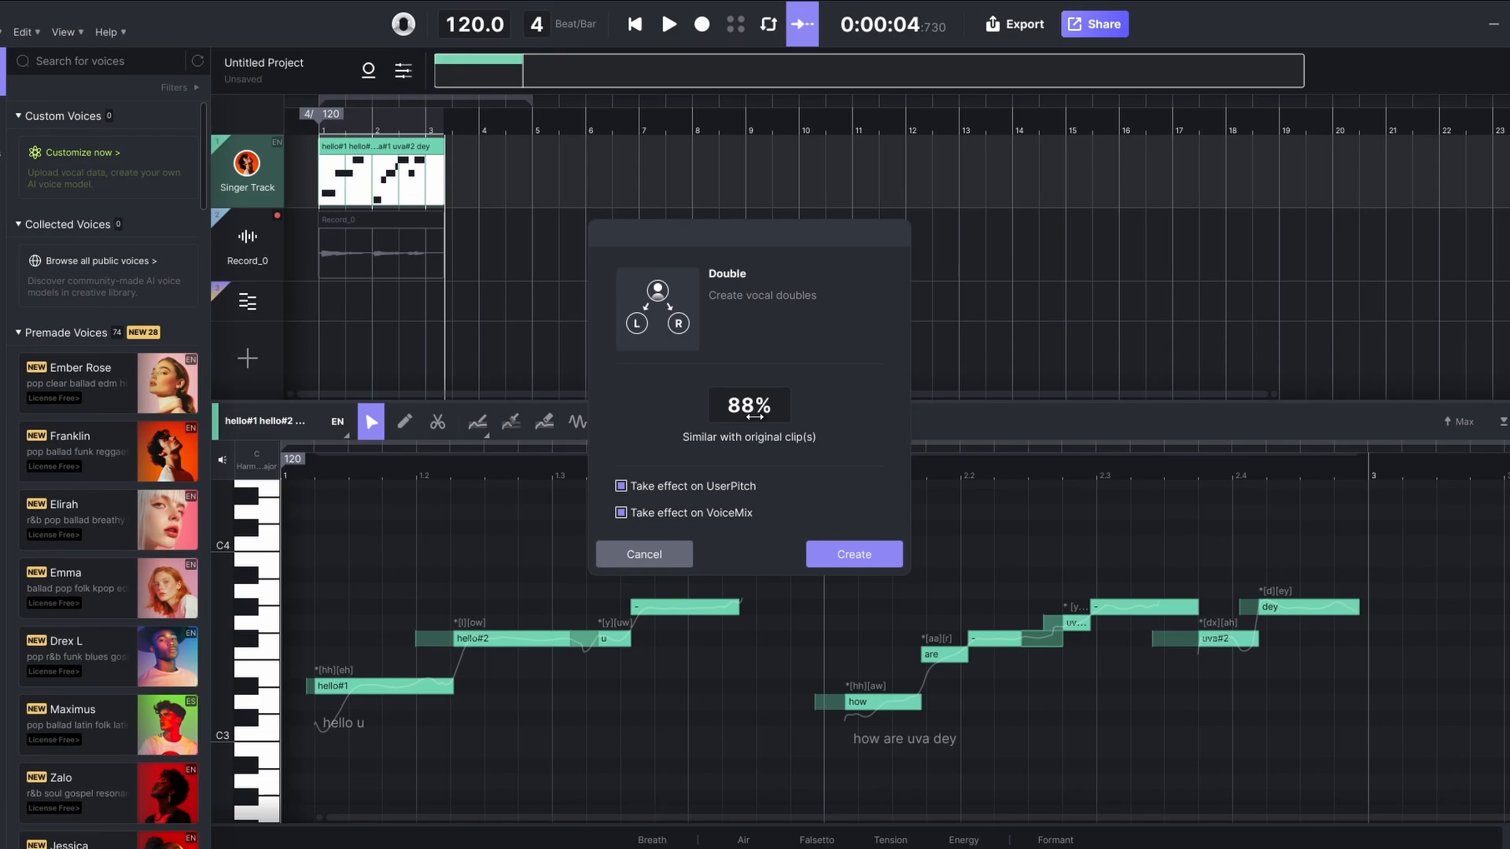
click(851, 554)
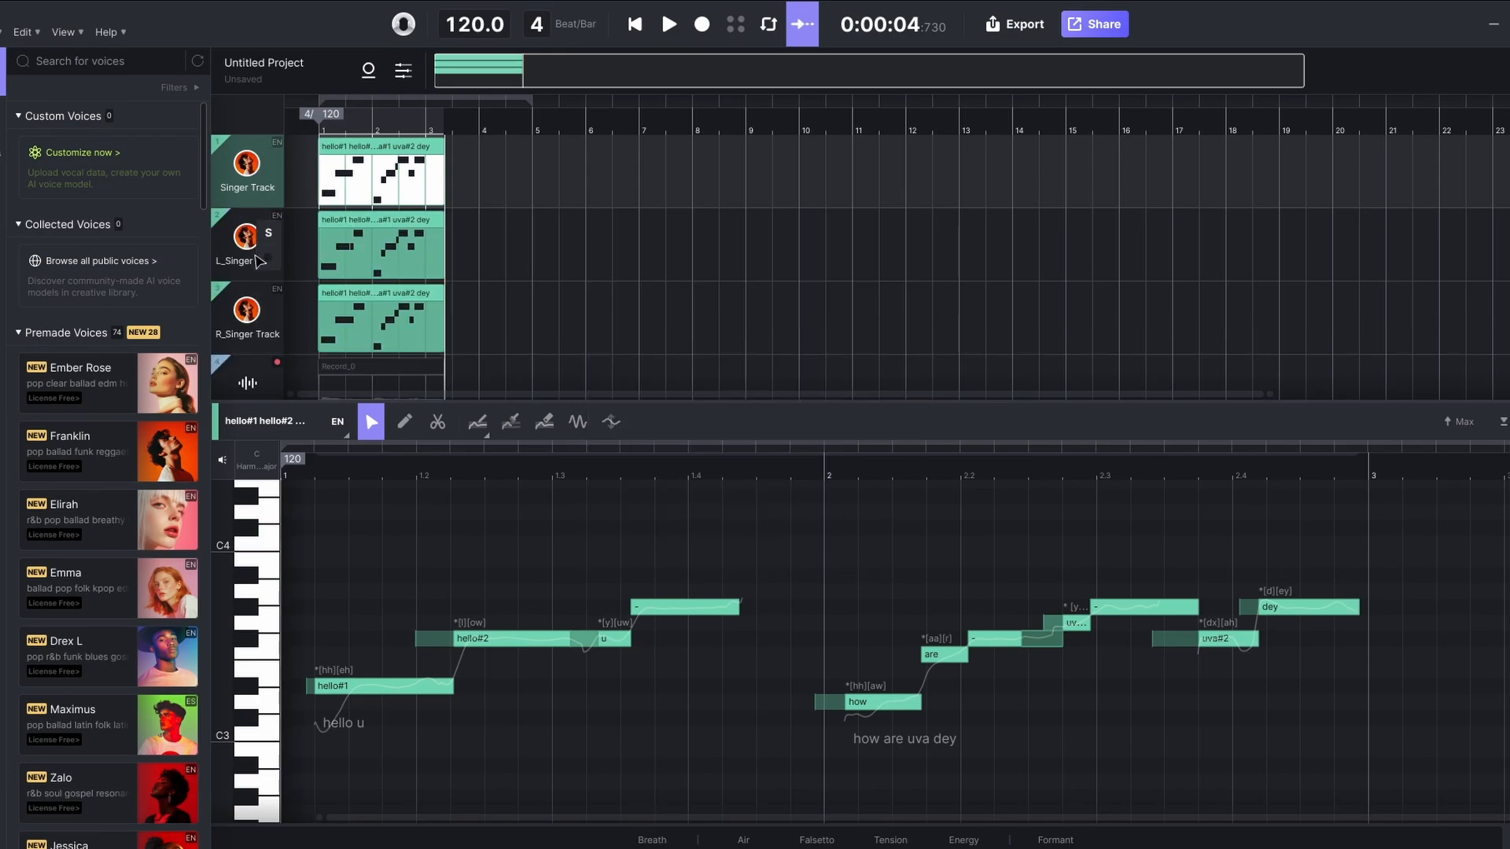
click(246, 238)
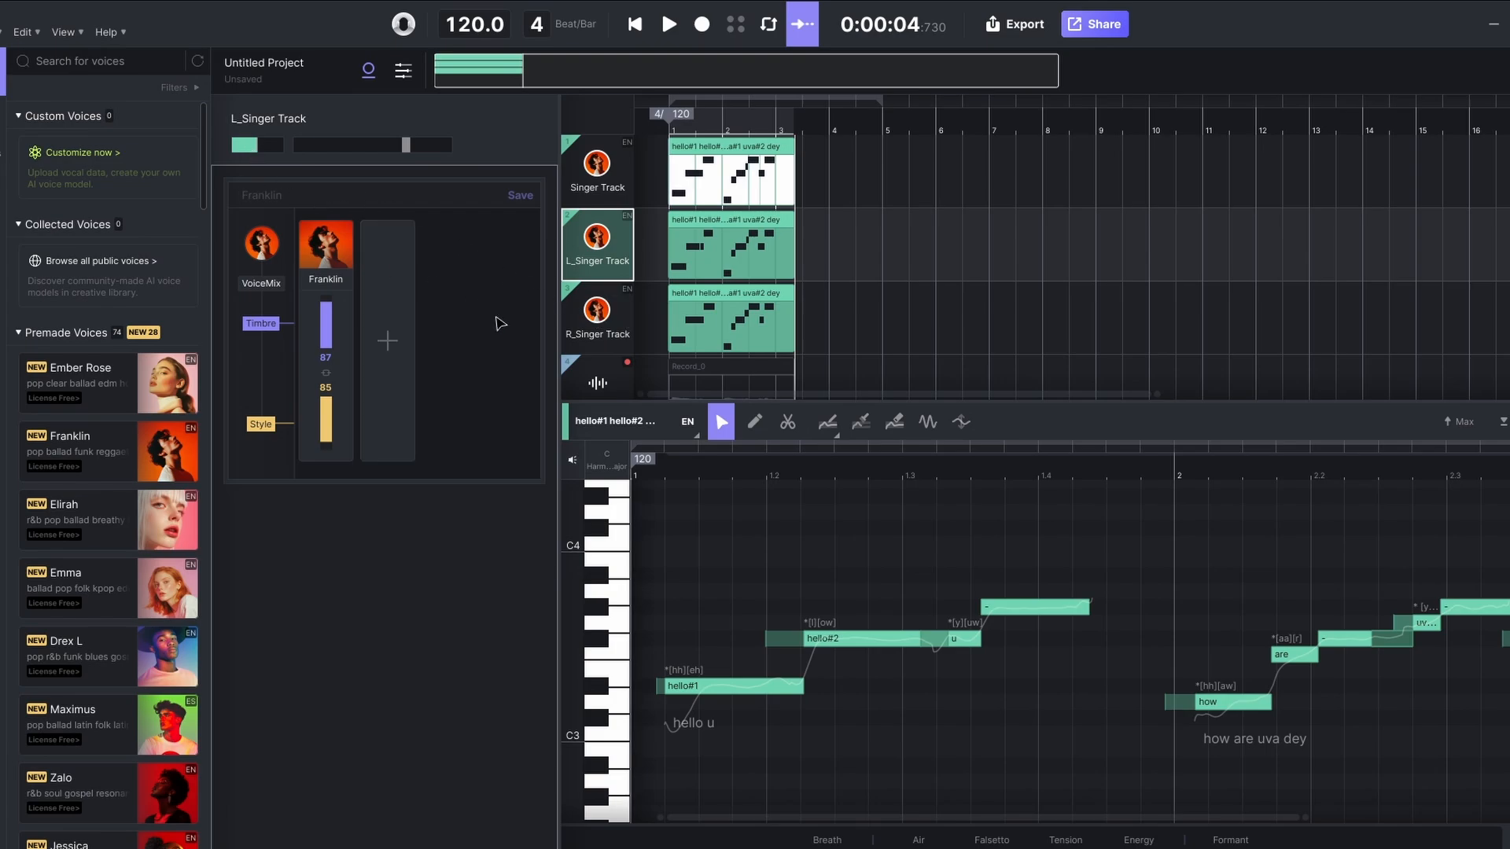
Check the right double track's voice settings and listen to the doubled vocals.
click(597, 318)
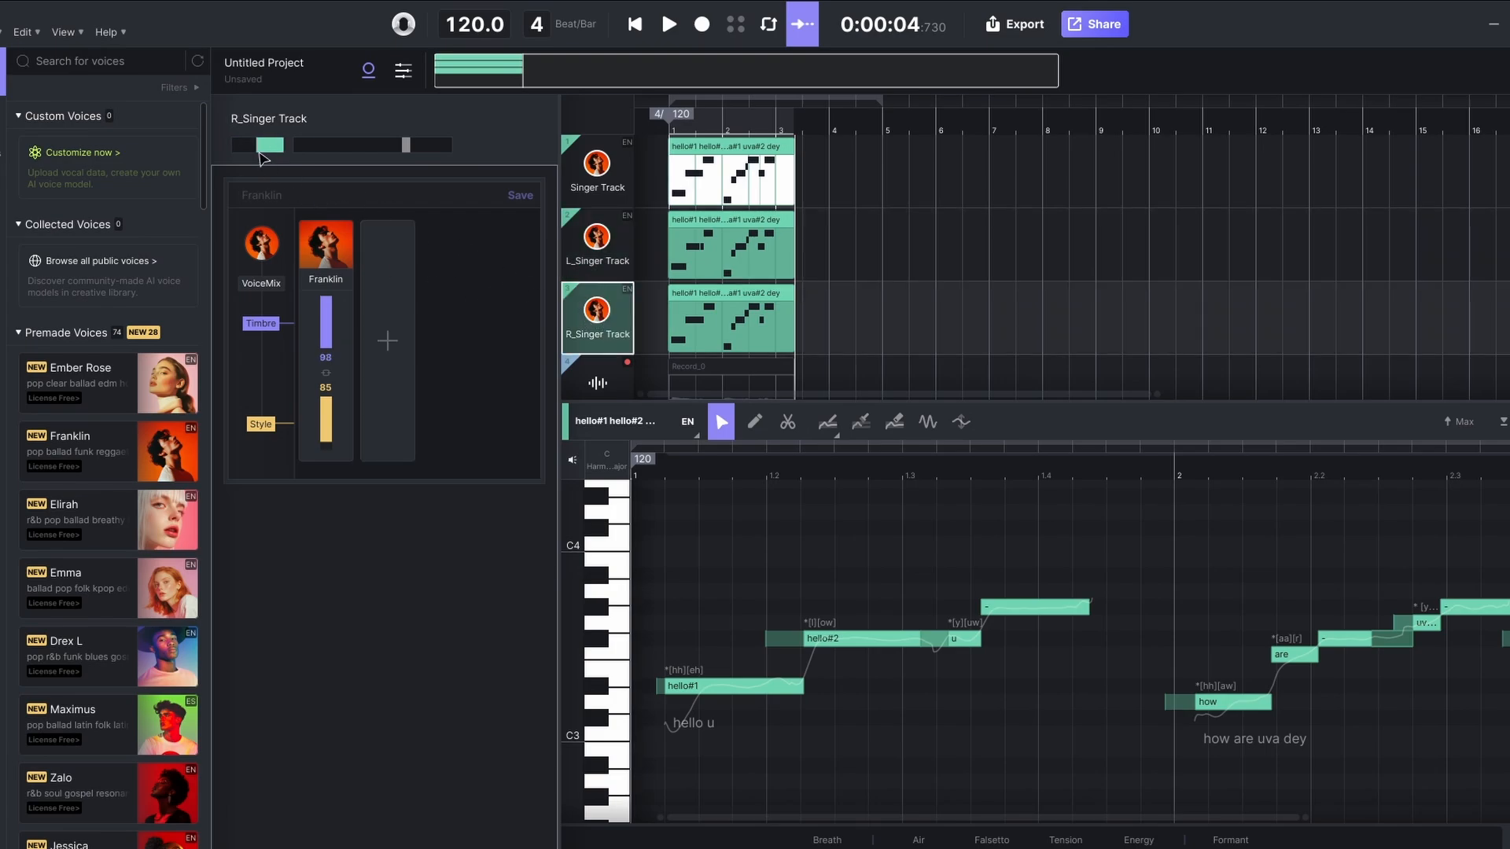
click(668, 24)
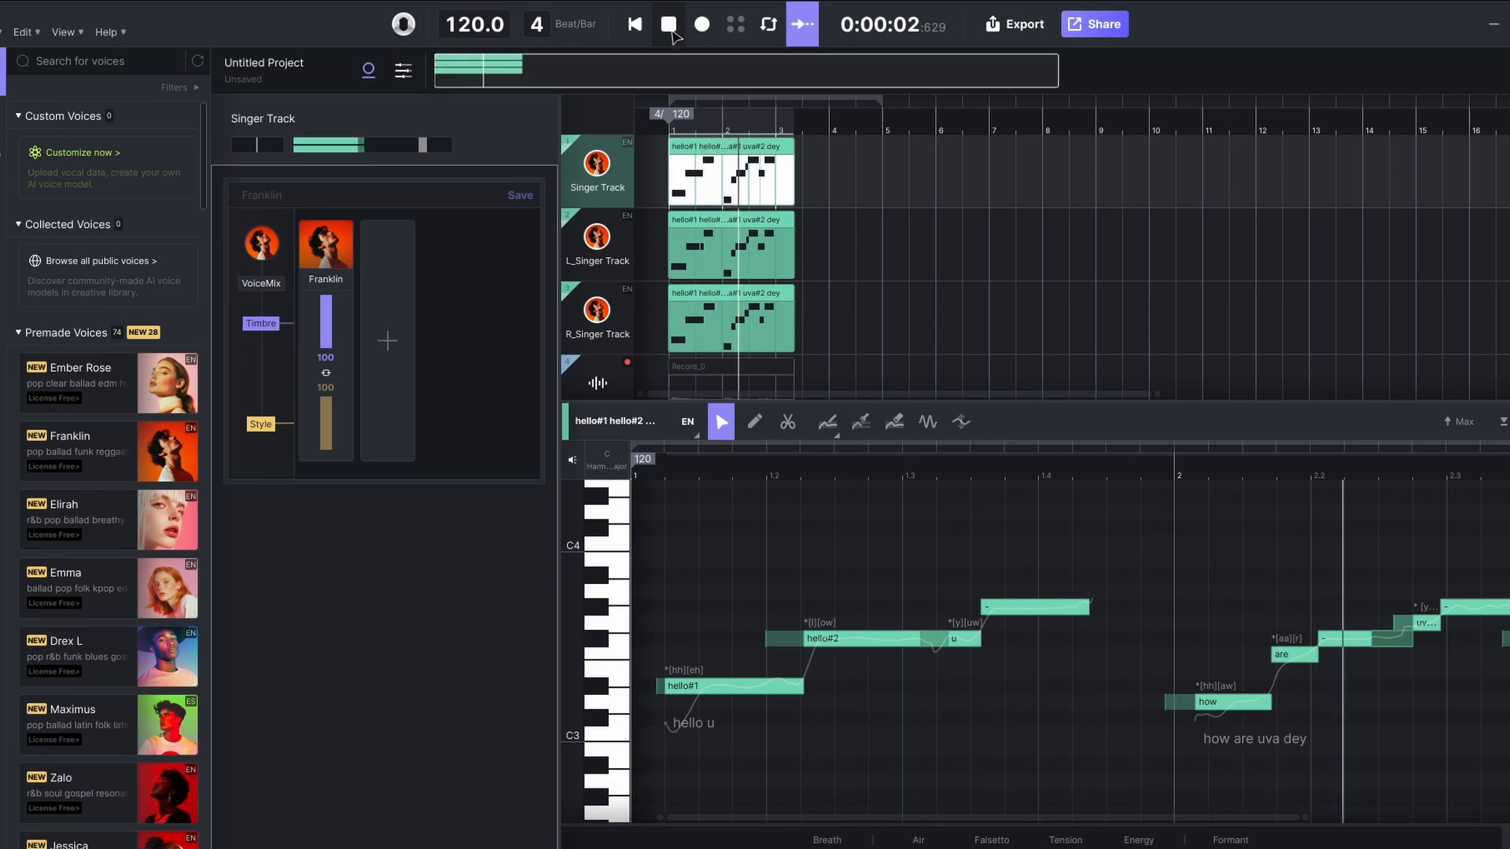
click(668, 24)
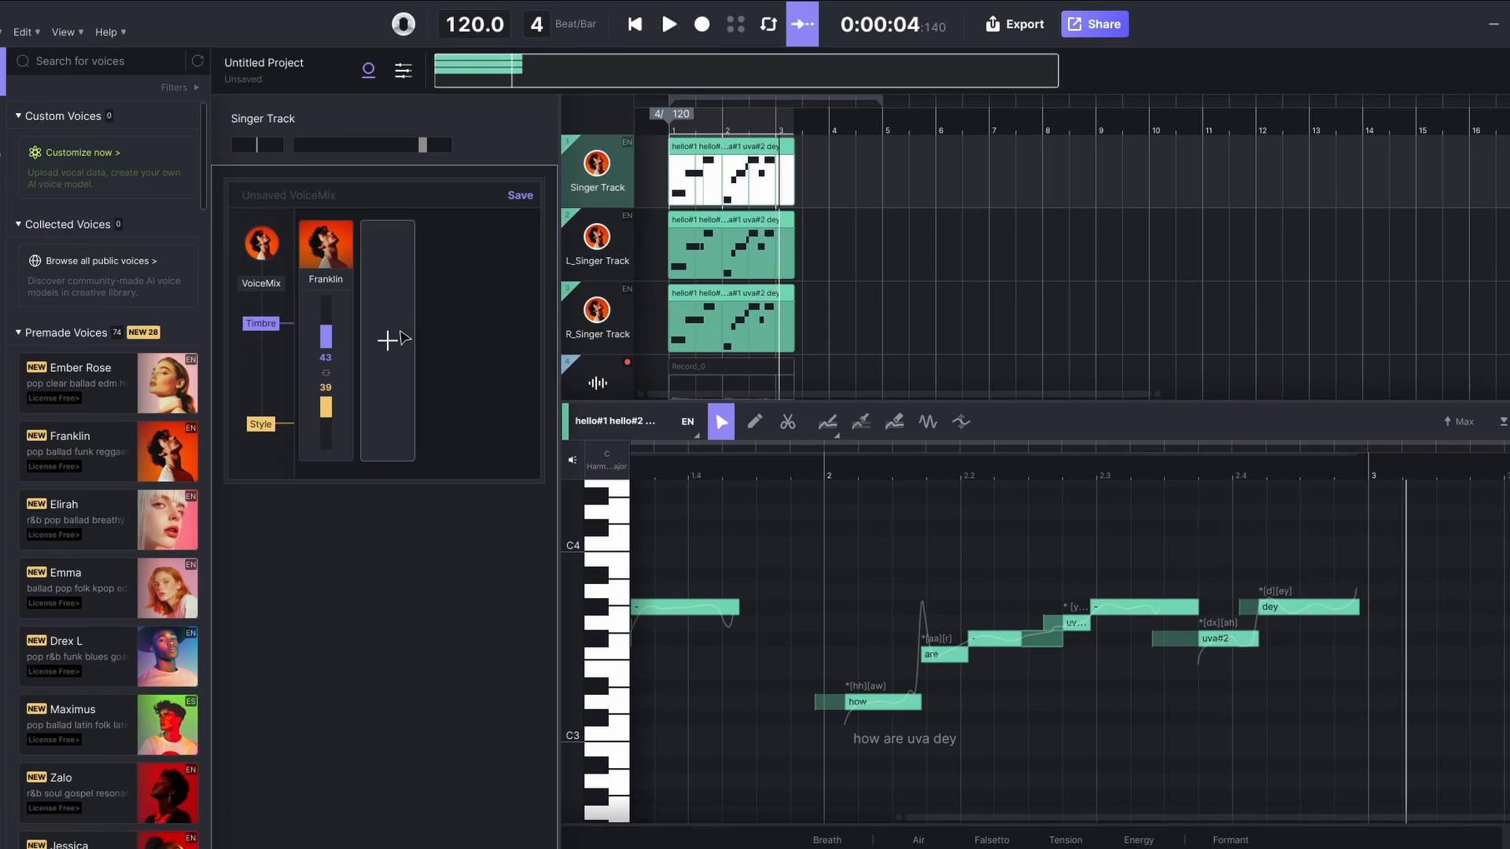
Blend Elirah into the Singer Track's Franklin voice and play back the result.
click(386, 339)
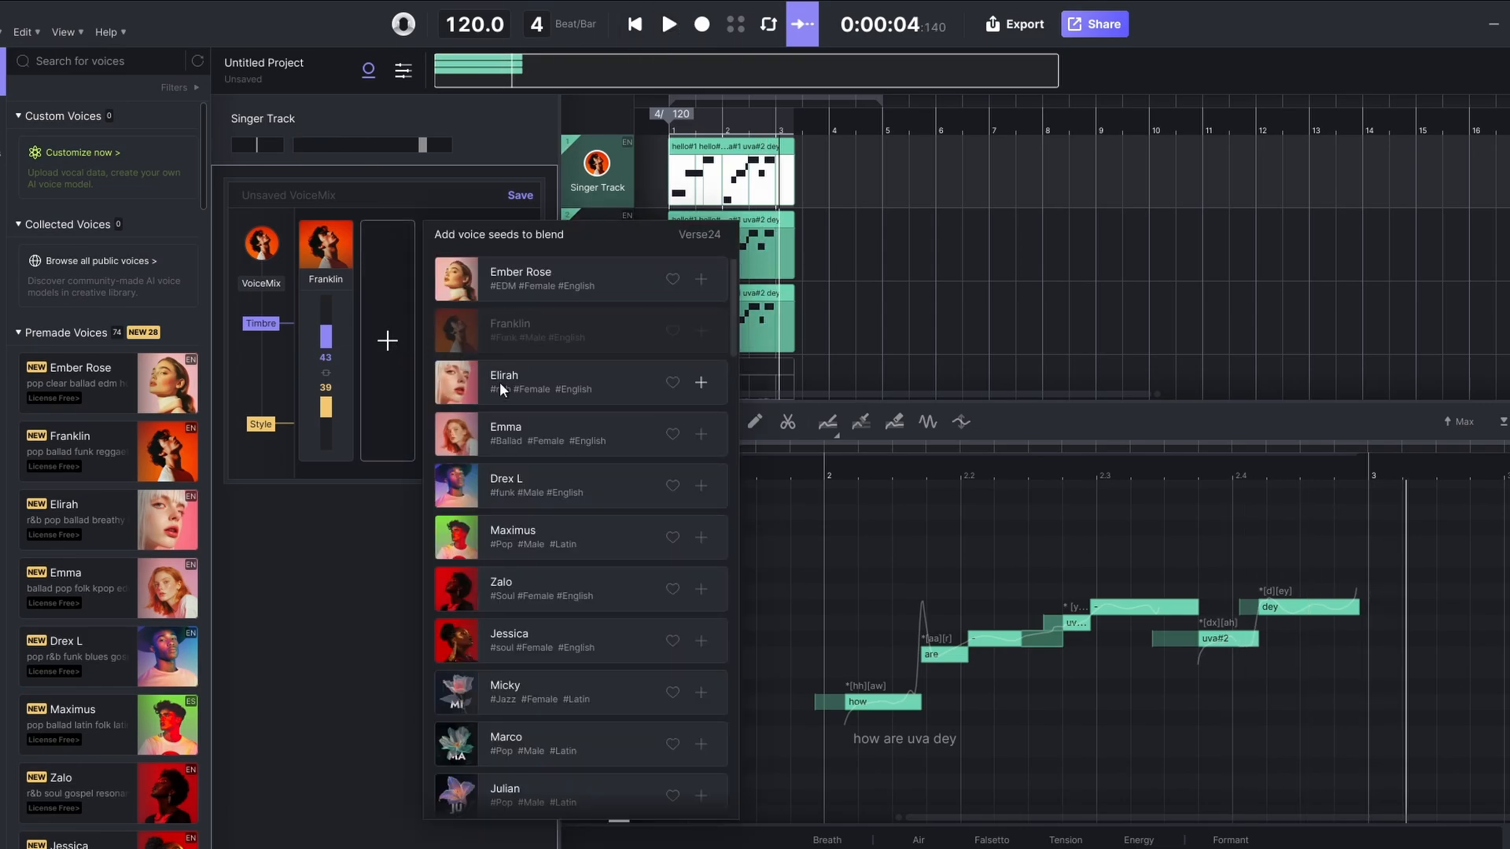
click(700, 382)
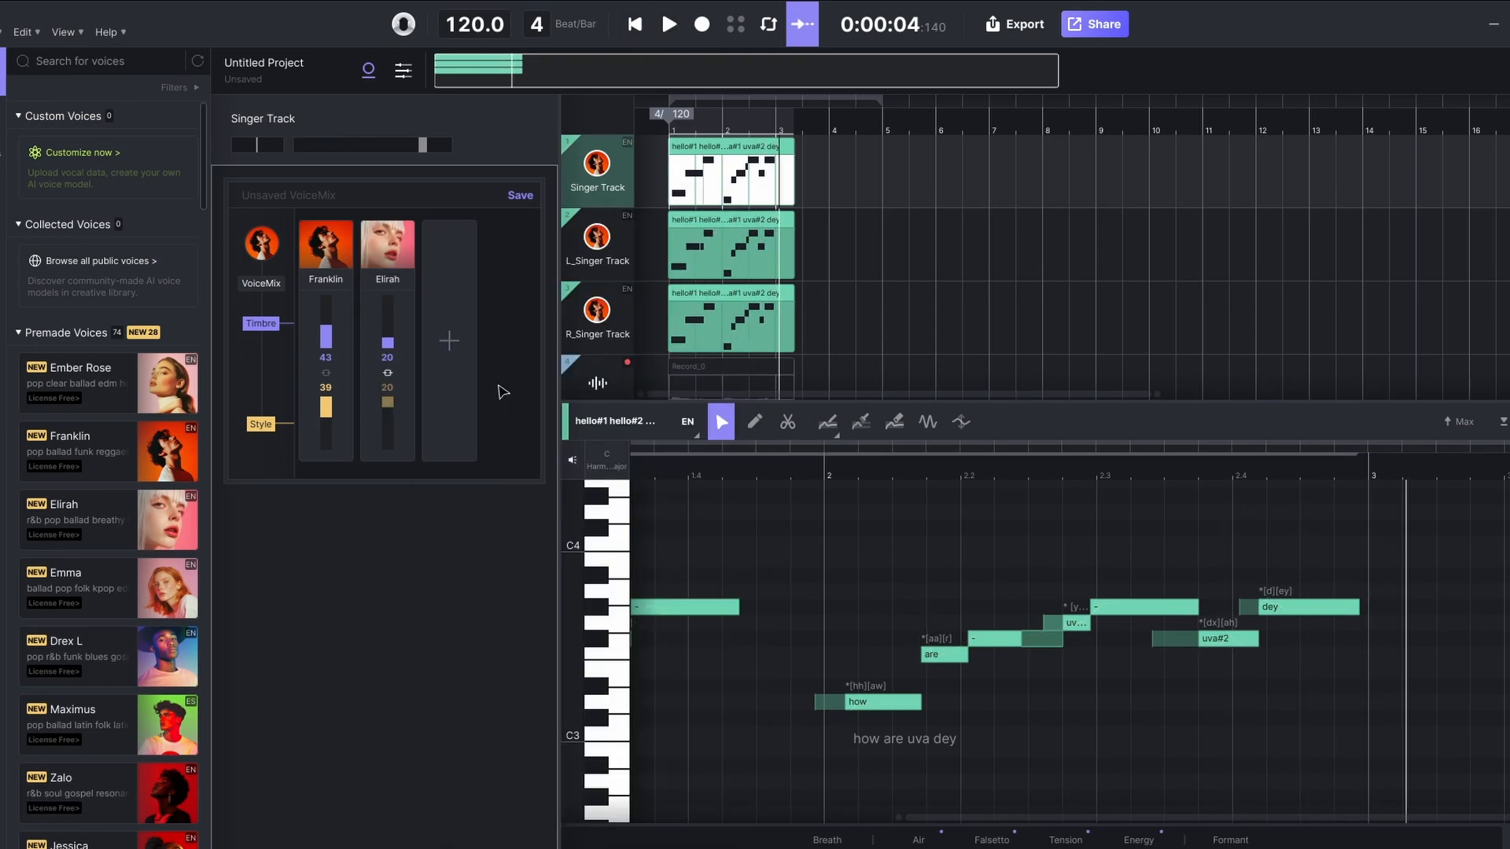
mouse_move(645, 296)
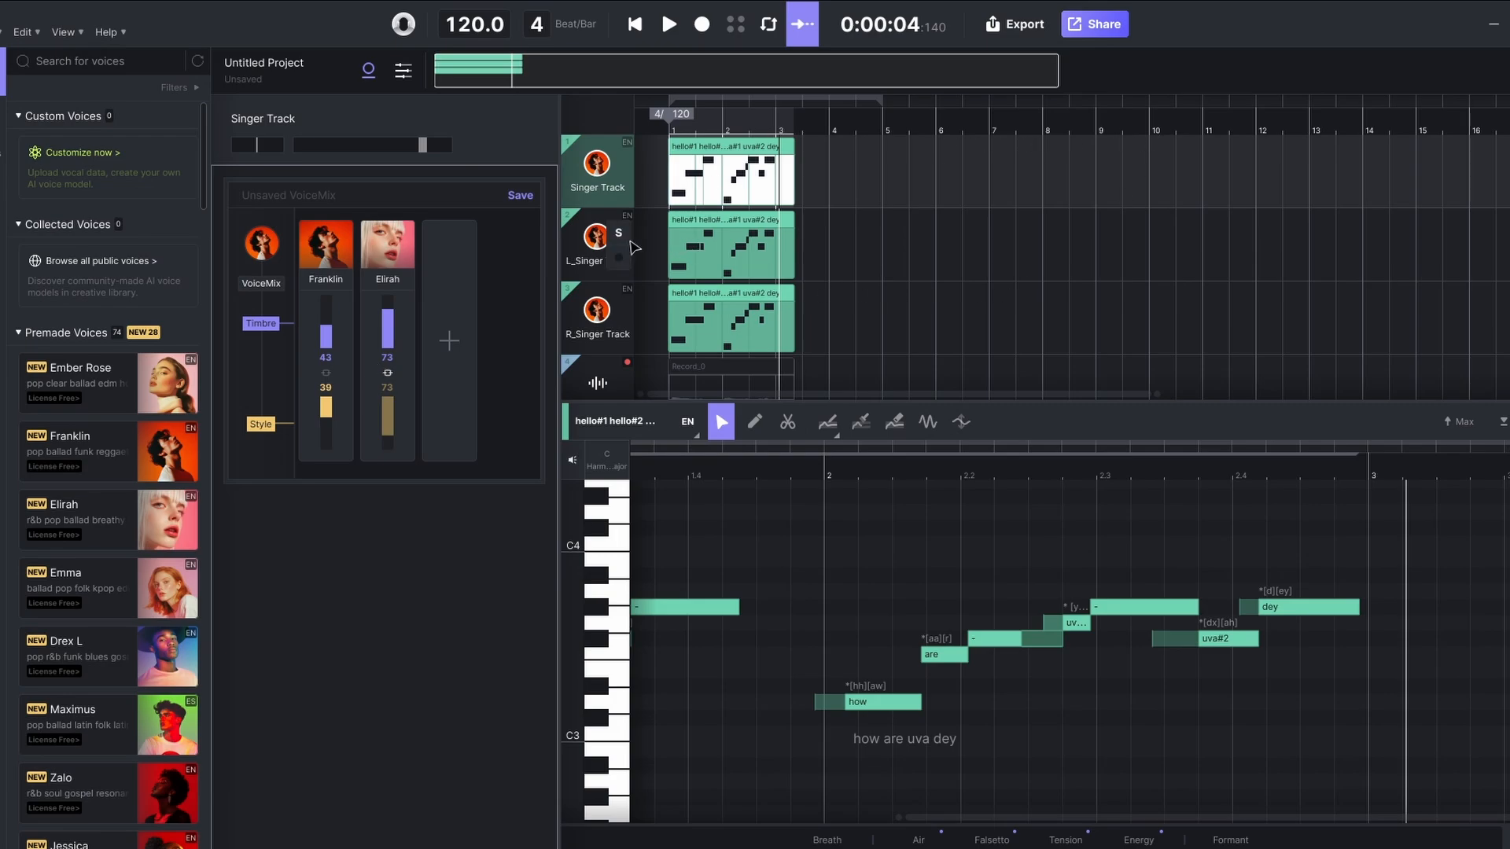
click(669, 24)
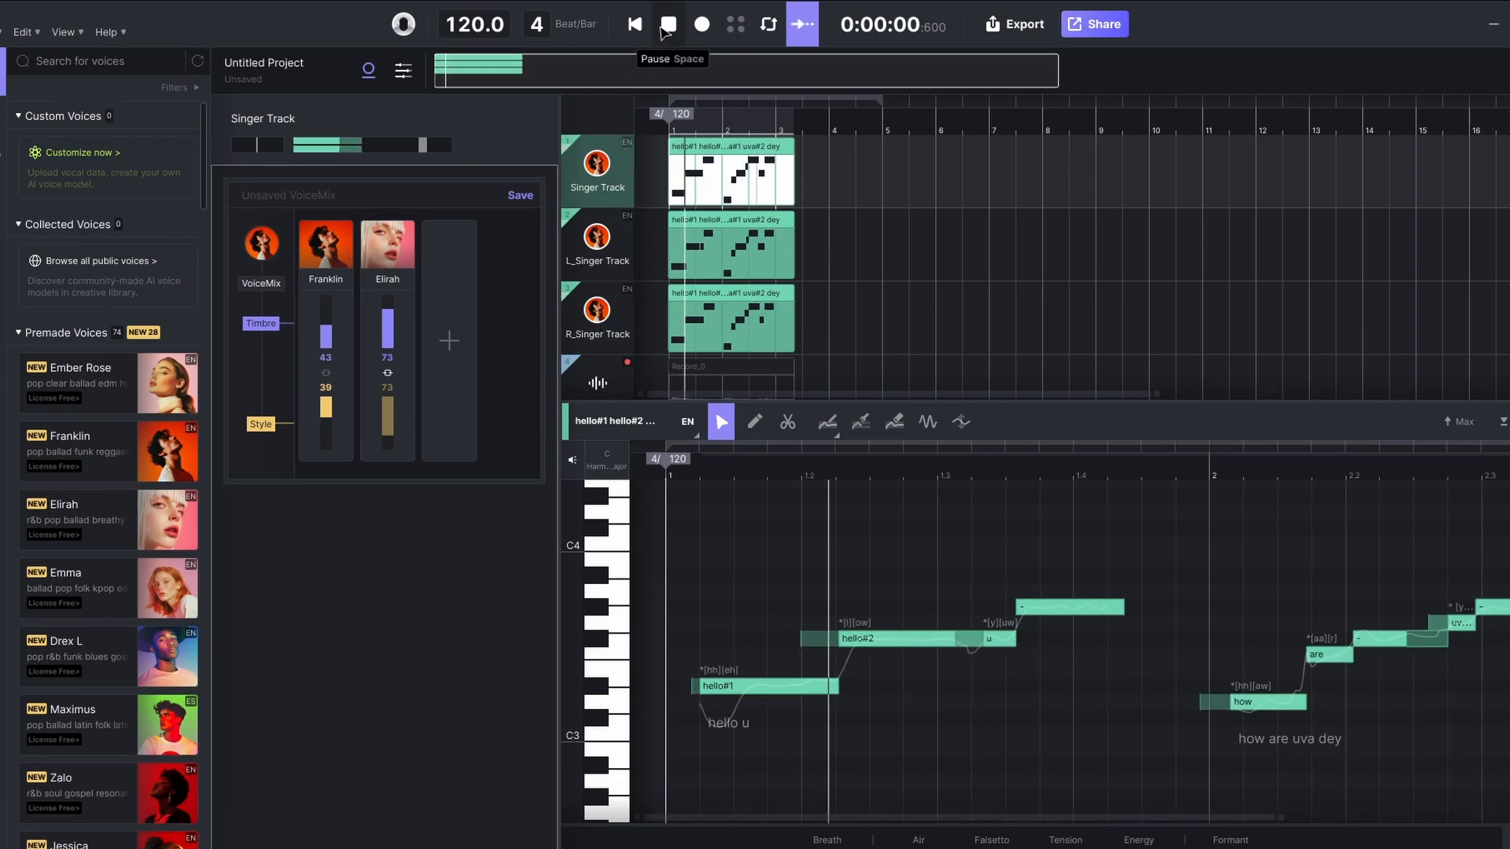
click(666, 25)
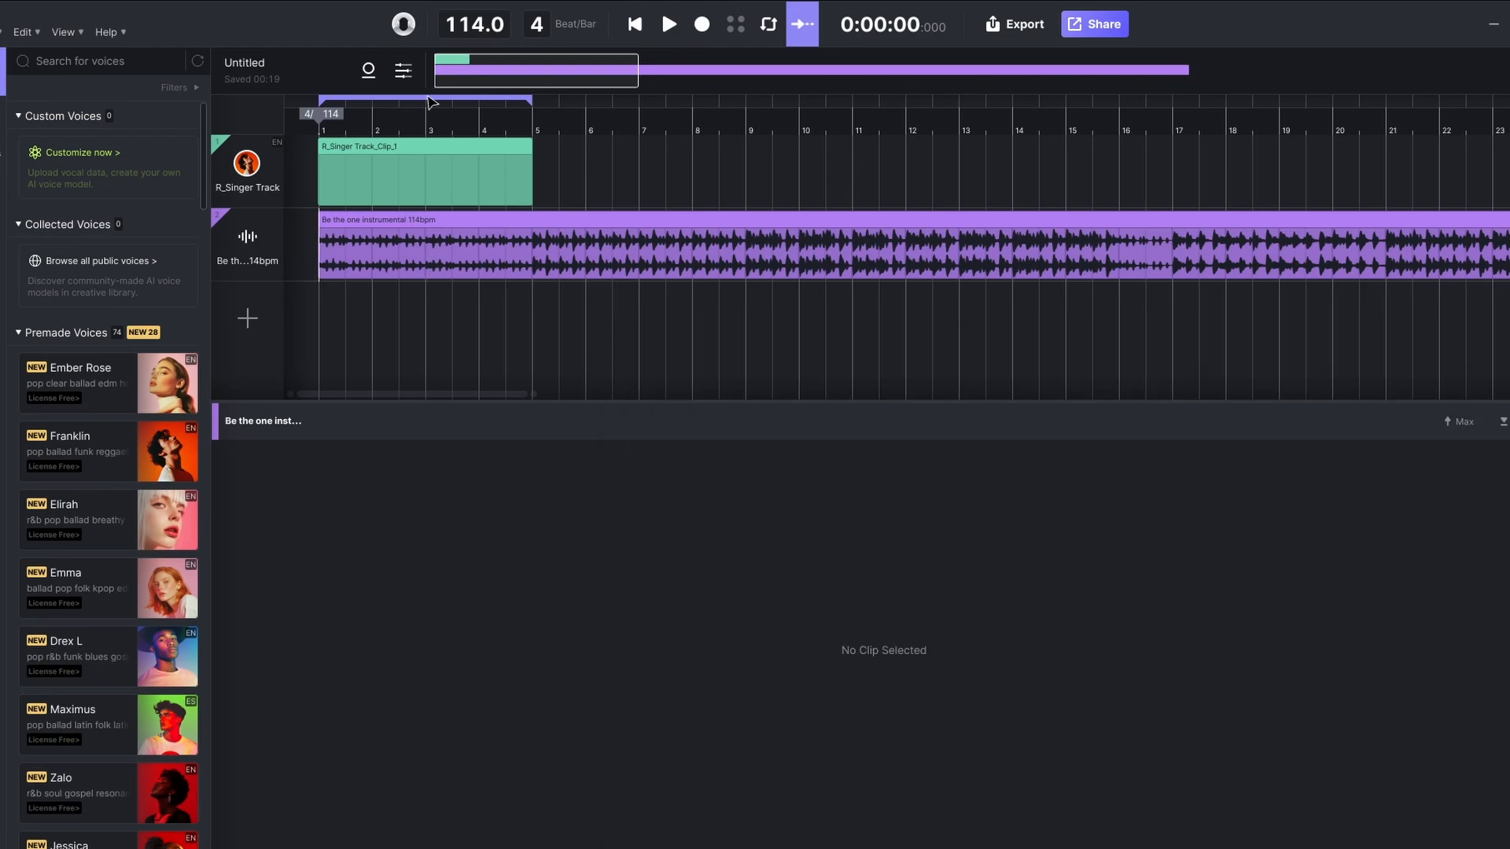
mouse_move(668, 25)
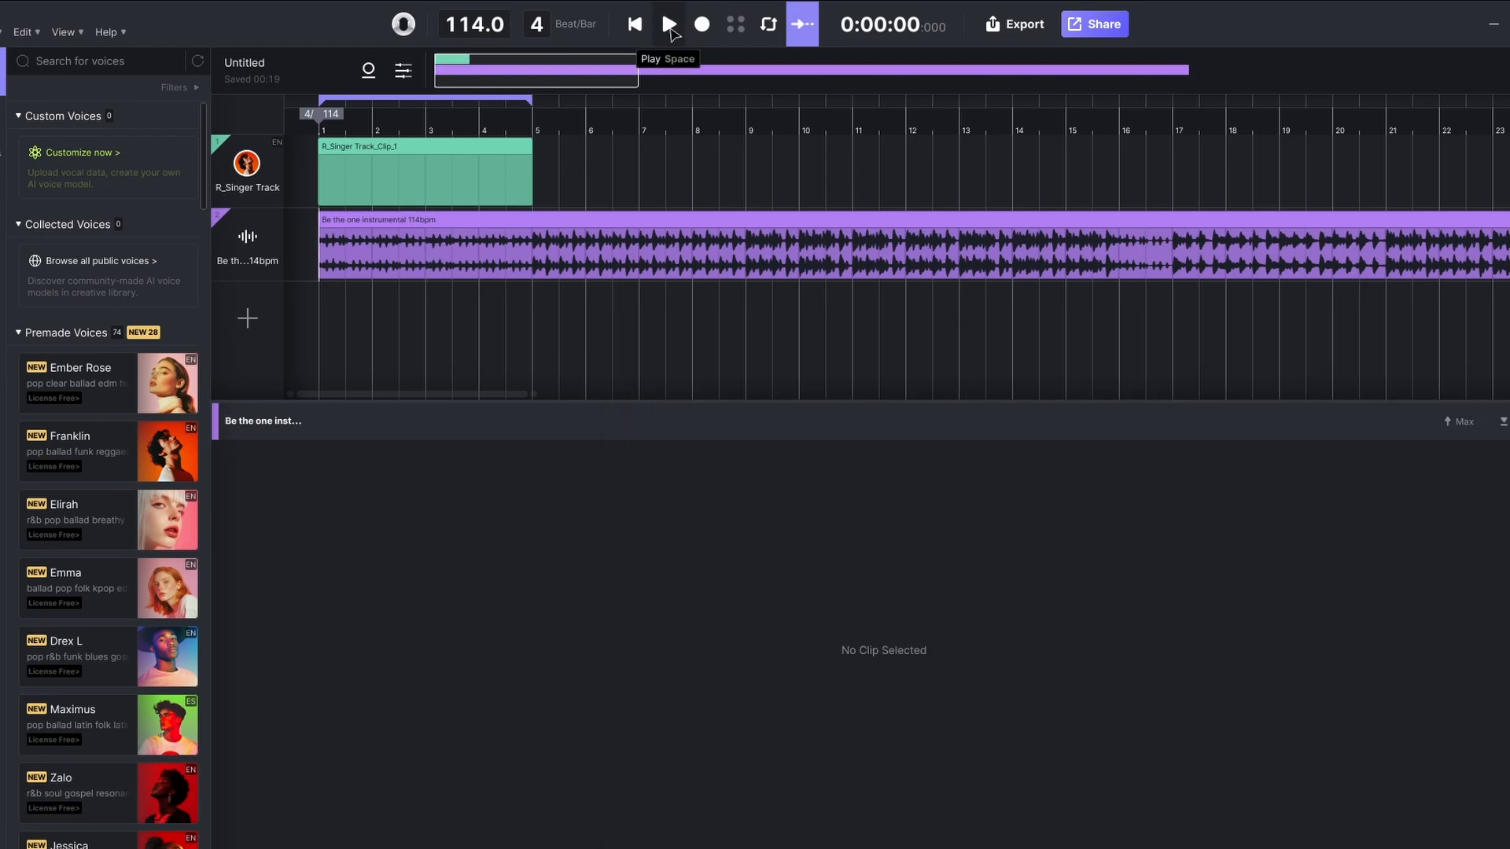
Play the R_Singer Track vocal over the Be the one instrumental, then stop playback.
click(668, 24)
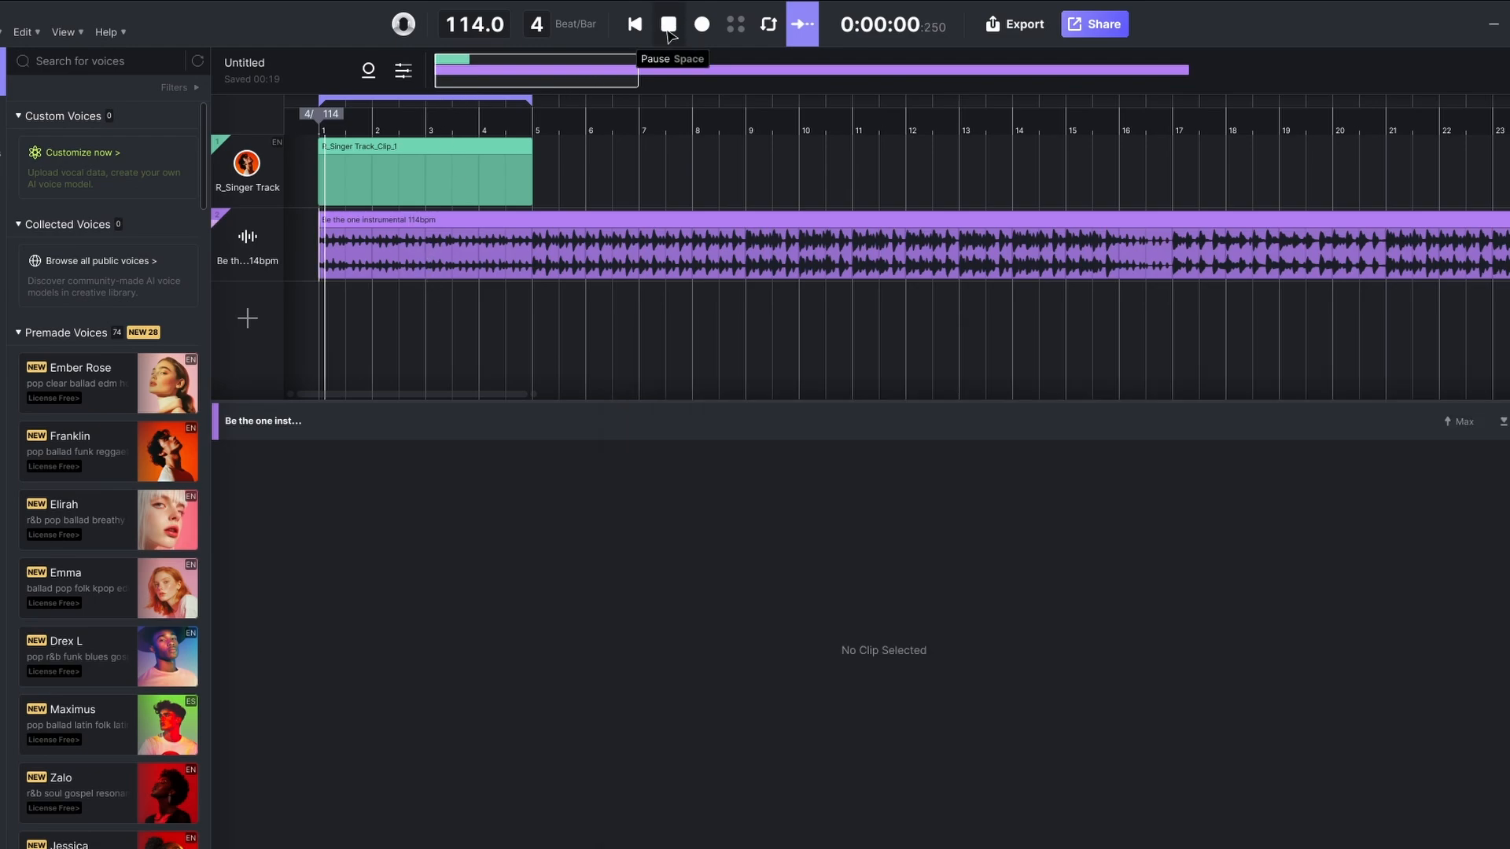
click(668, 25)
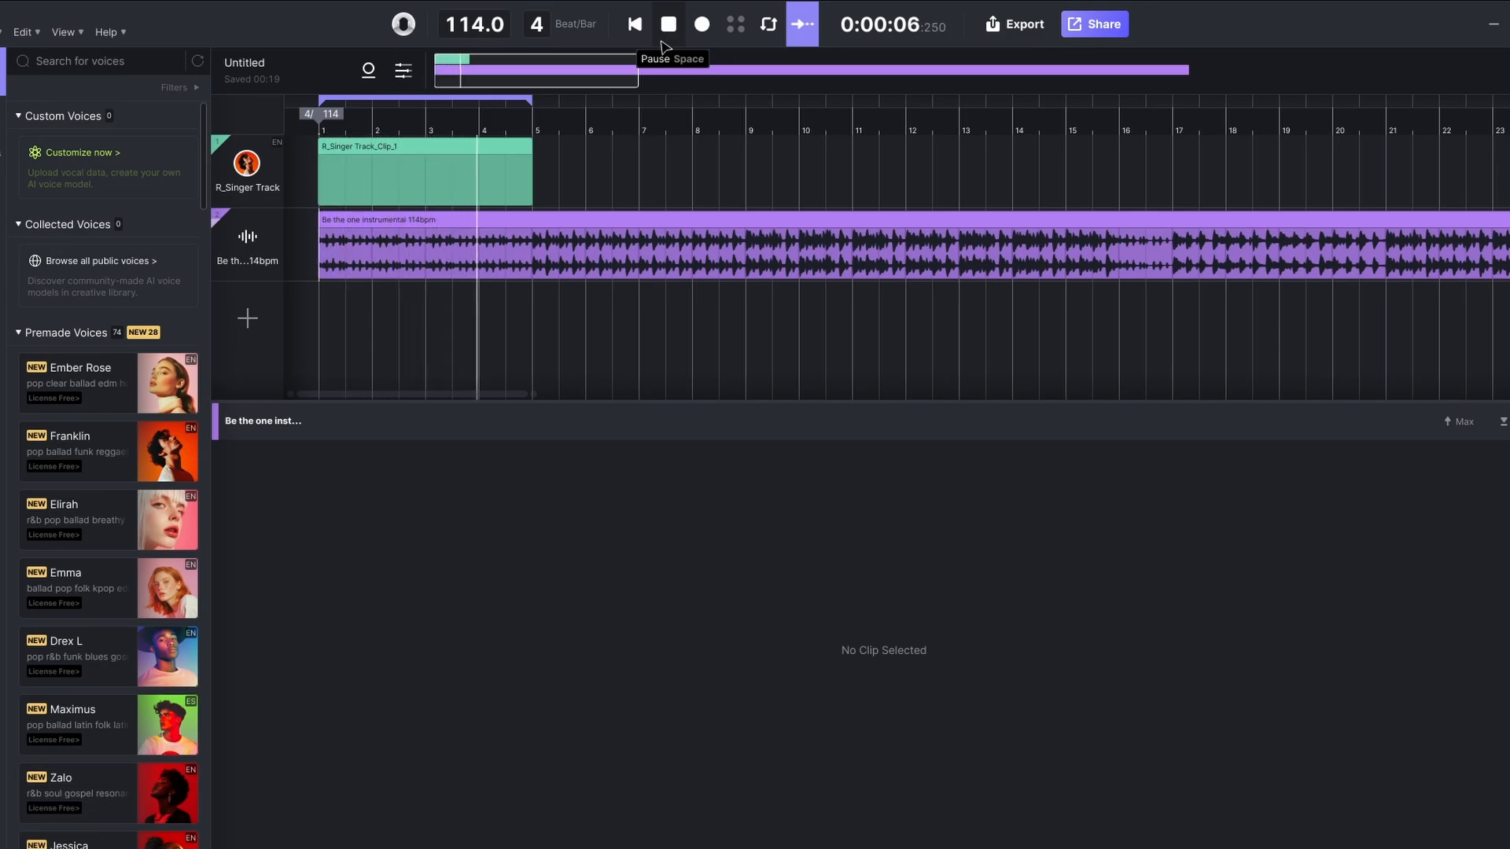
click(667, 24)
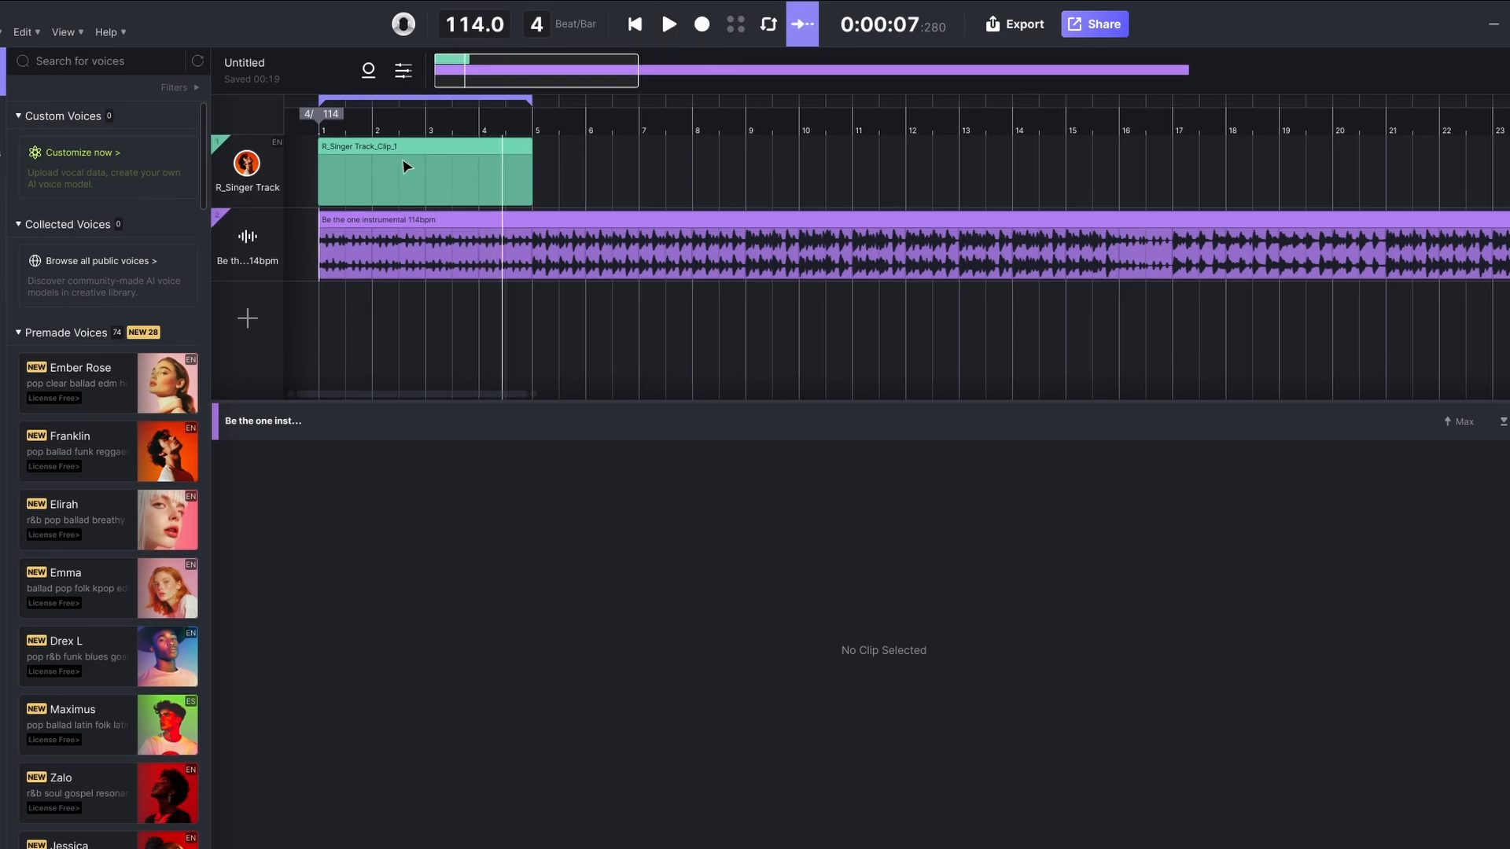
Open the R_Singer Track clip in the piano roll and draw melody notes defaulting to 'da'.
double_click(424, 173)
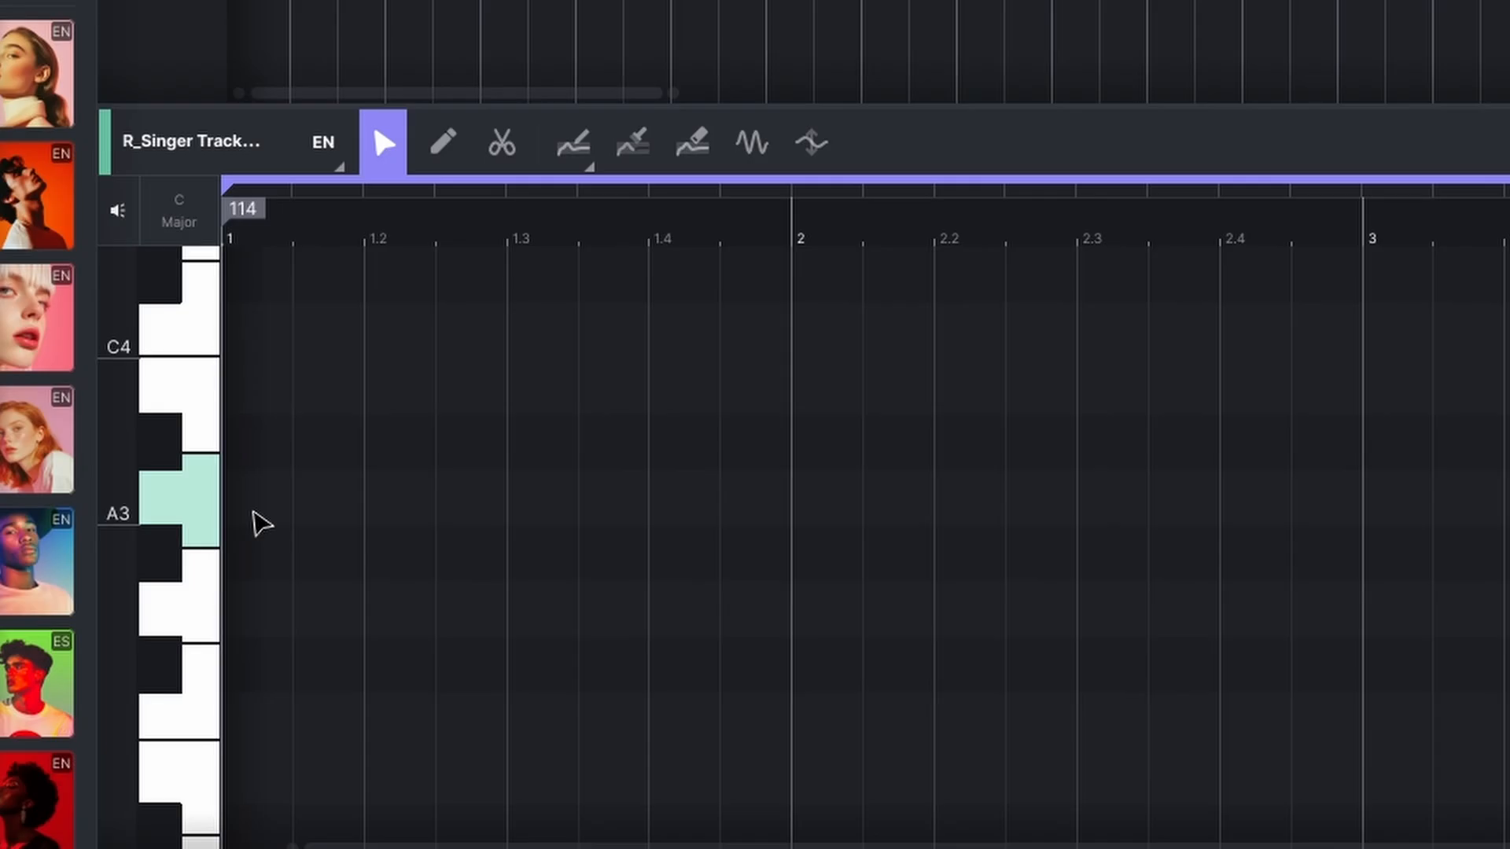
click(273, 498)
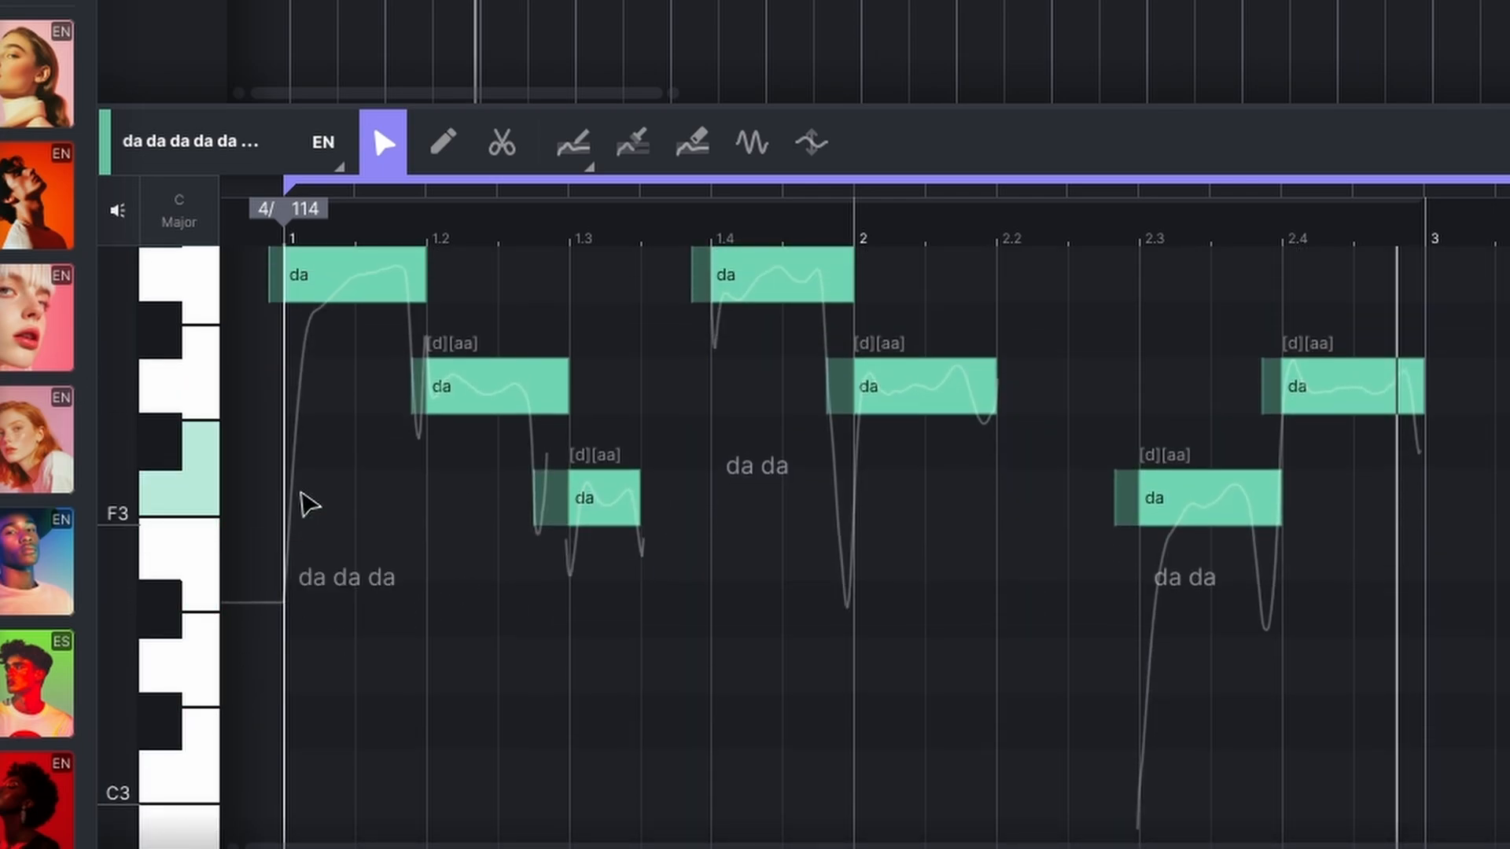
mouse_move(592, 529)
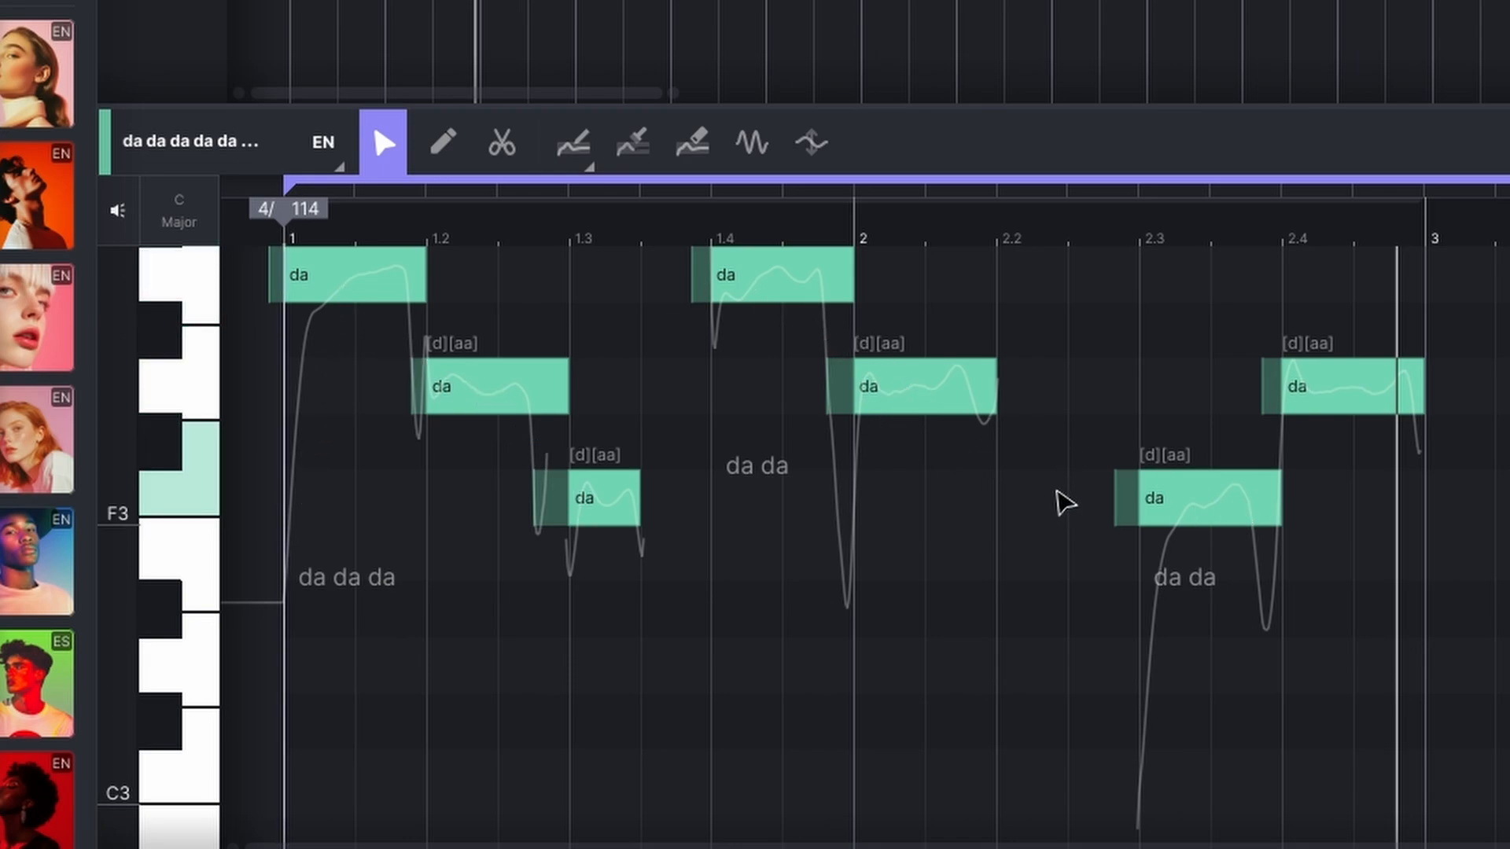
click(1185, 578)
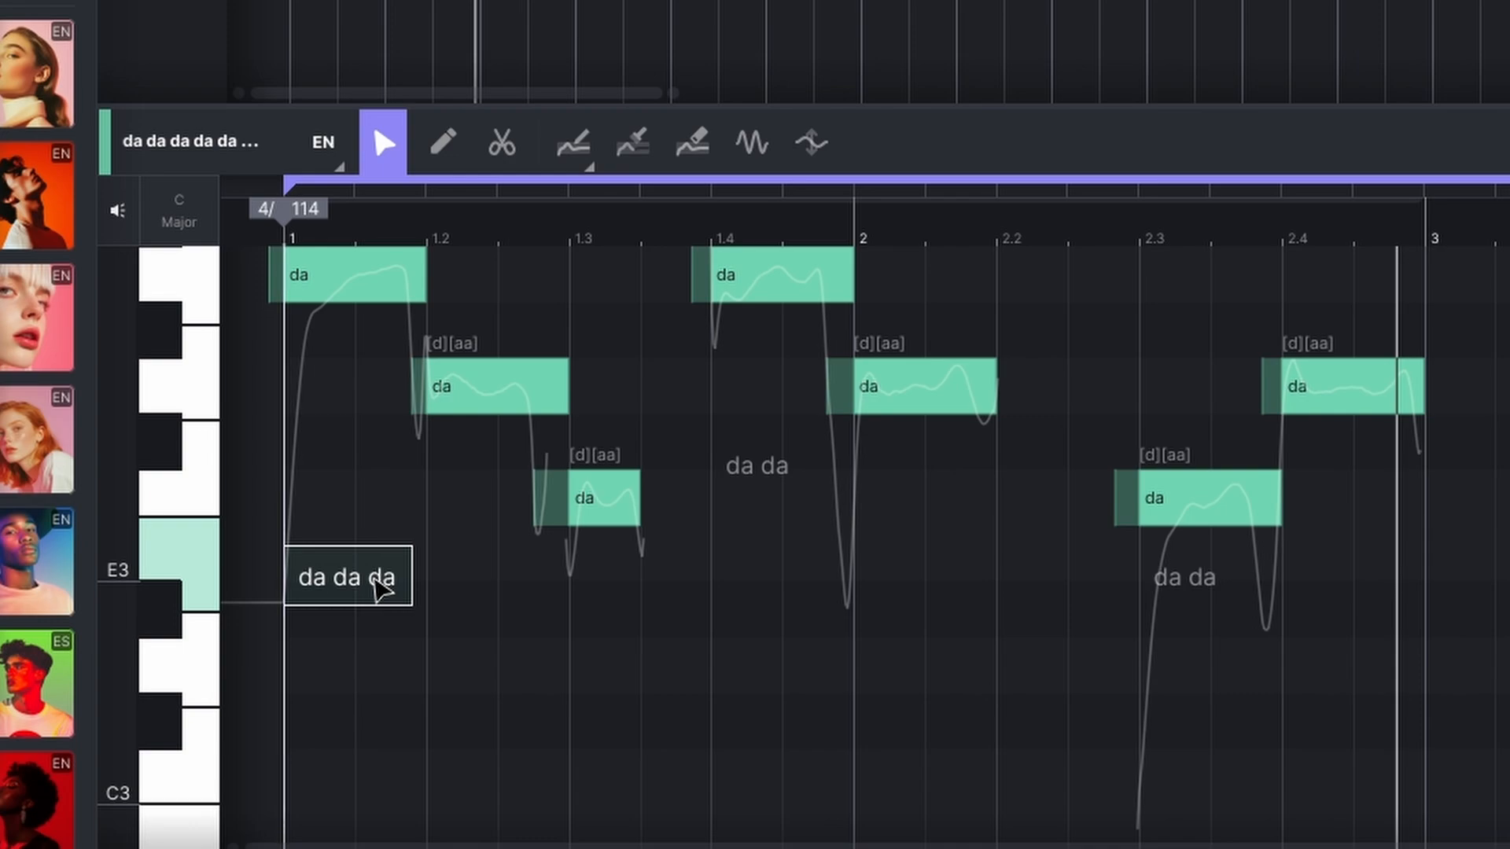
Enter the lyrics I WANT YOU TO KNOW BABY onto the melody notes.
text(I WAN YOU)
text(BABY)
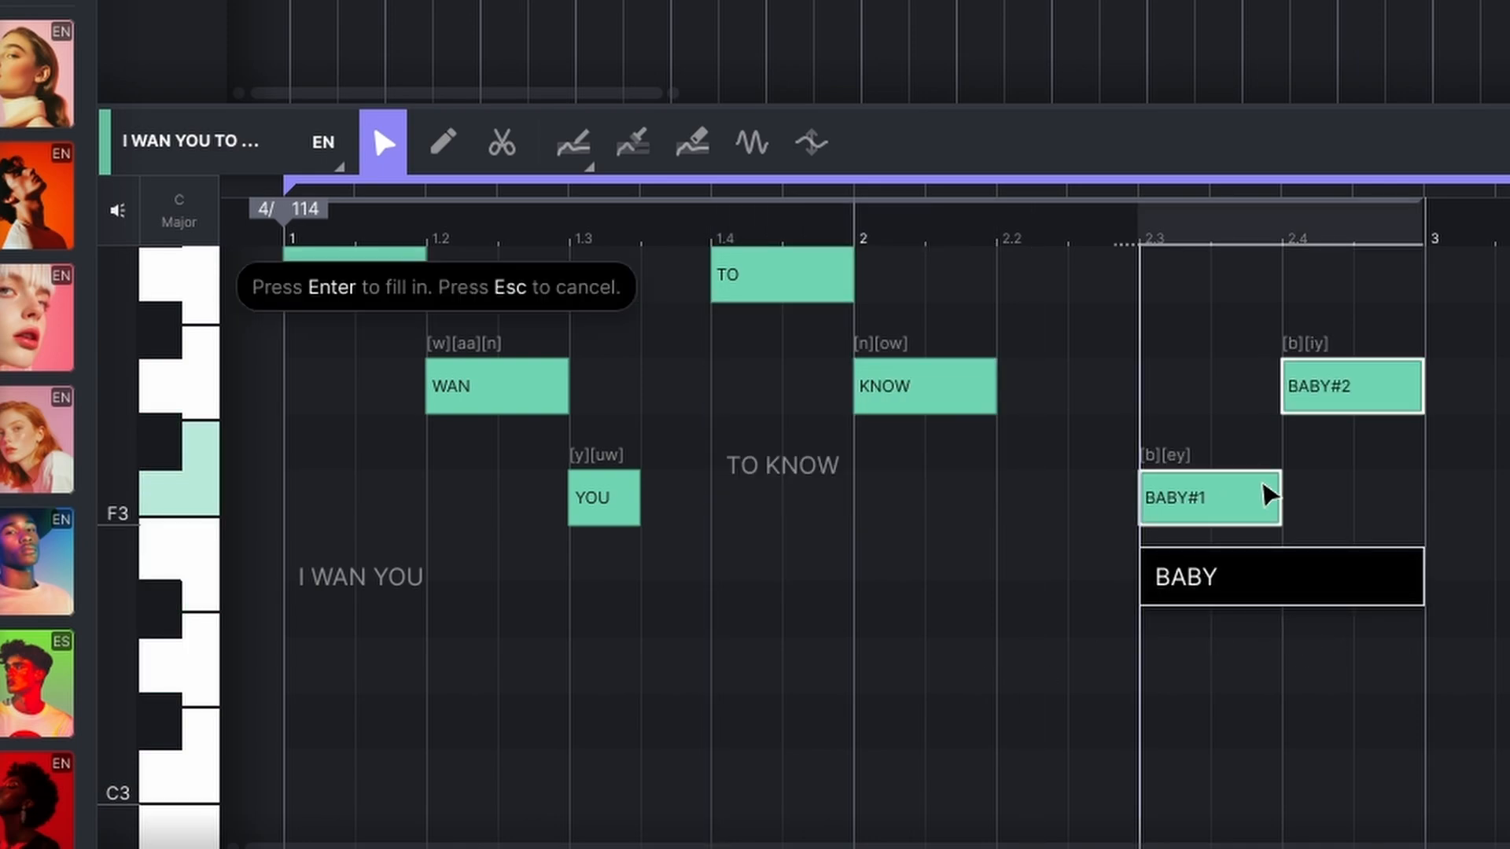
mouse_move(1179, 515)
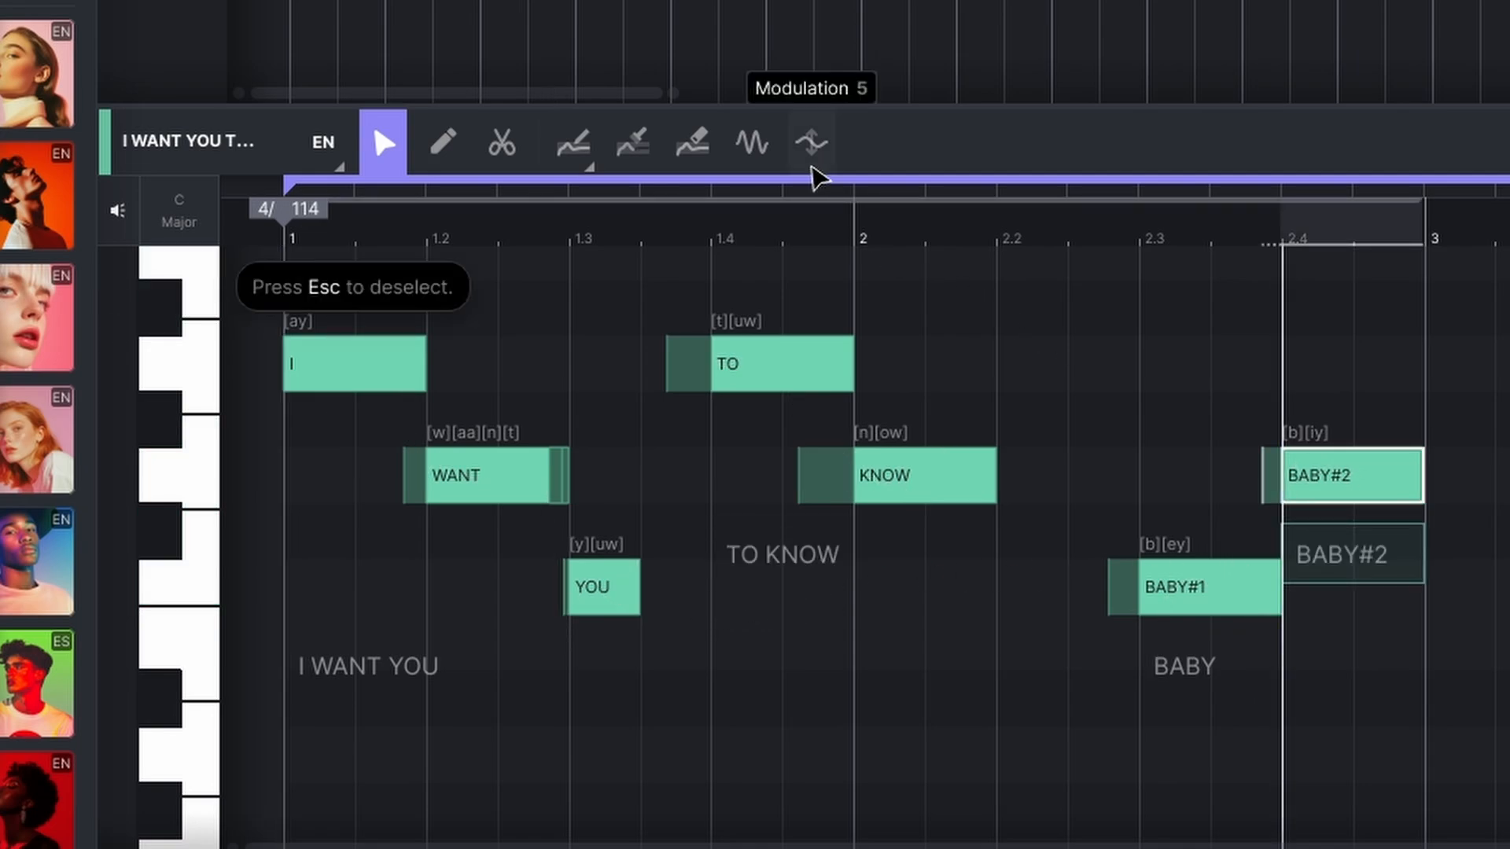
Draw vibrato onto the ends of the BABY#2 and KNOW notes.
click(752, 142)
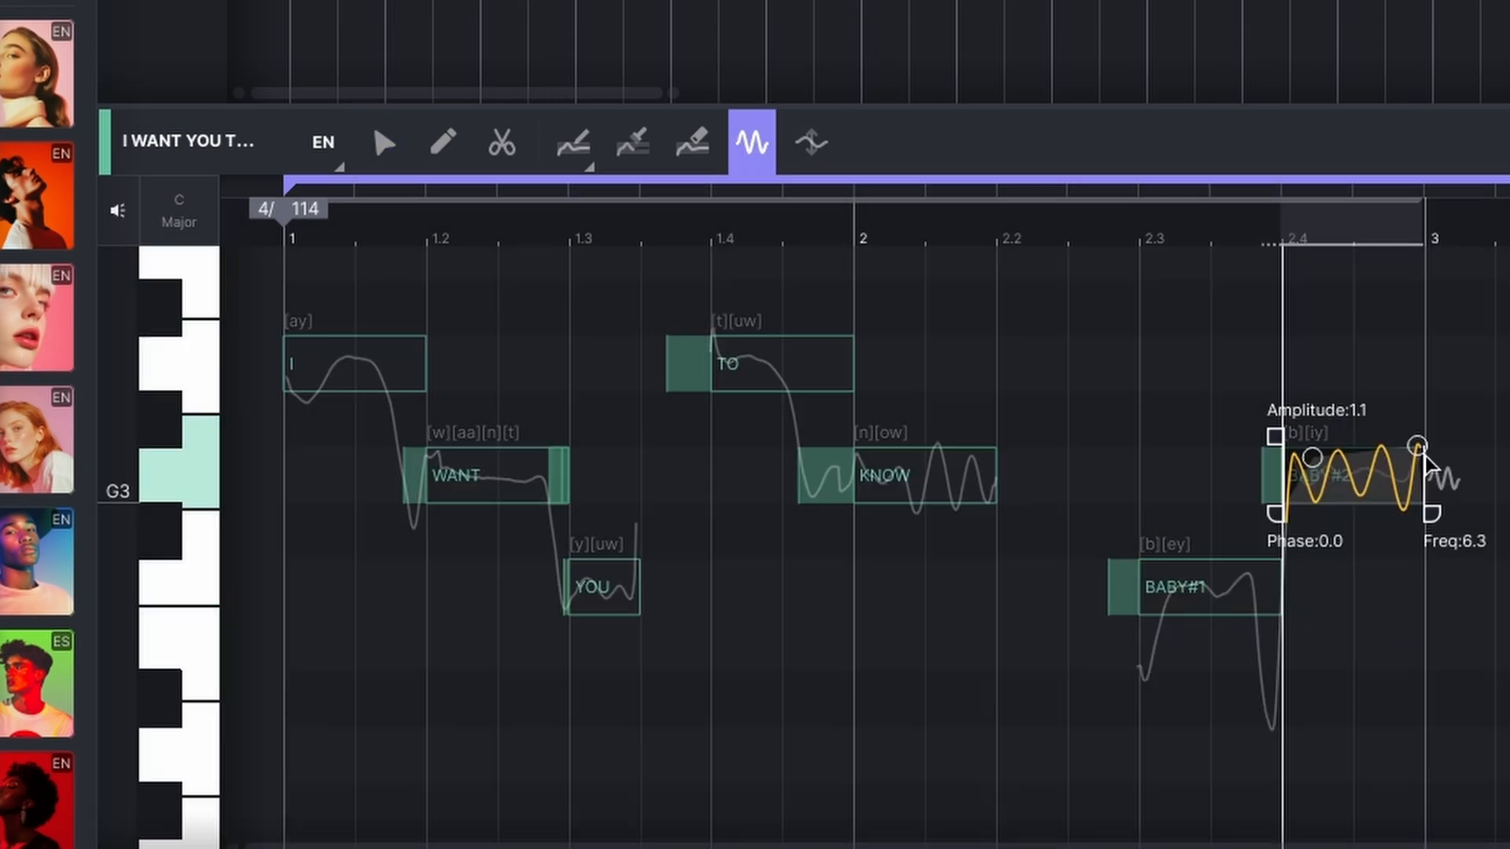
drag(1420, 447, 1309, 462)
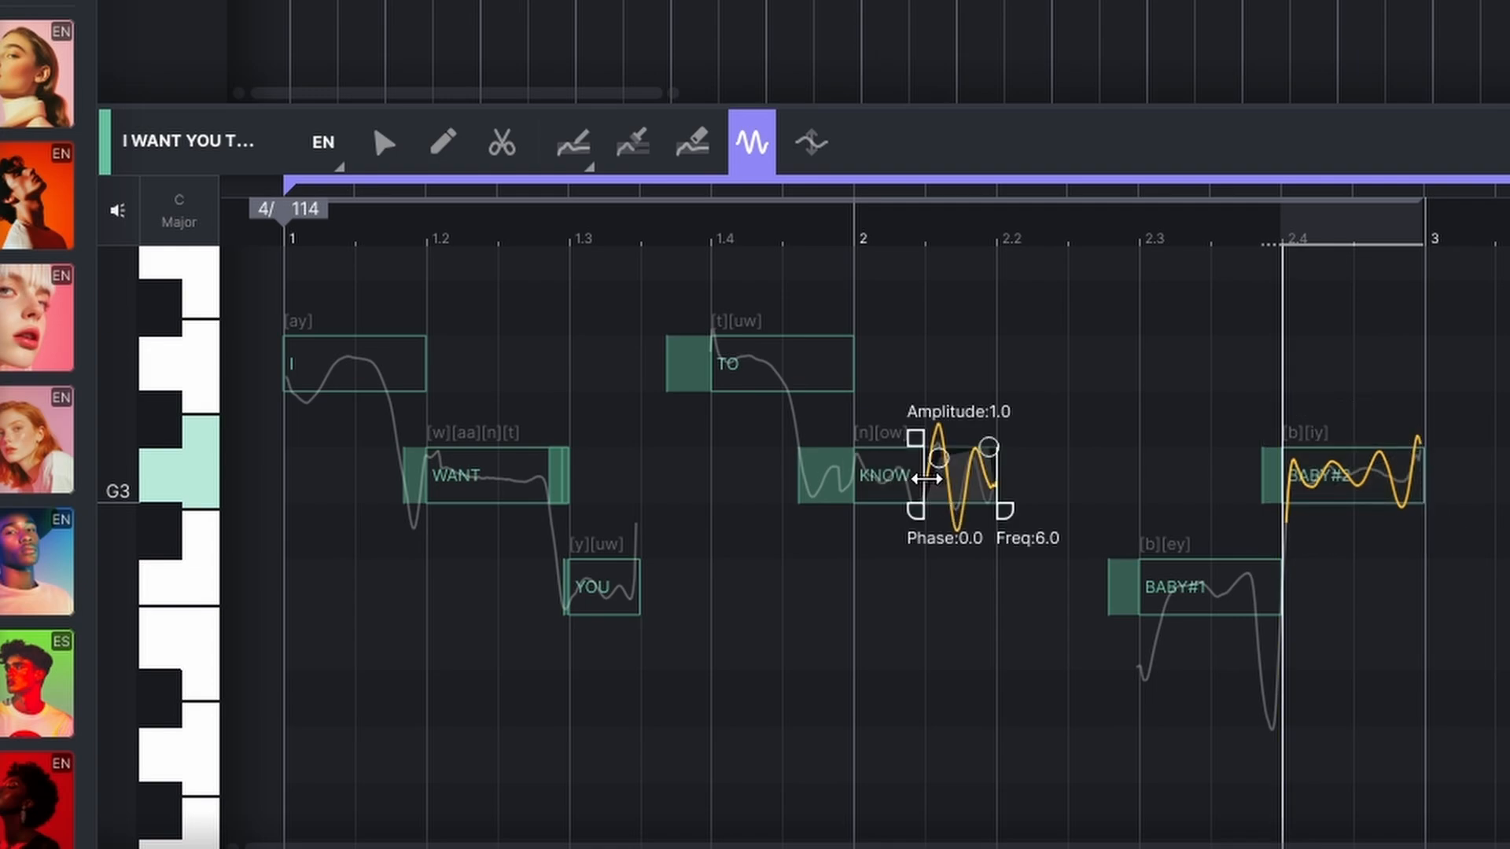
click(384, 143)
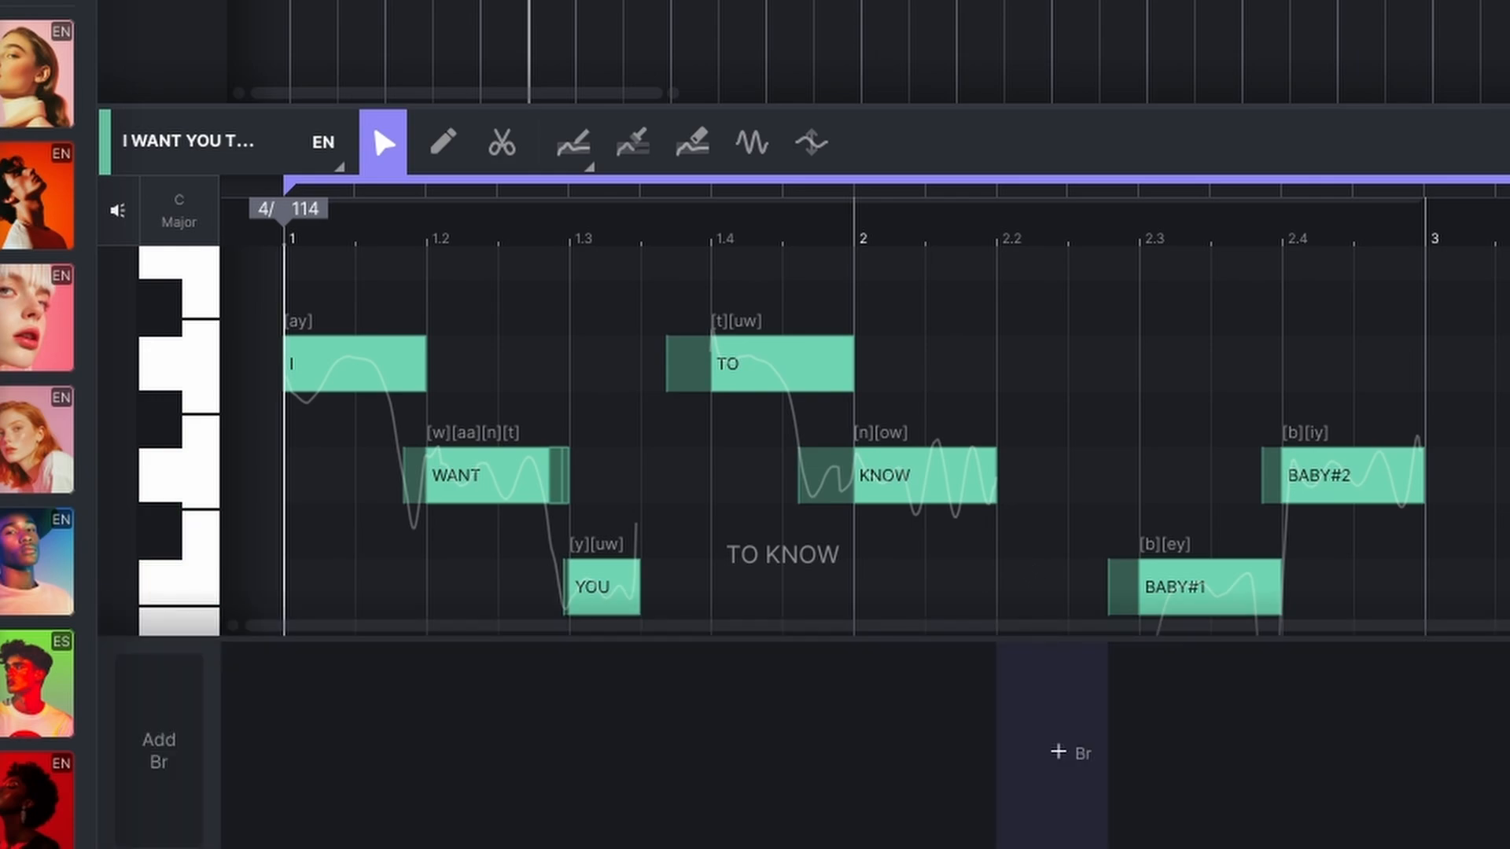
Draw a slightly higher Air curve across the I WANT YOU TO KNOW BABY phrase.
click(1069, 752)
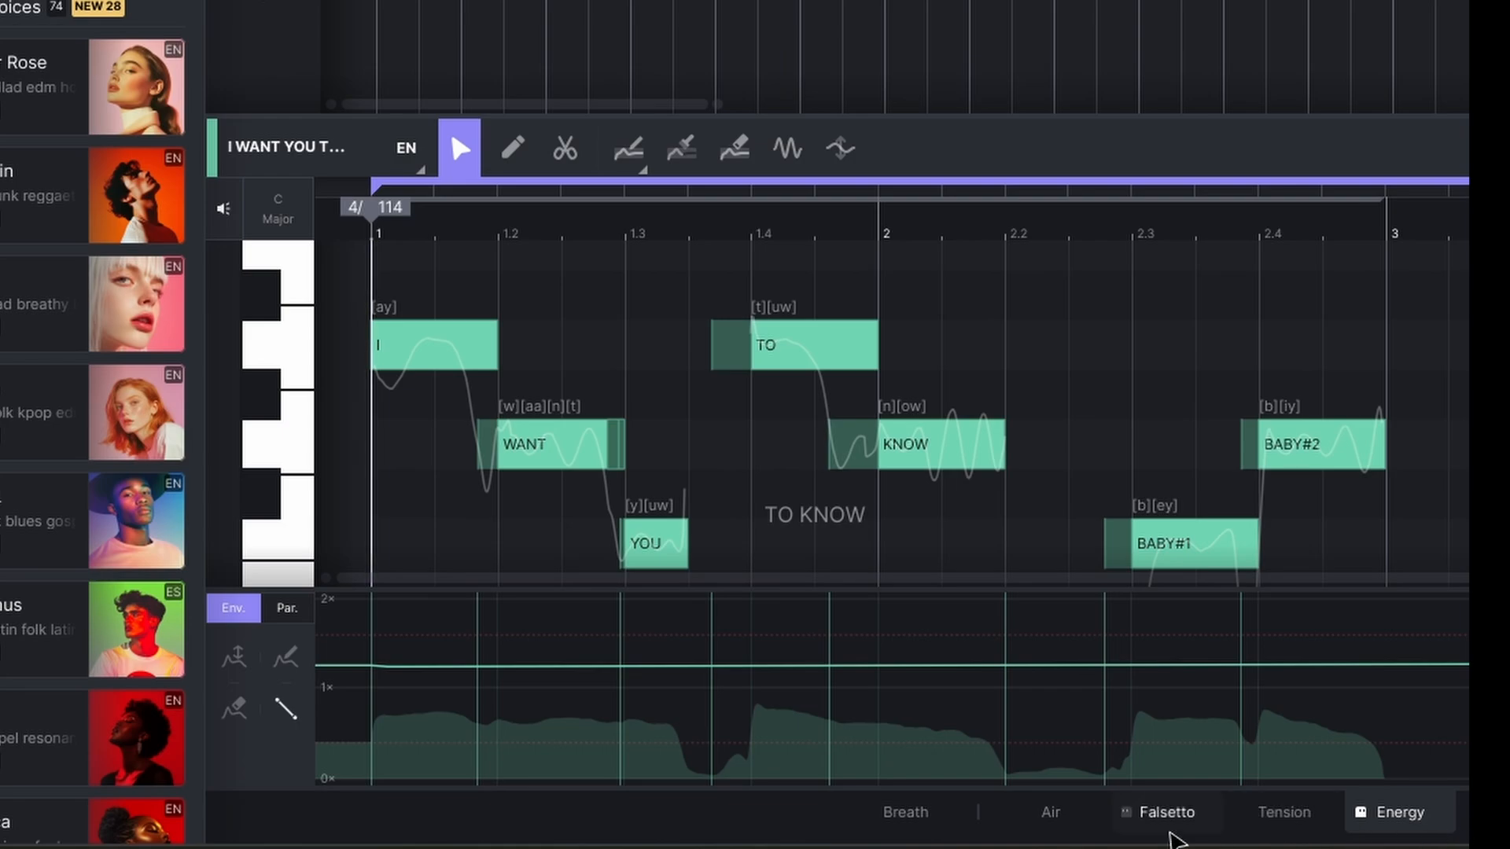
click(1050, 812)
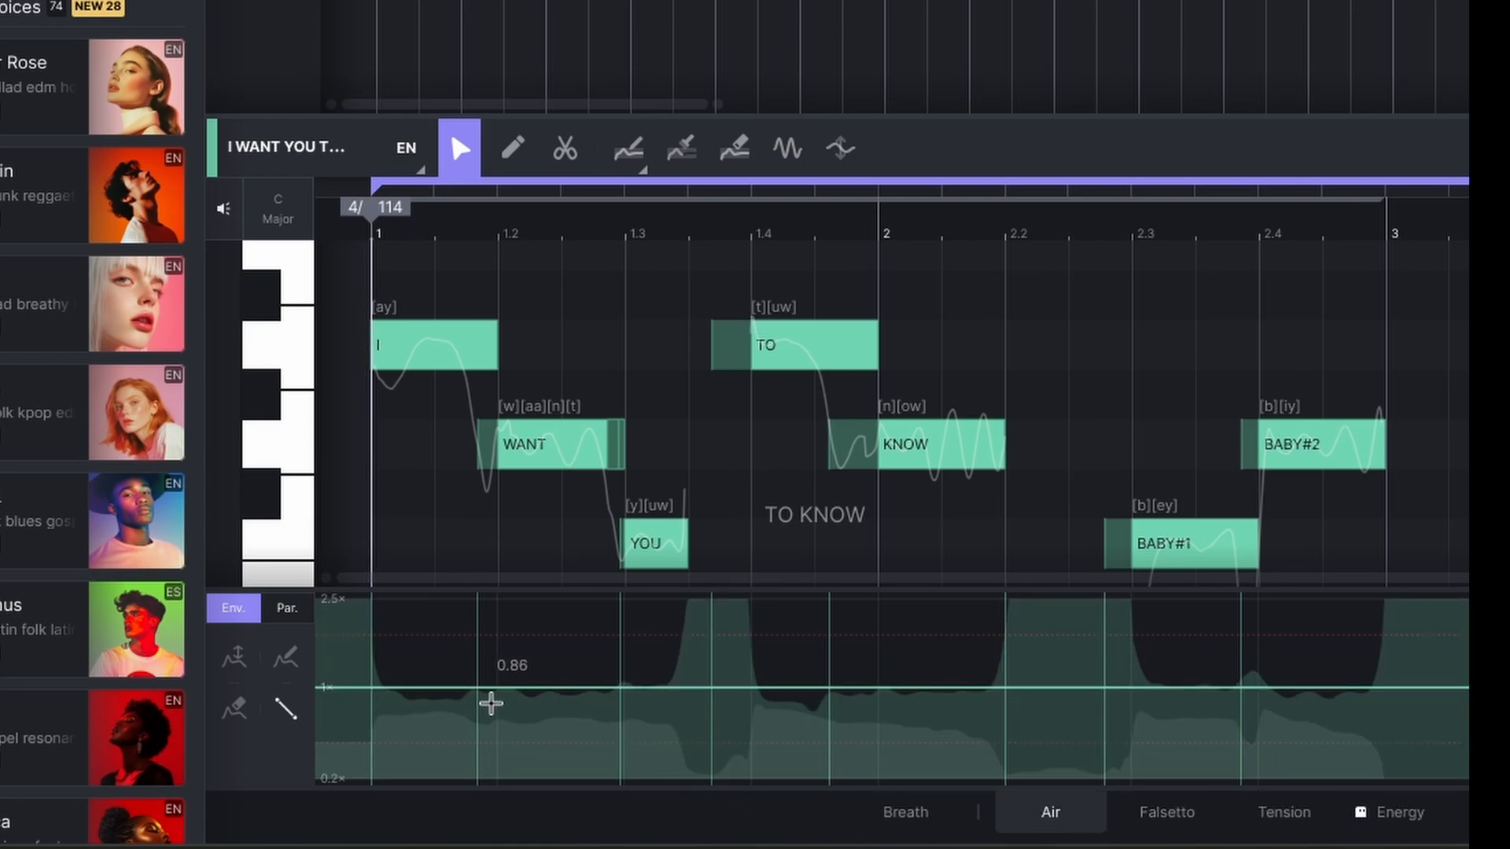
drag(491, 703, 596, 683)
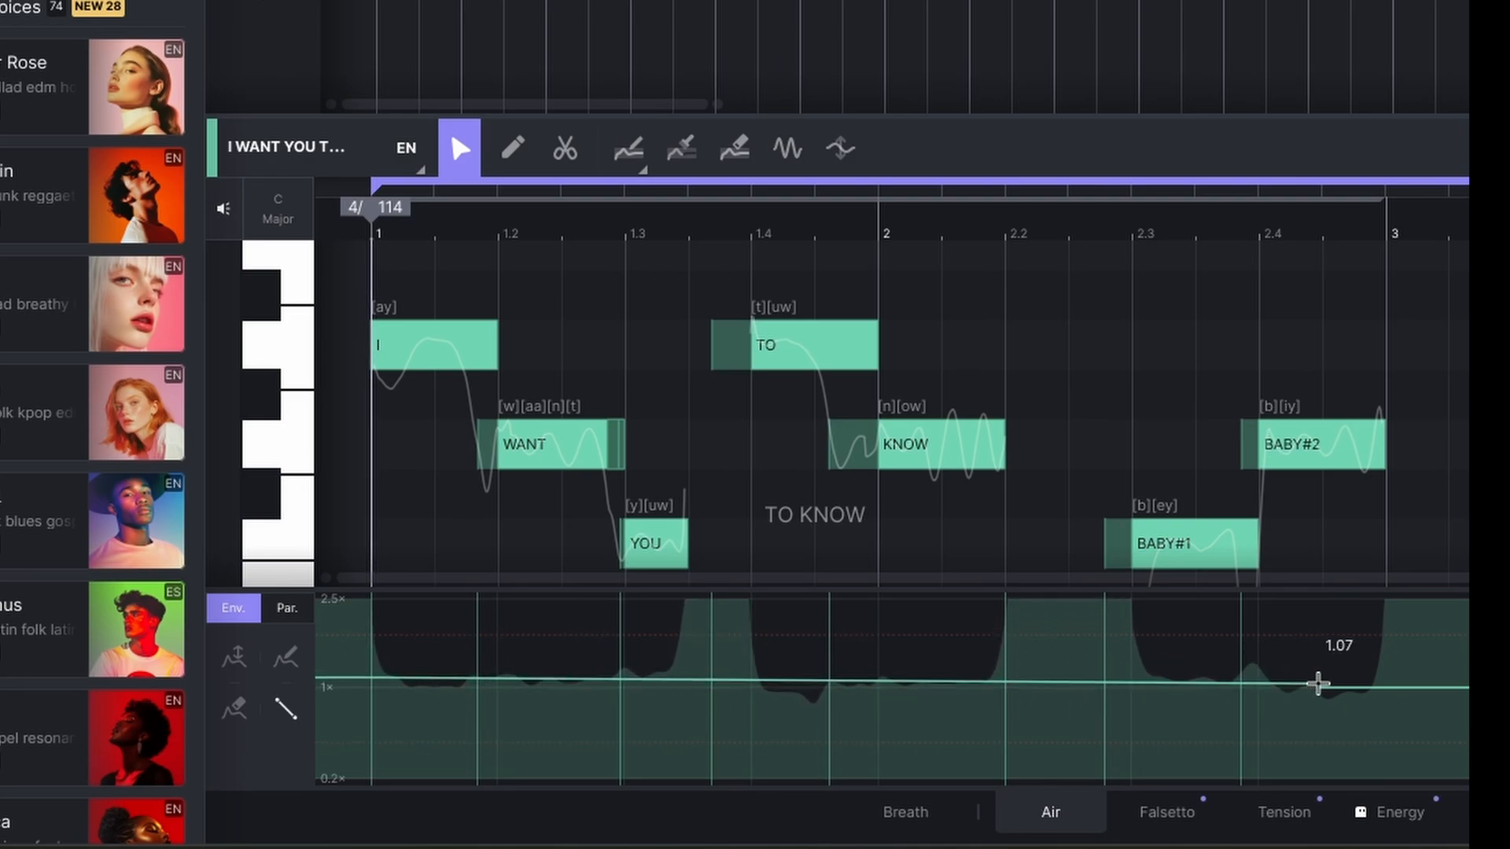
click(286, 608)
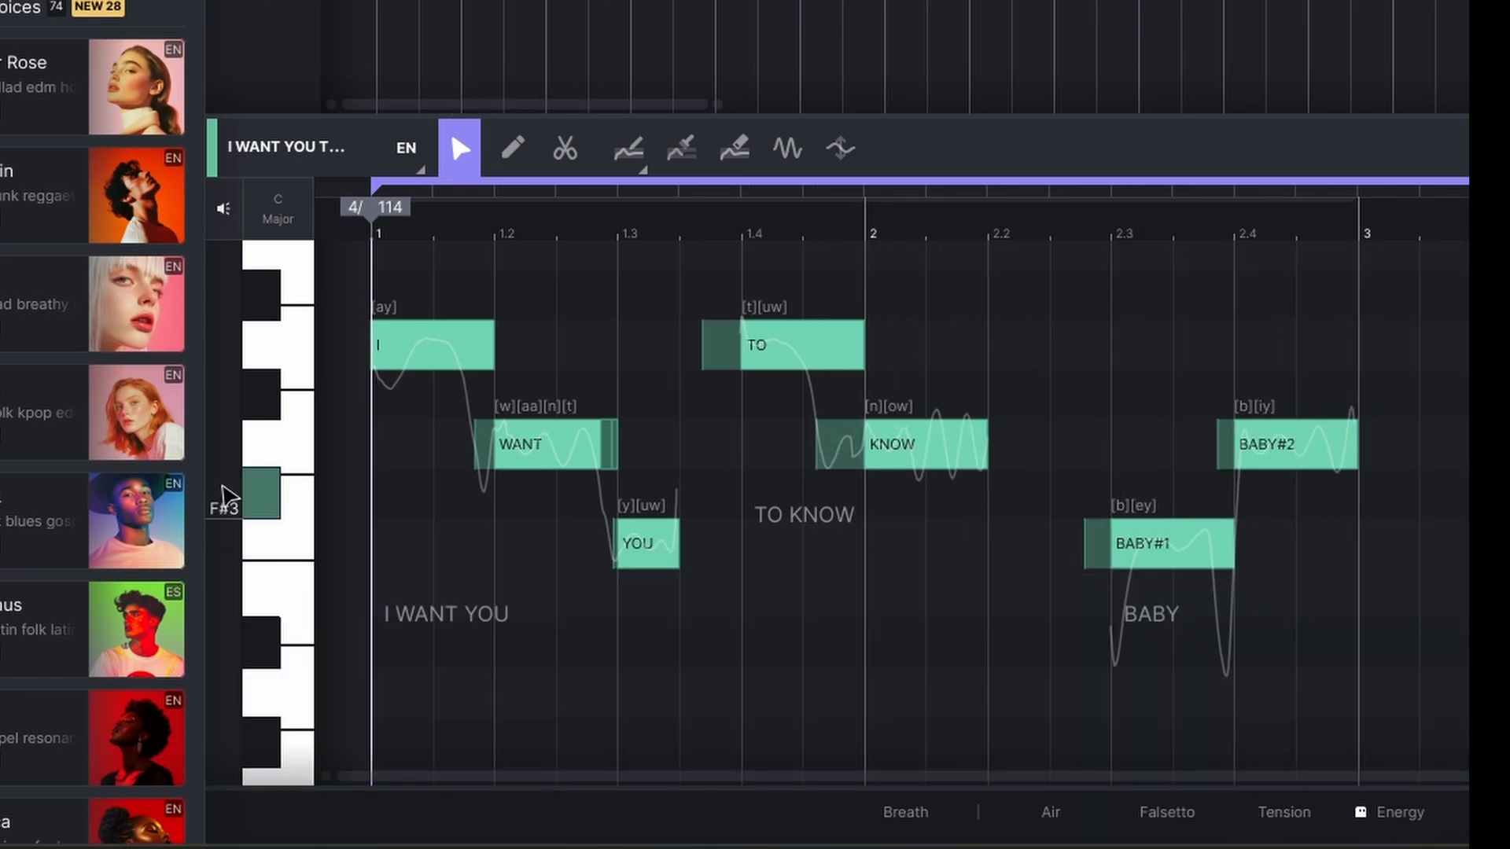
Scroll out to show both phrase repeats and the singer and instrumental lanes.
scroll(down, 3)
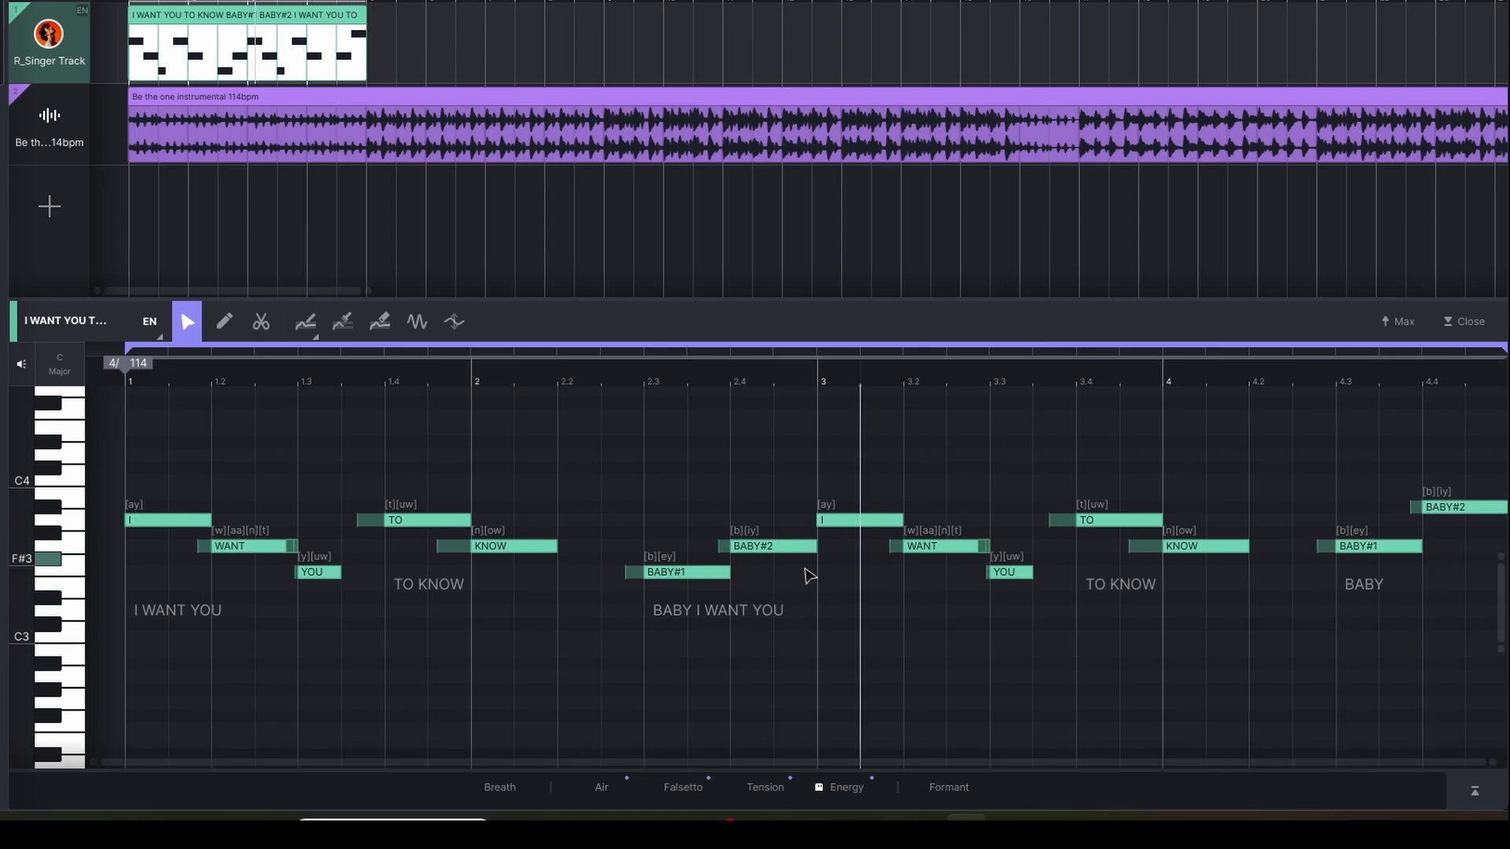
Change the second phrase's lyrics to BABY I NEED YOU EACH DAY OH YEAH.
double_click(718, 610)
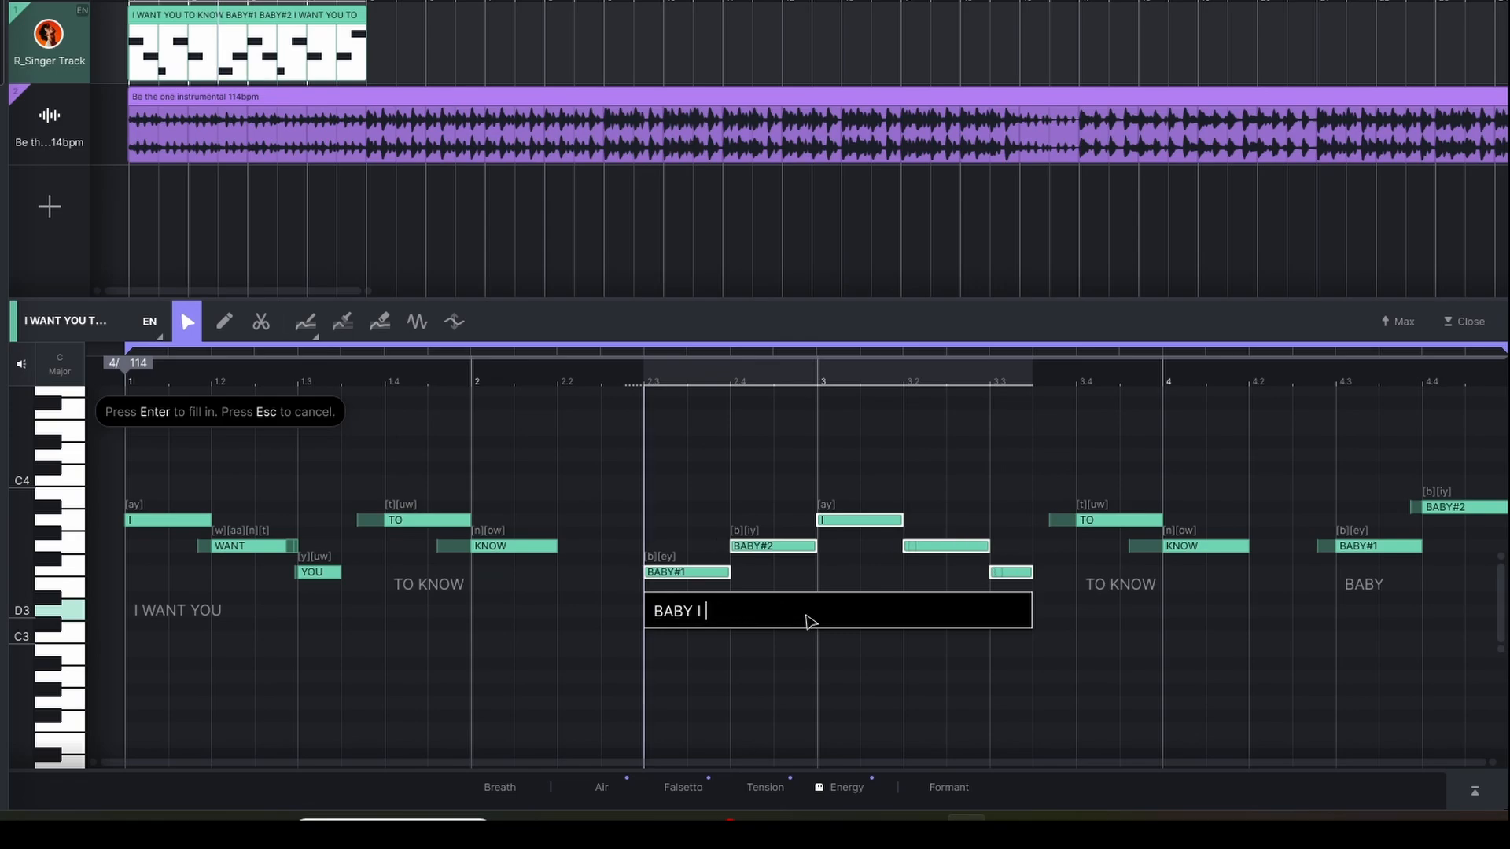
text(NEED YOU)
click(1183, 585)
text(EACH DAY)
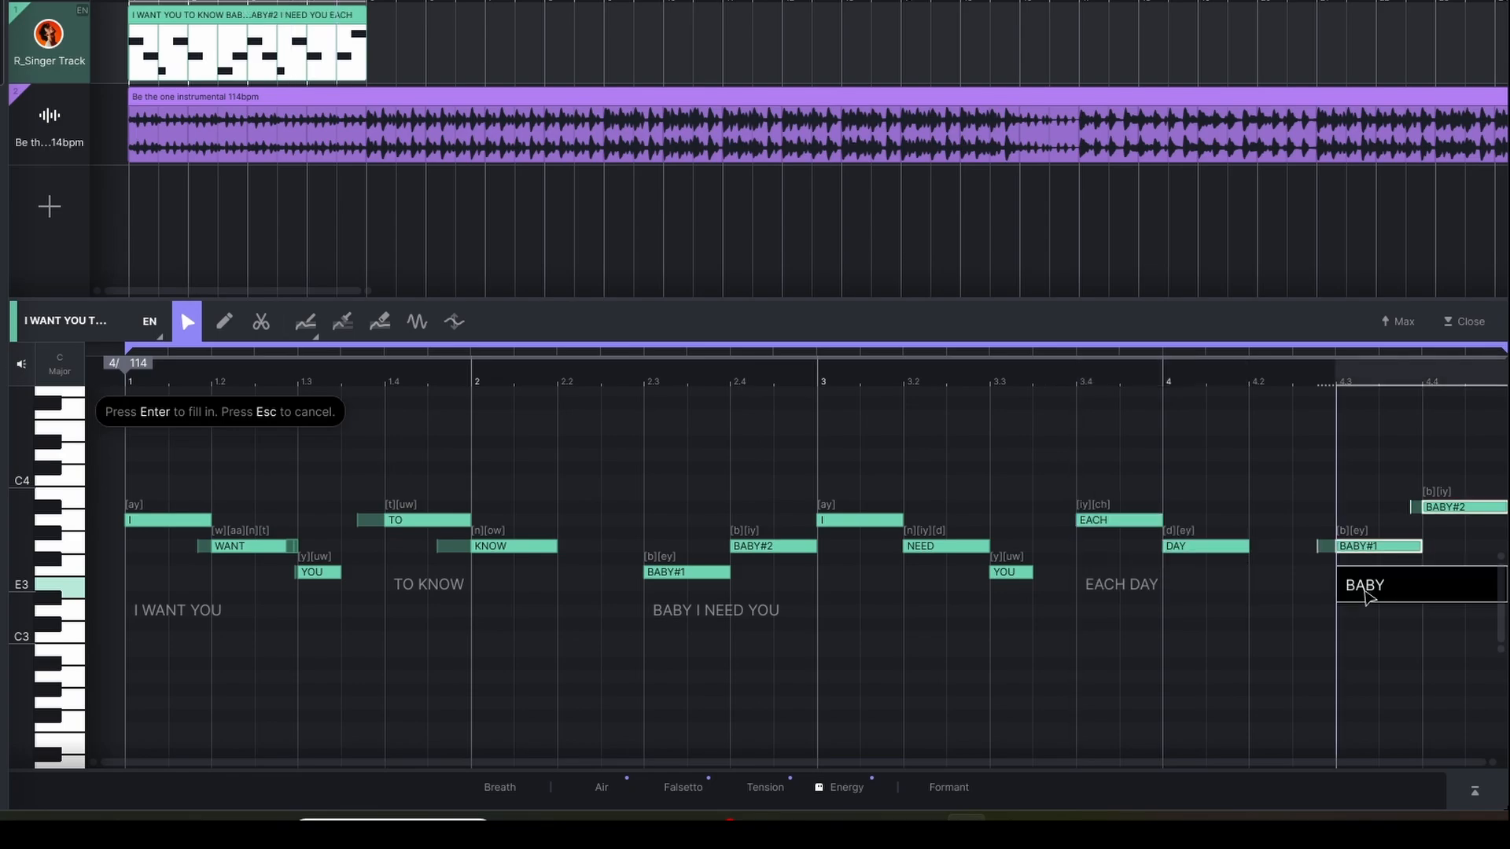
text(OH YEAH)
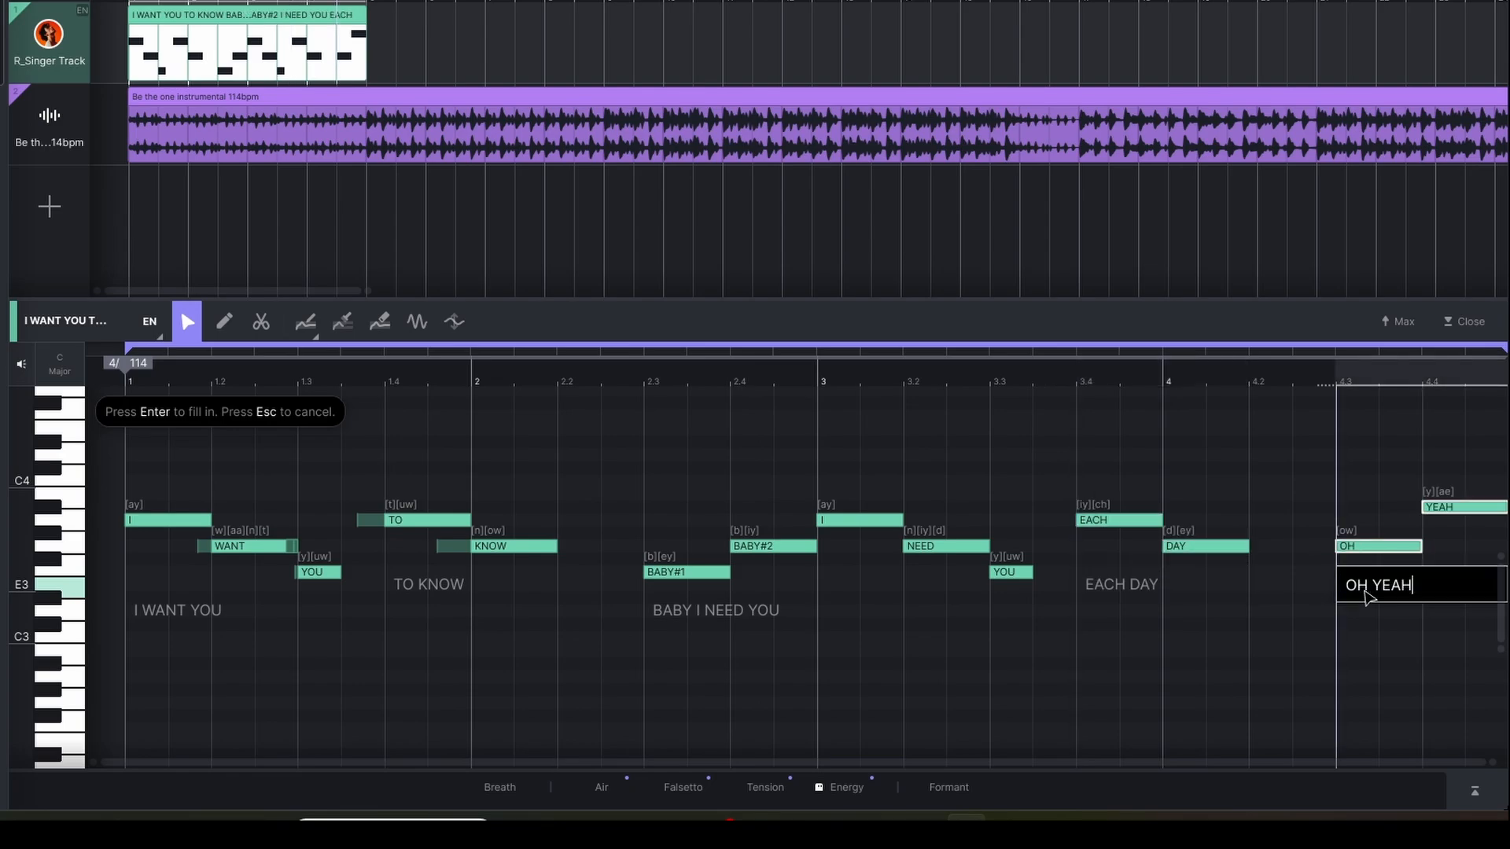
key(Enter)
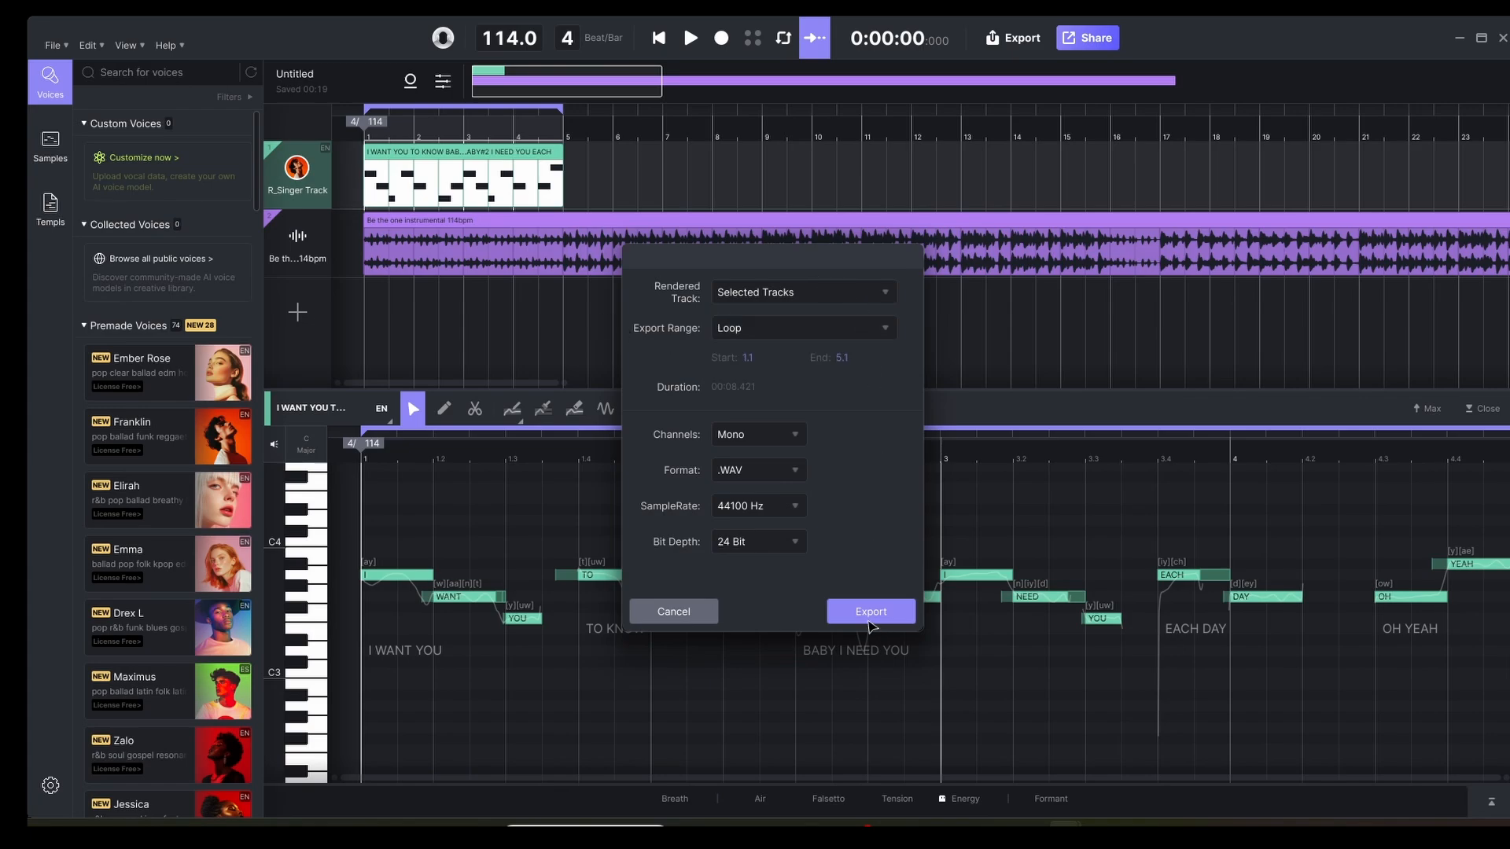
Export the vocal and save it as the WAV file I WANT YOU TO KNOW.
click(869, 611)
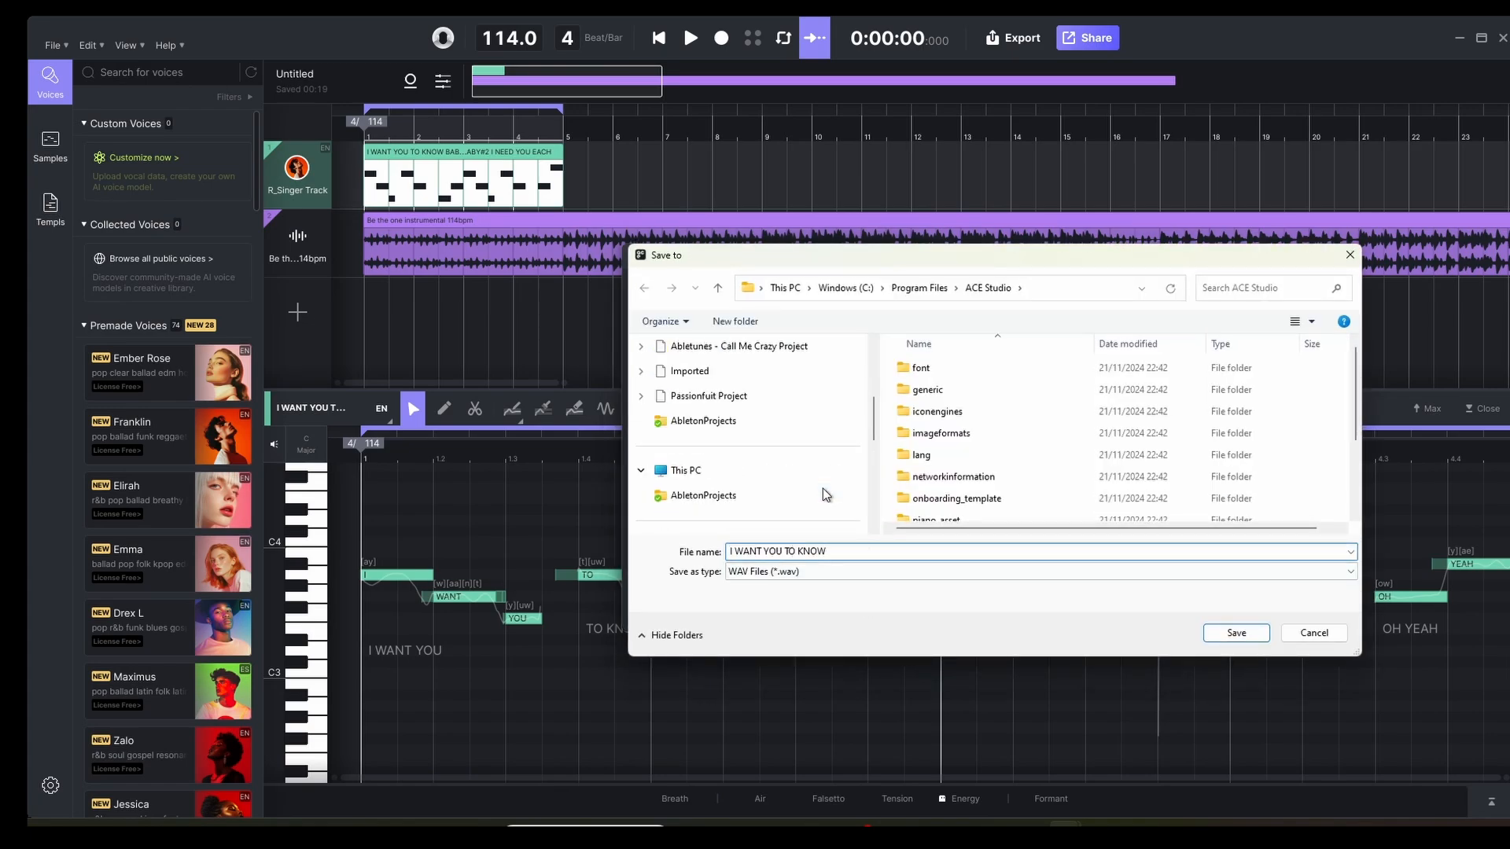
click(692, 475)
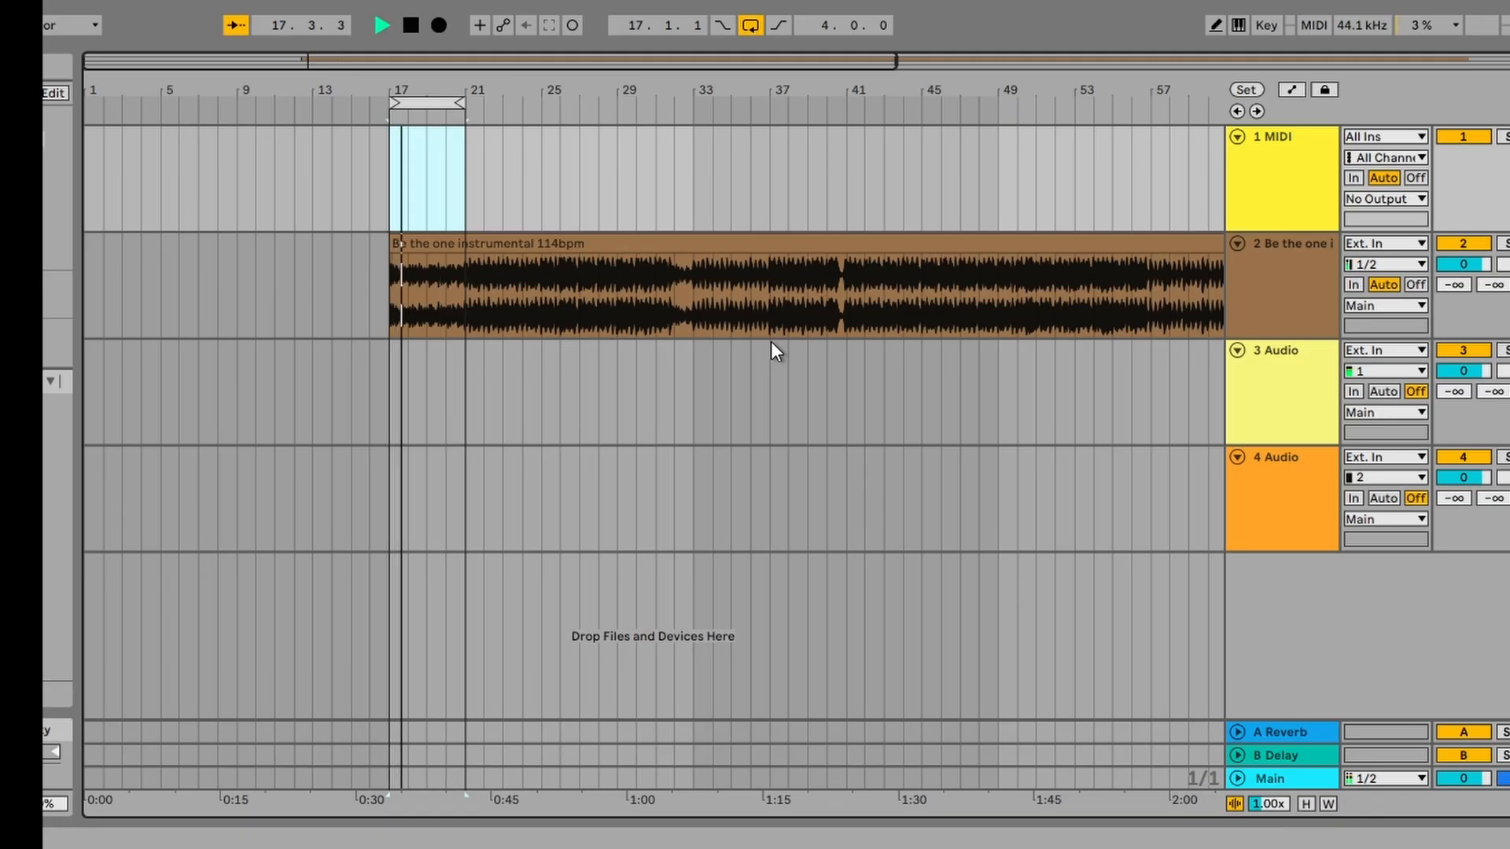
Audition the track 3 vocal clip at bar 17 together with the instrumental.
click(409, 25)
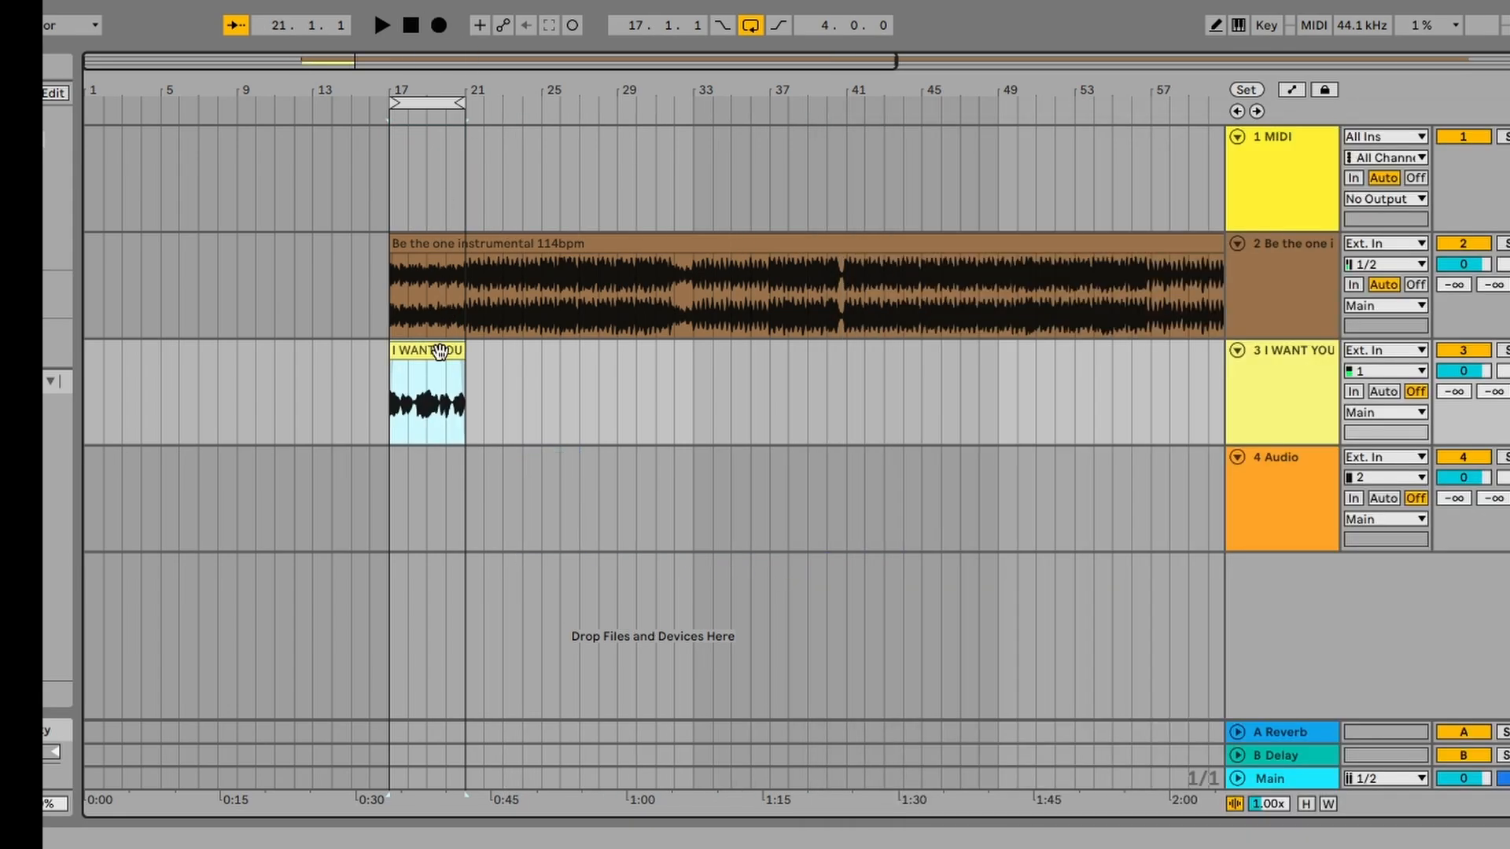
click(379, 25)
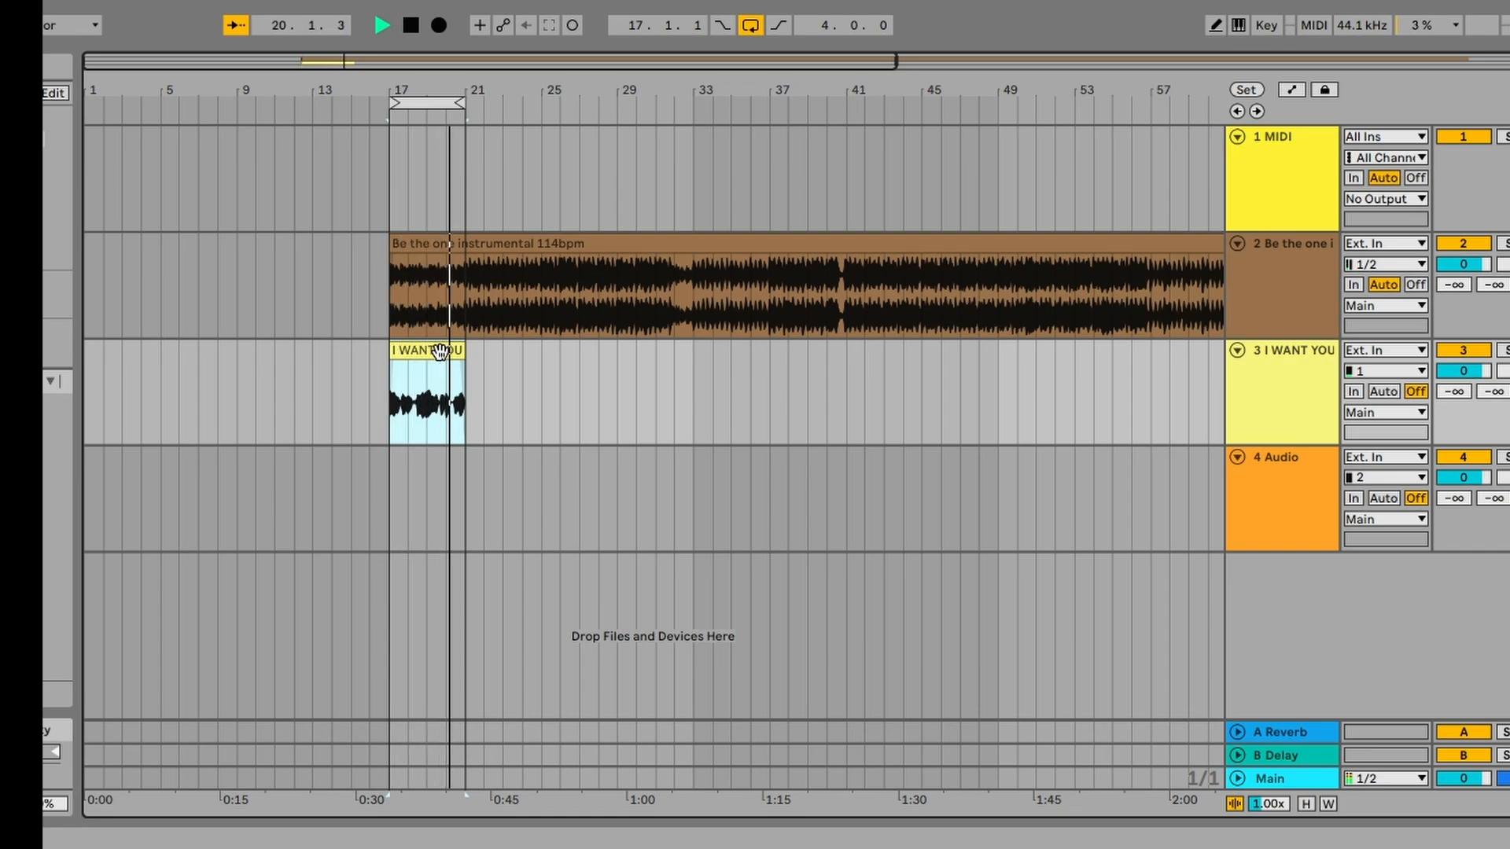
click(408, 25)
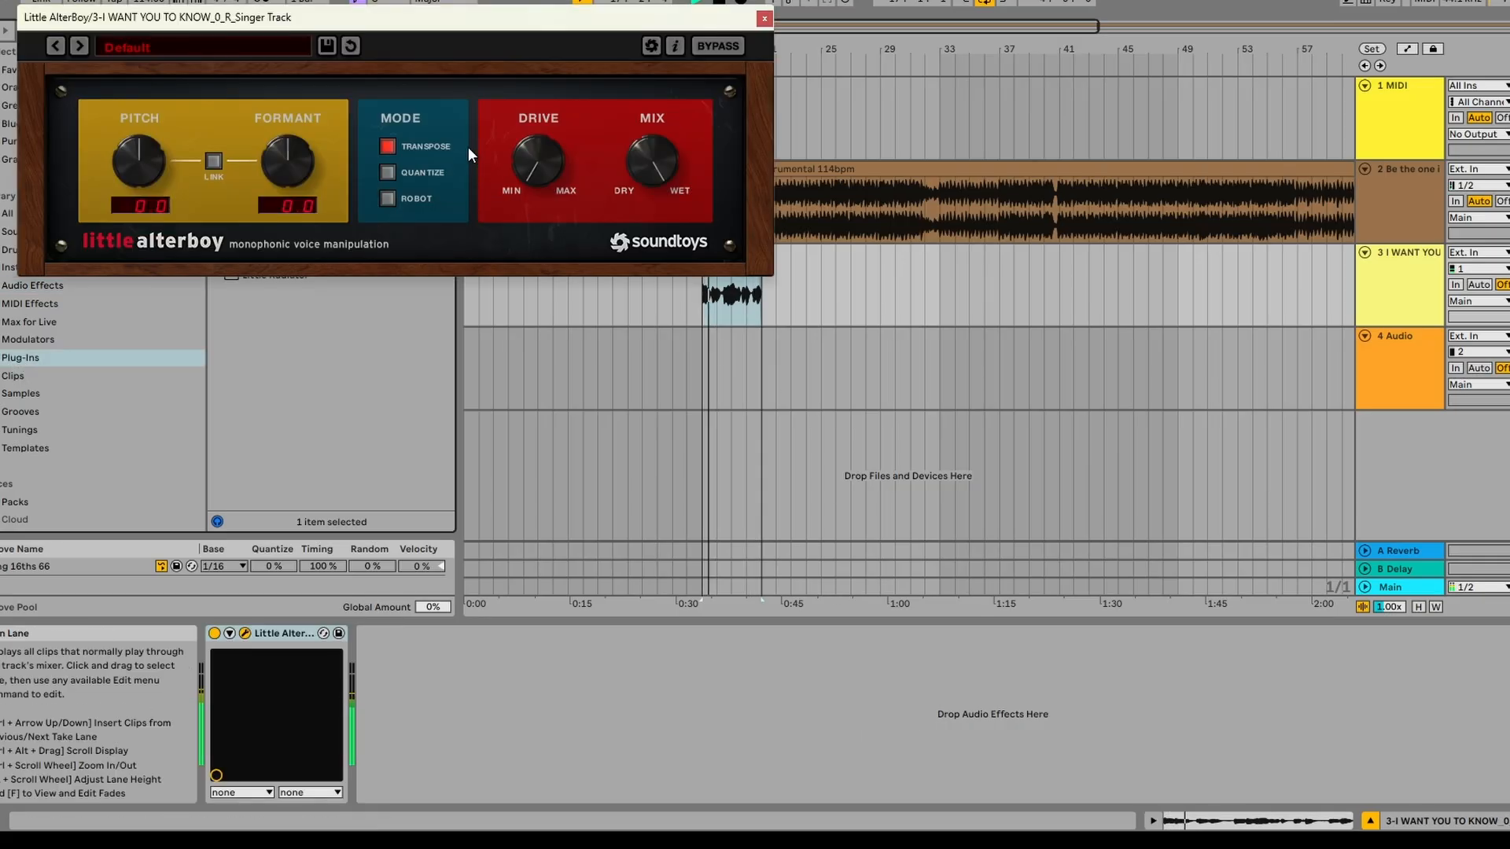
Set Little AlterBoy's Formant to about -2.1 and close the plugin window.
drag(286, 162, 279, 185)
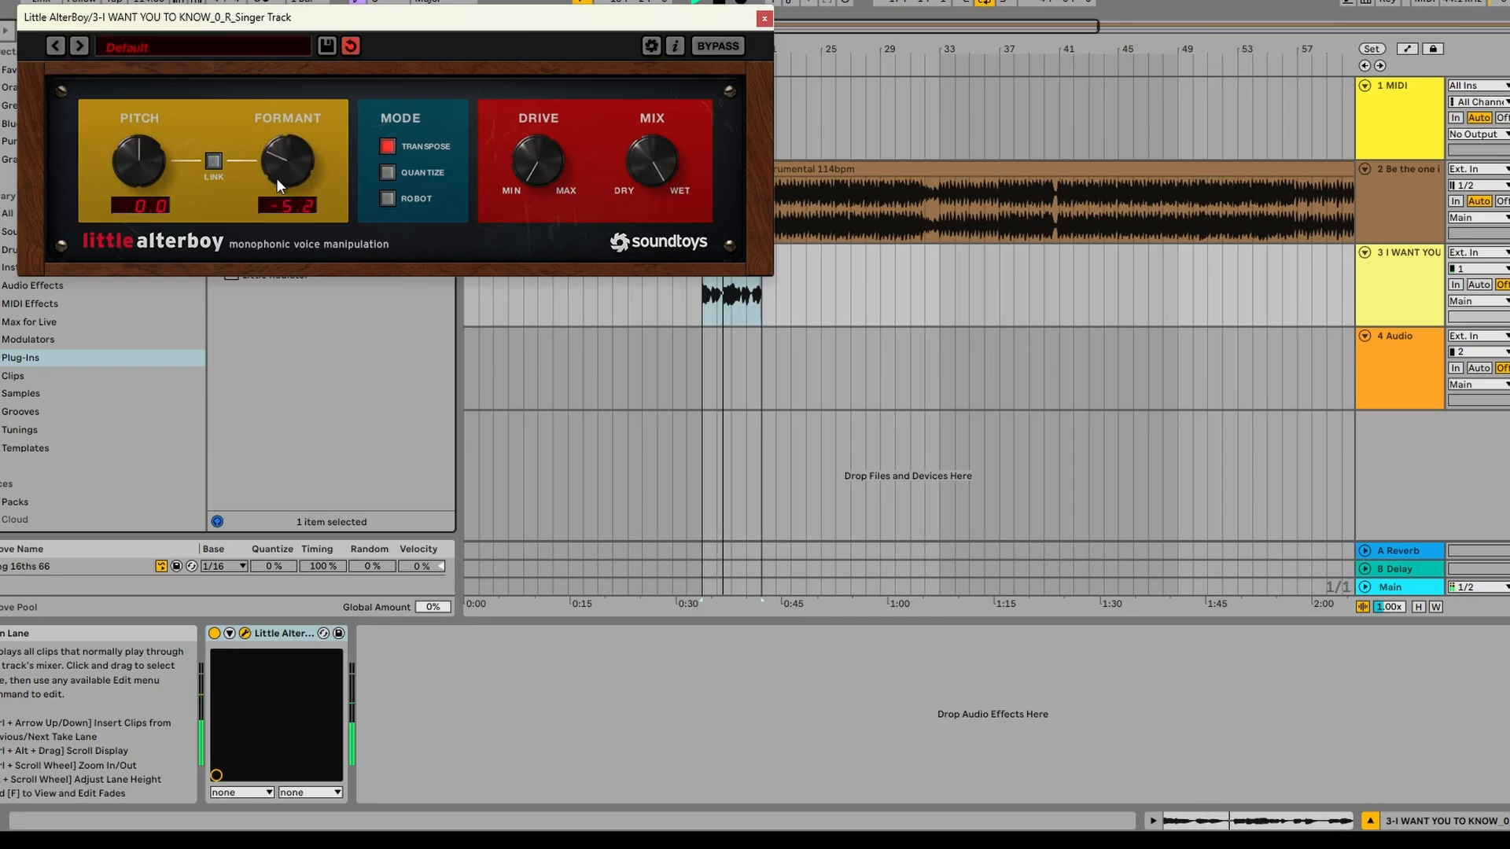
drag(284, 169, 274, 154)
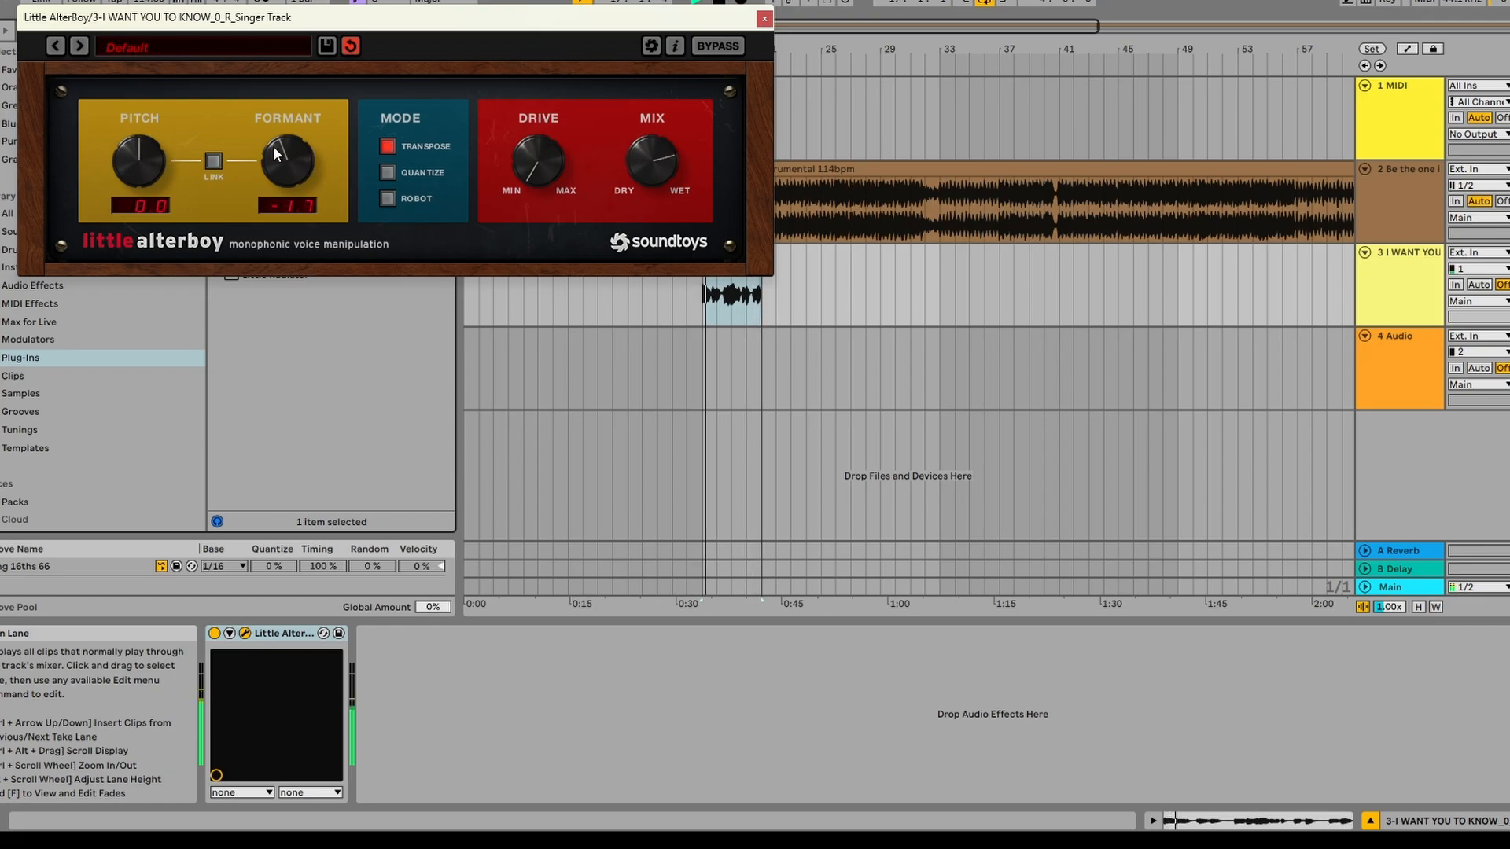
drag(287, 159, 287, 173)
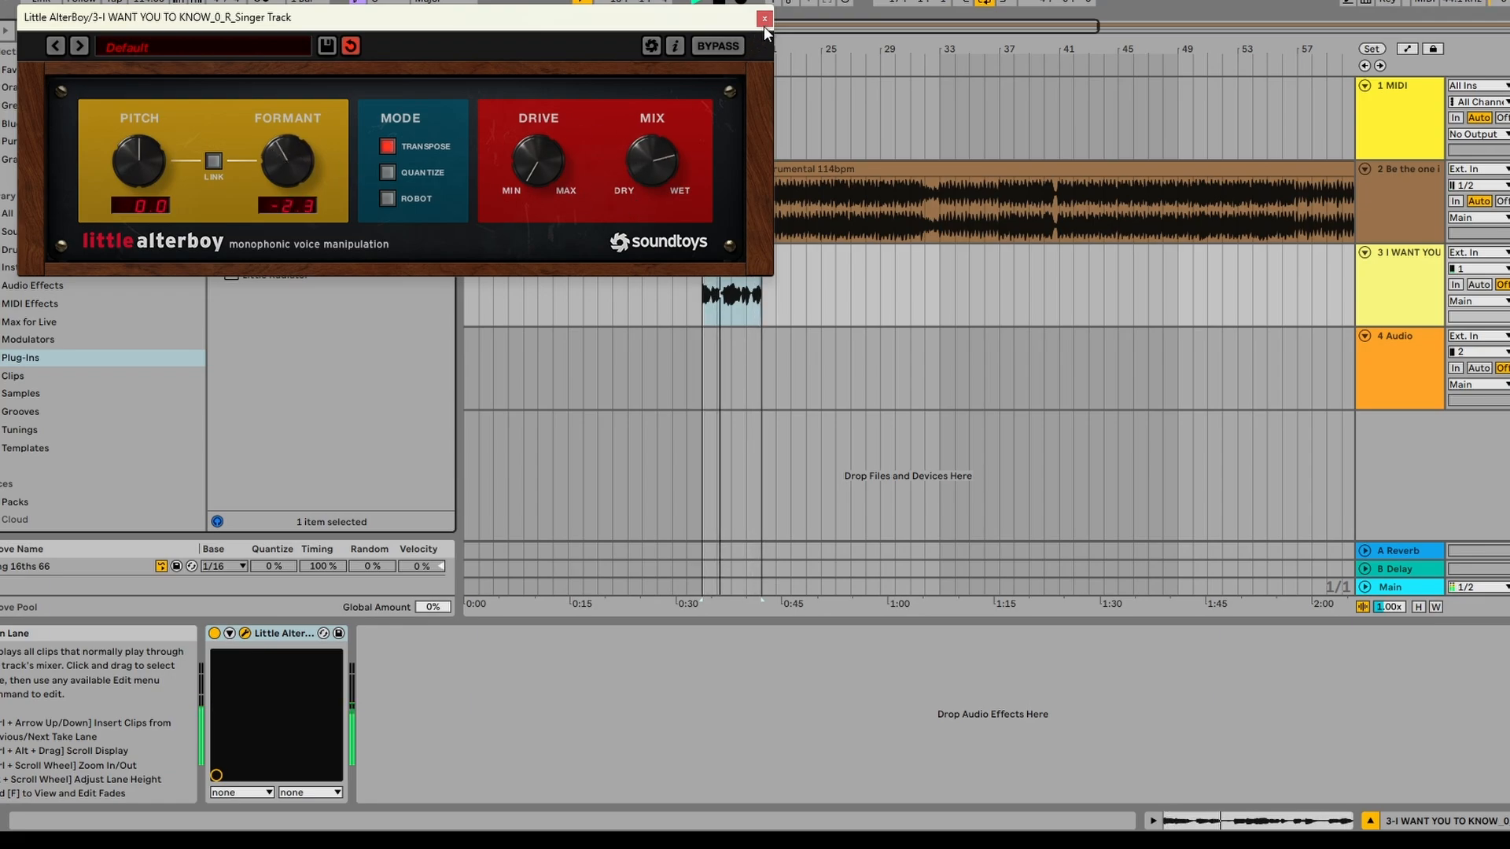
click(763, 17)
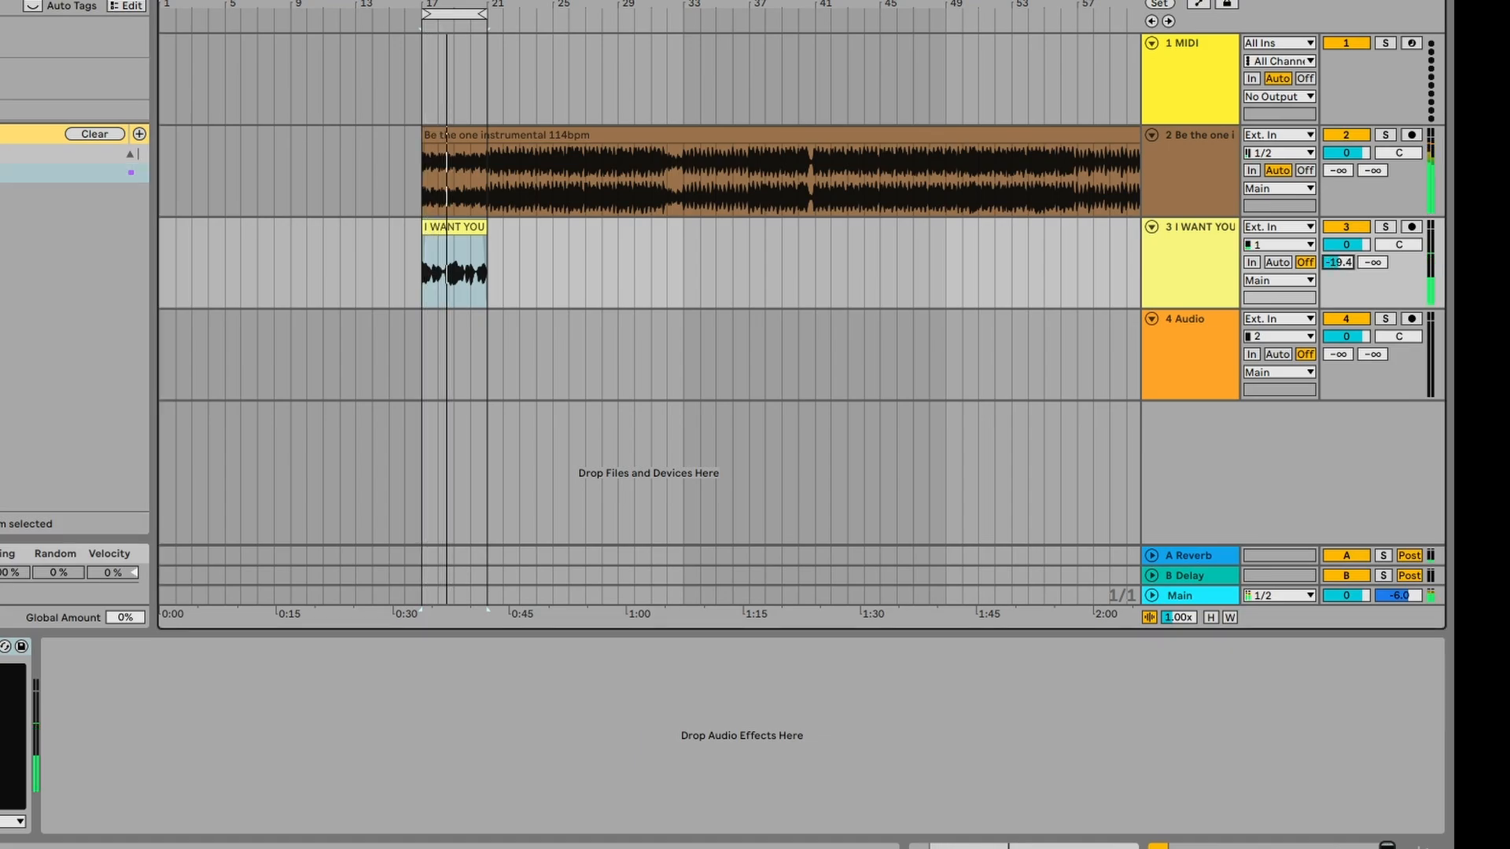
Raise track 3's volume, move the vocal clip to bar 25, and enable Little AlterBoy.
drag(1337, 262, 1337, 255)
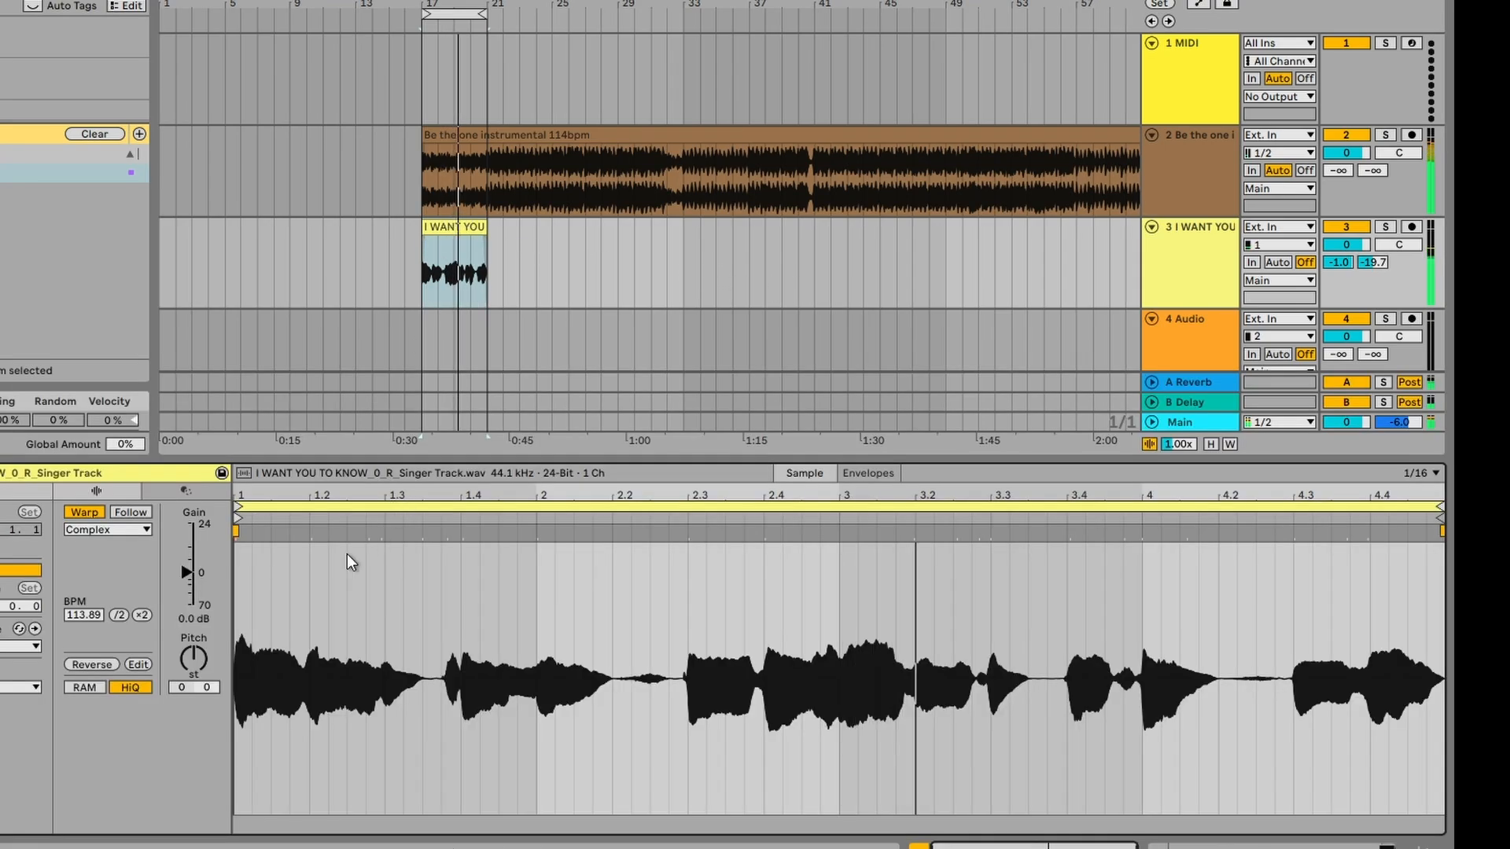
drag(185, 571, 185, 560)
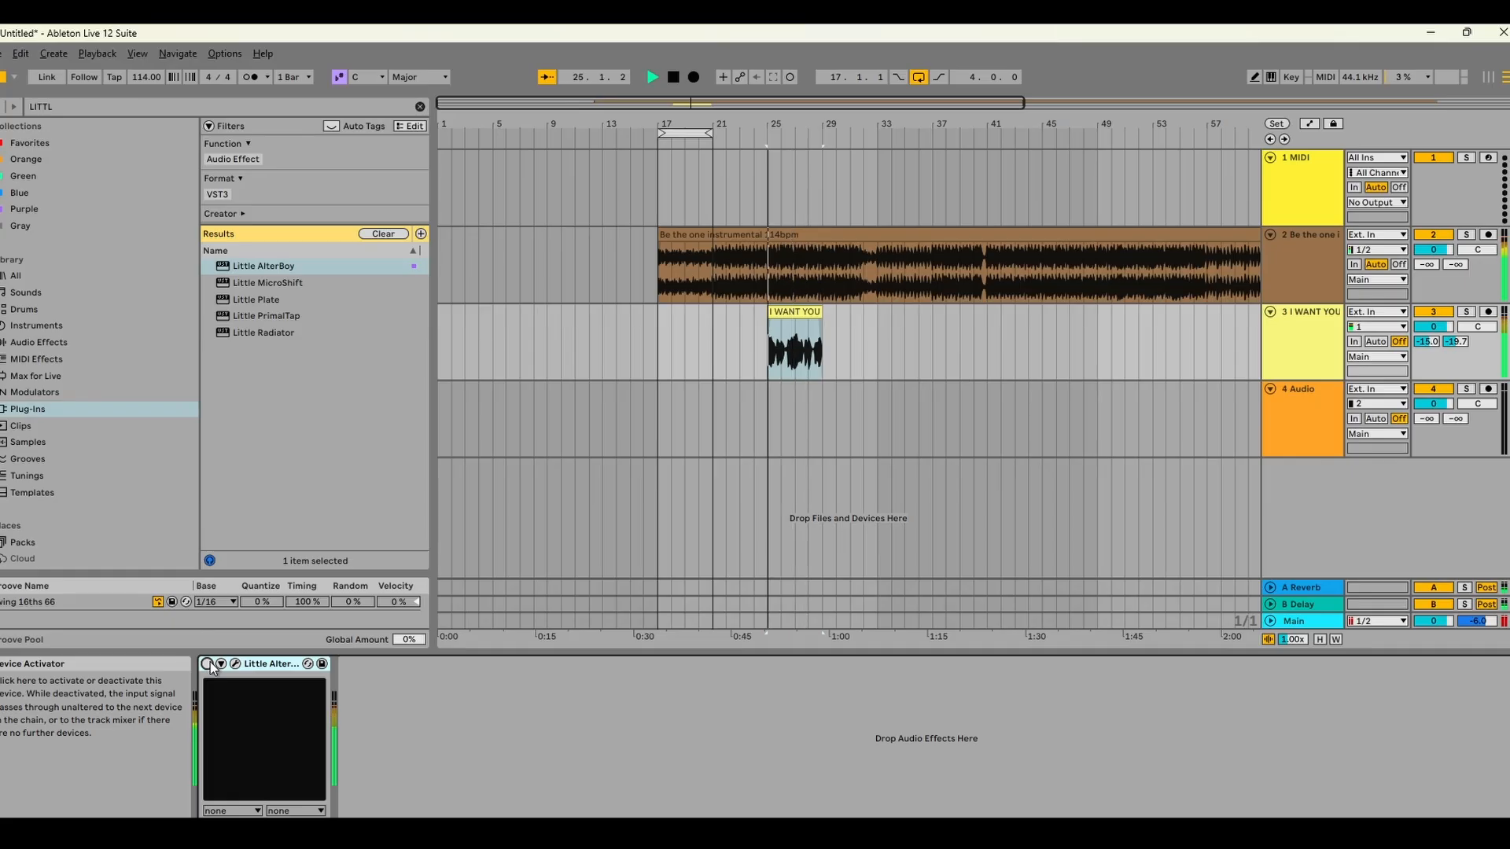
click(208, 665)
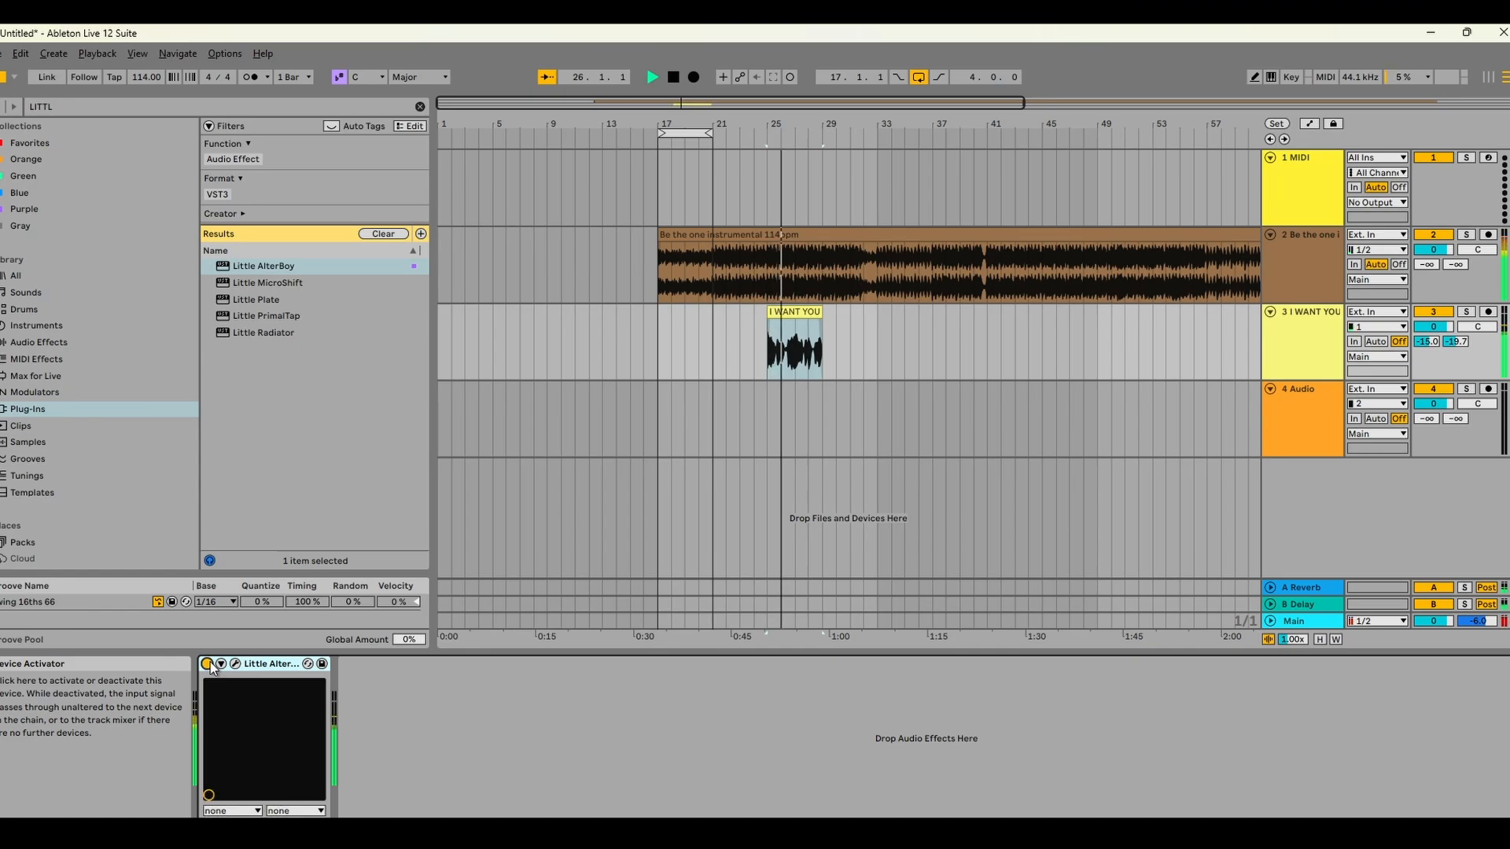